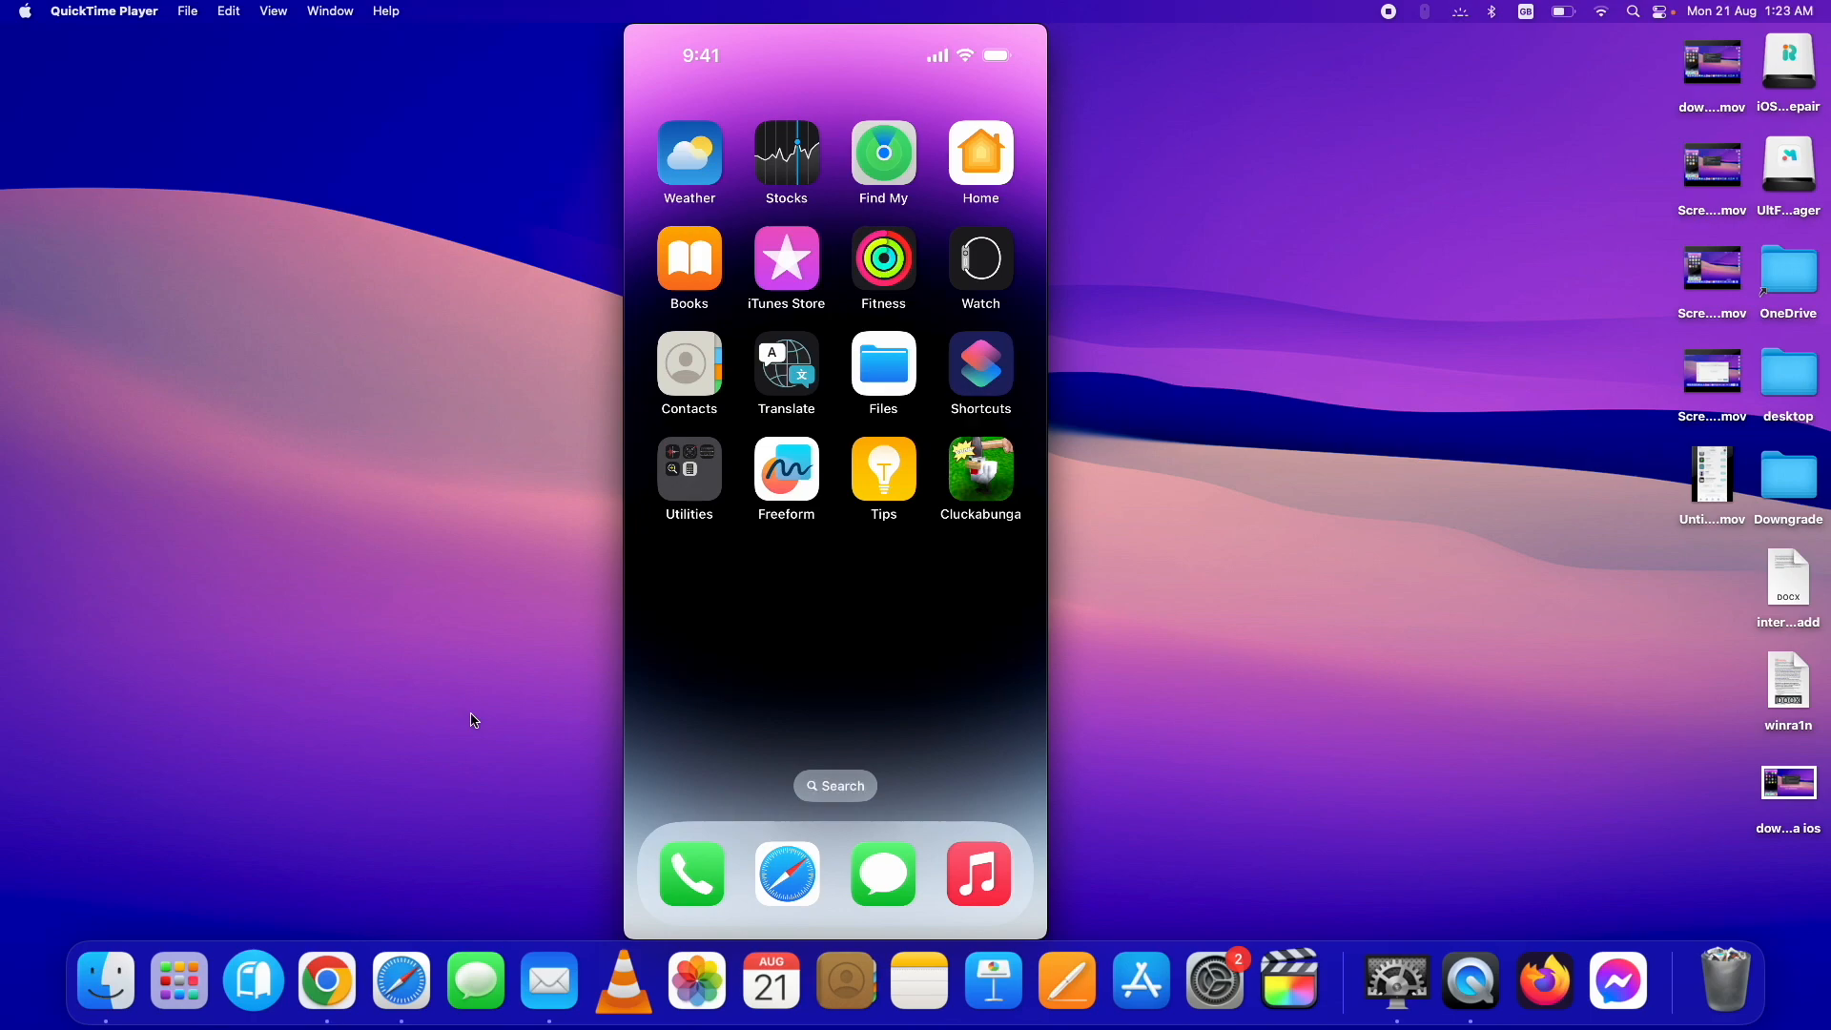
Launch Cluckabunga on the mirrored iPhone, scroll its Home tab, and open the Tools tab.
left_click(979, 473)
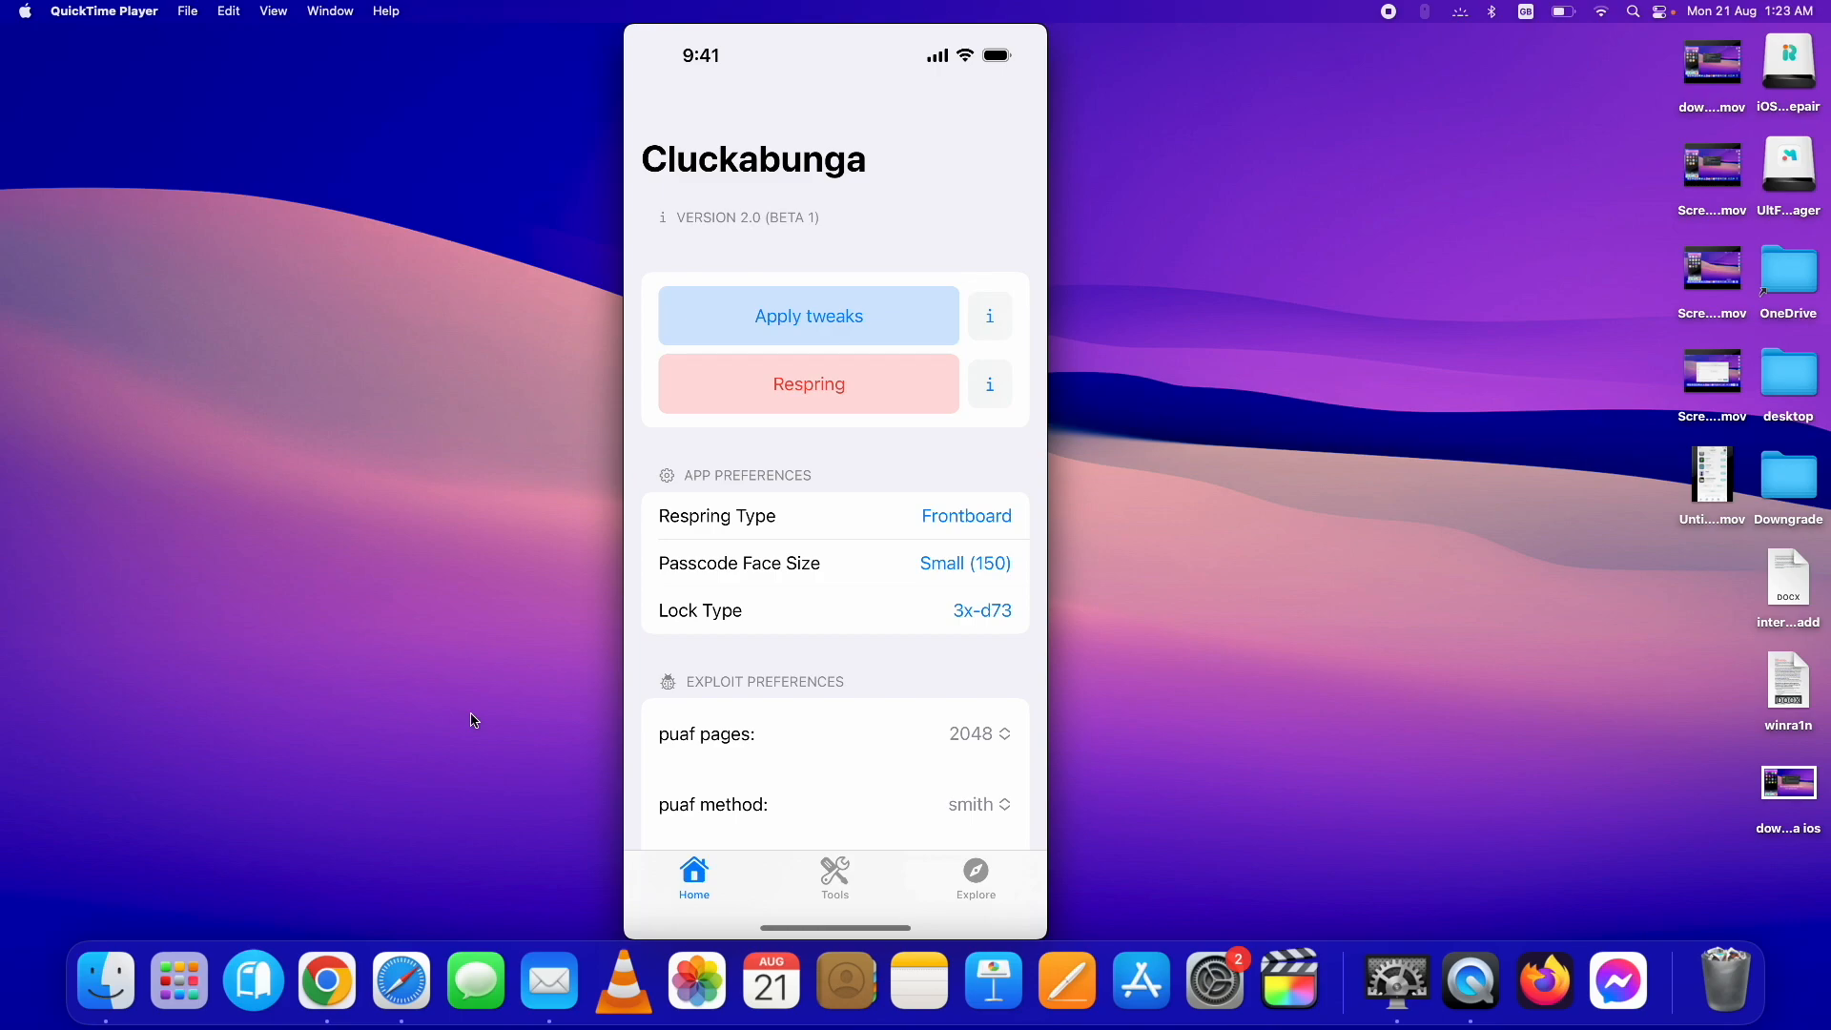
scroll("down", 3)
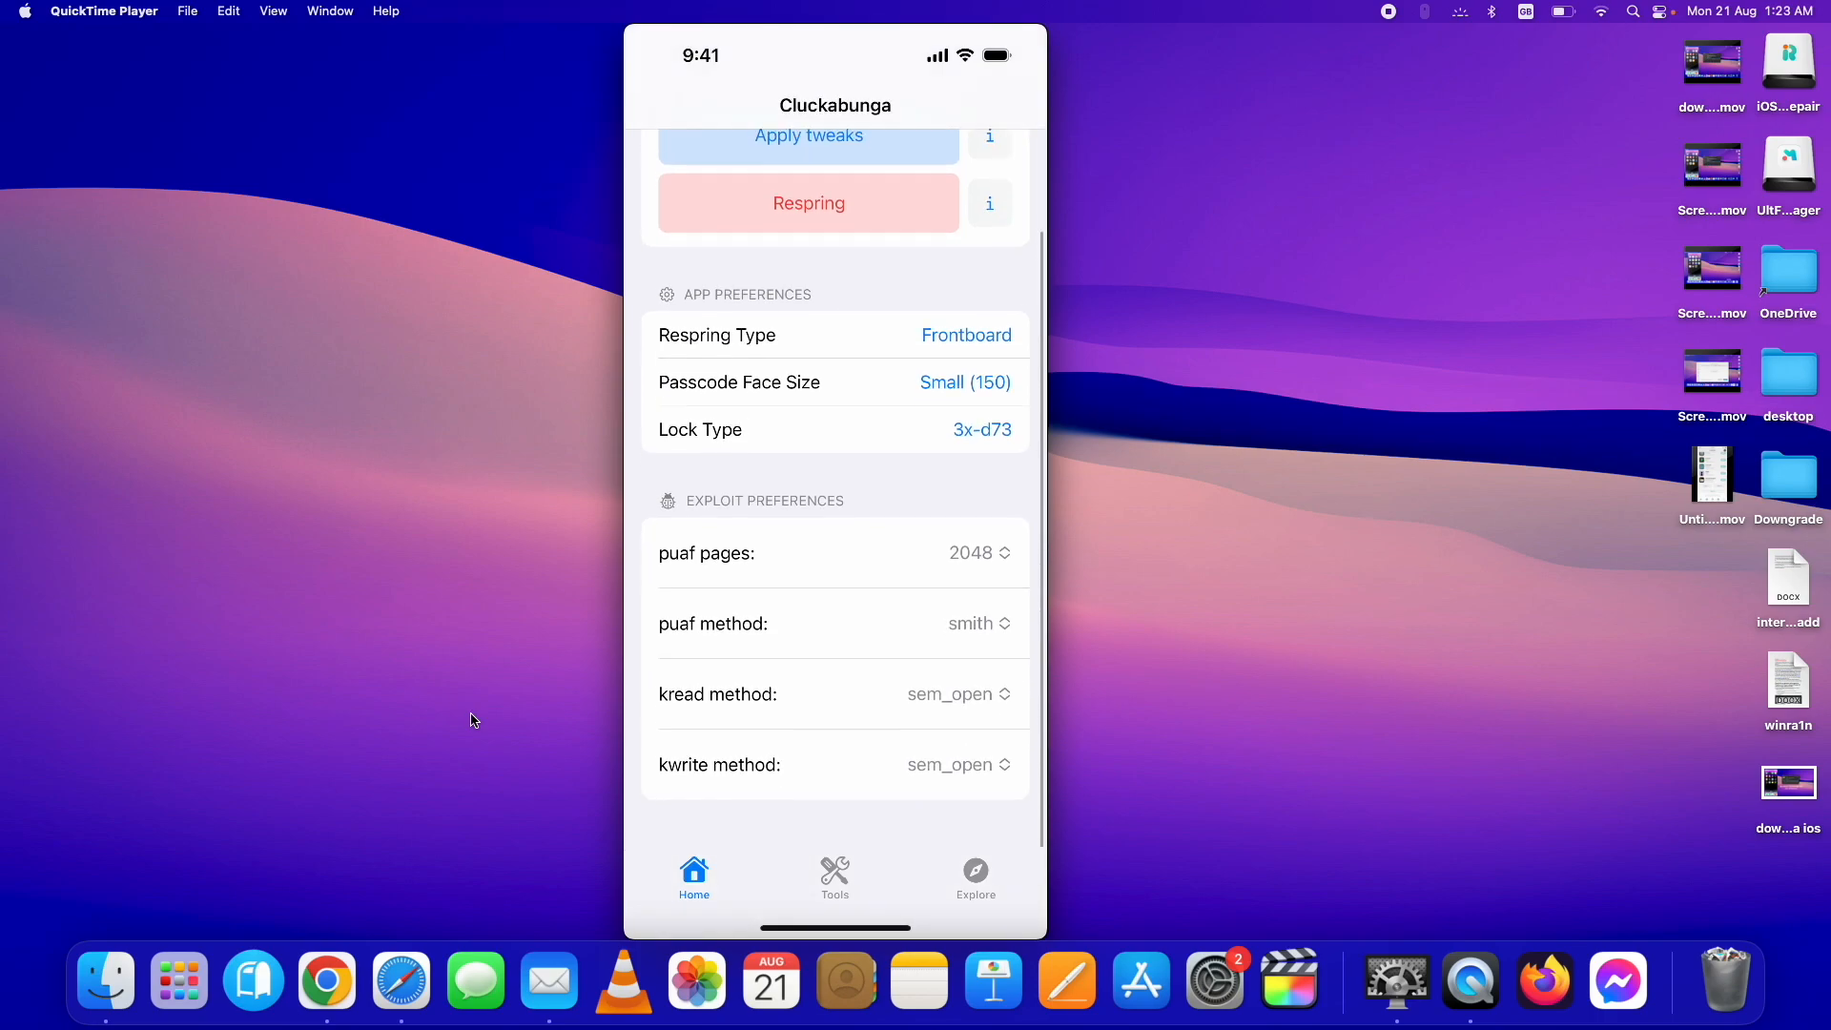
scroll("up", 3)
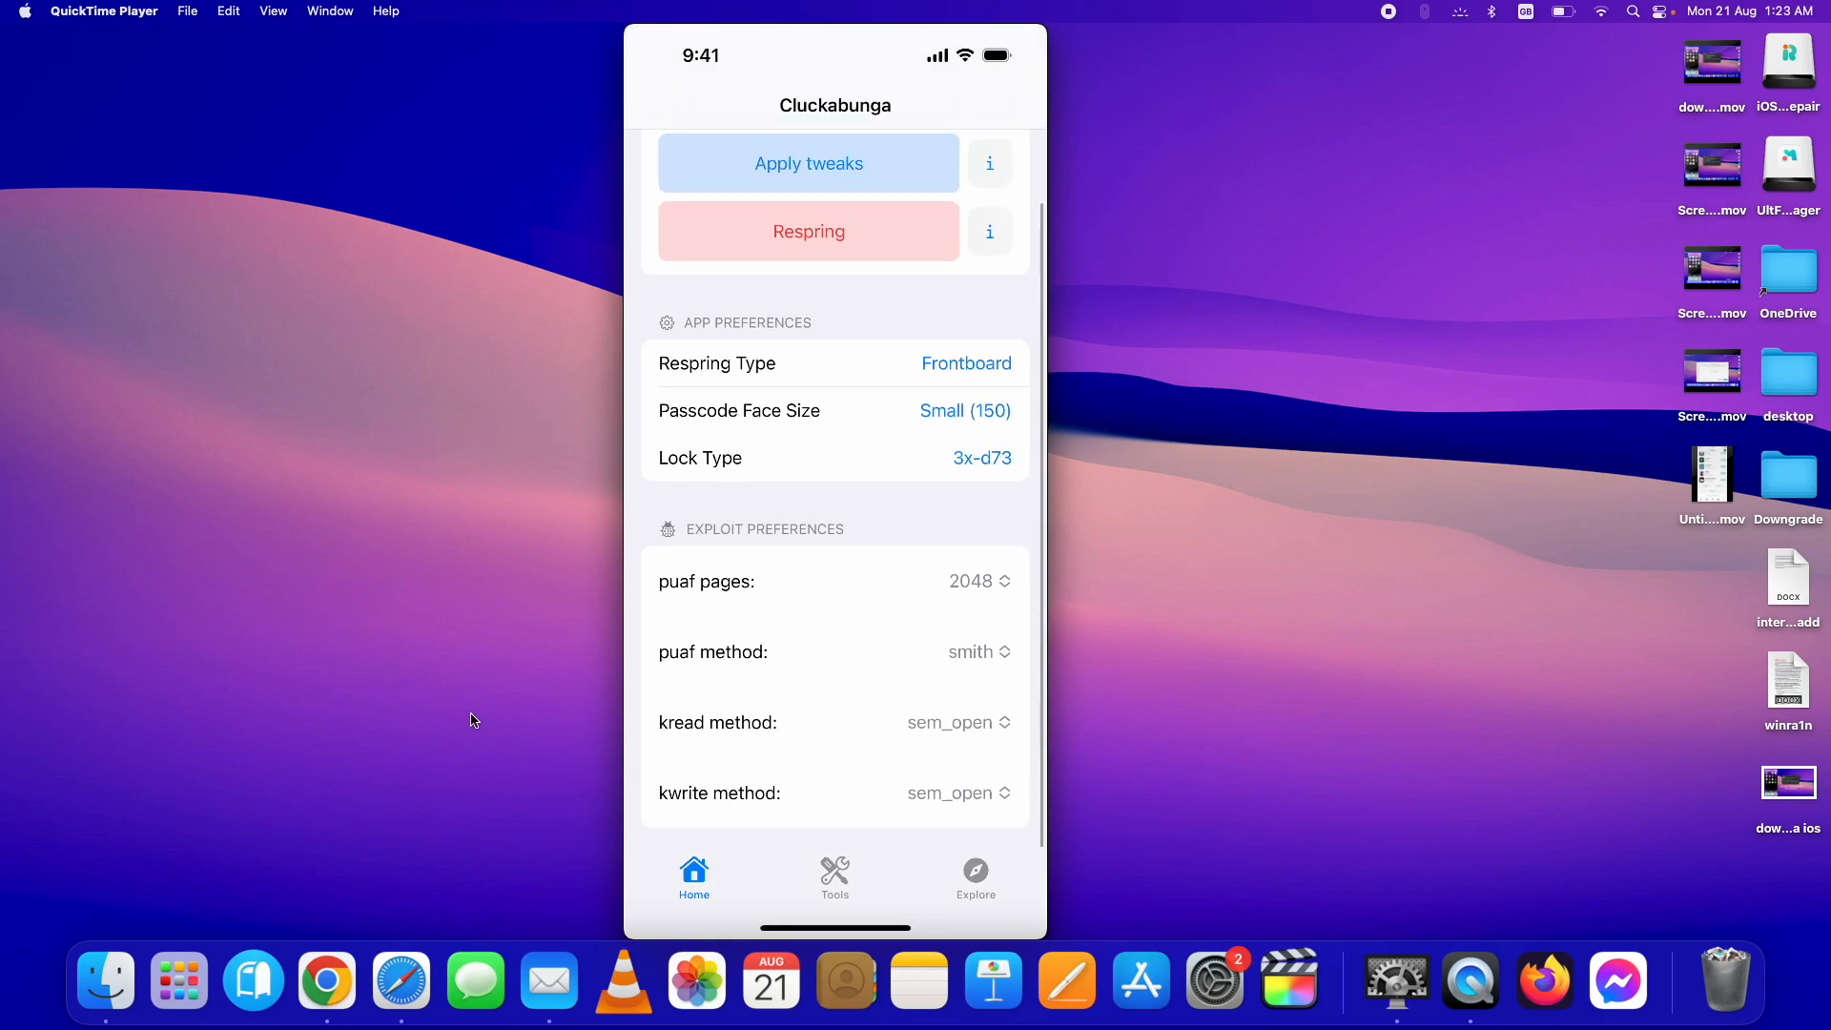
left_click(833, 875)
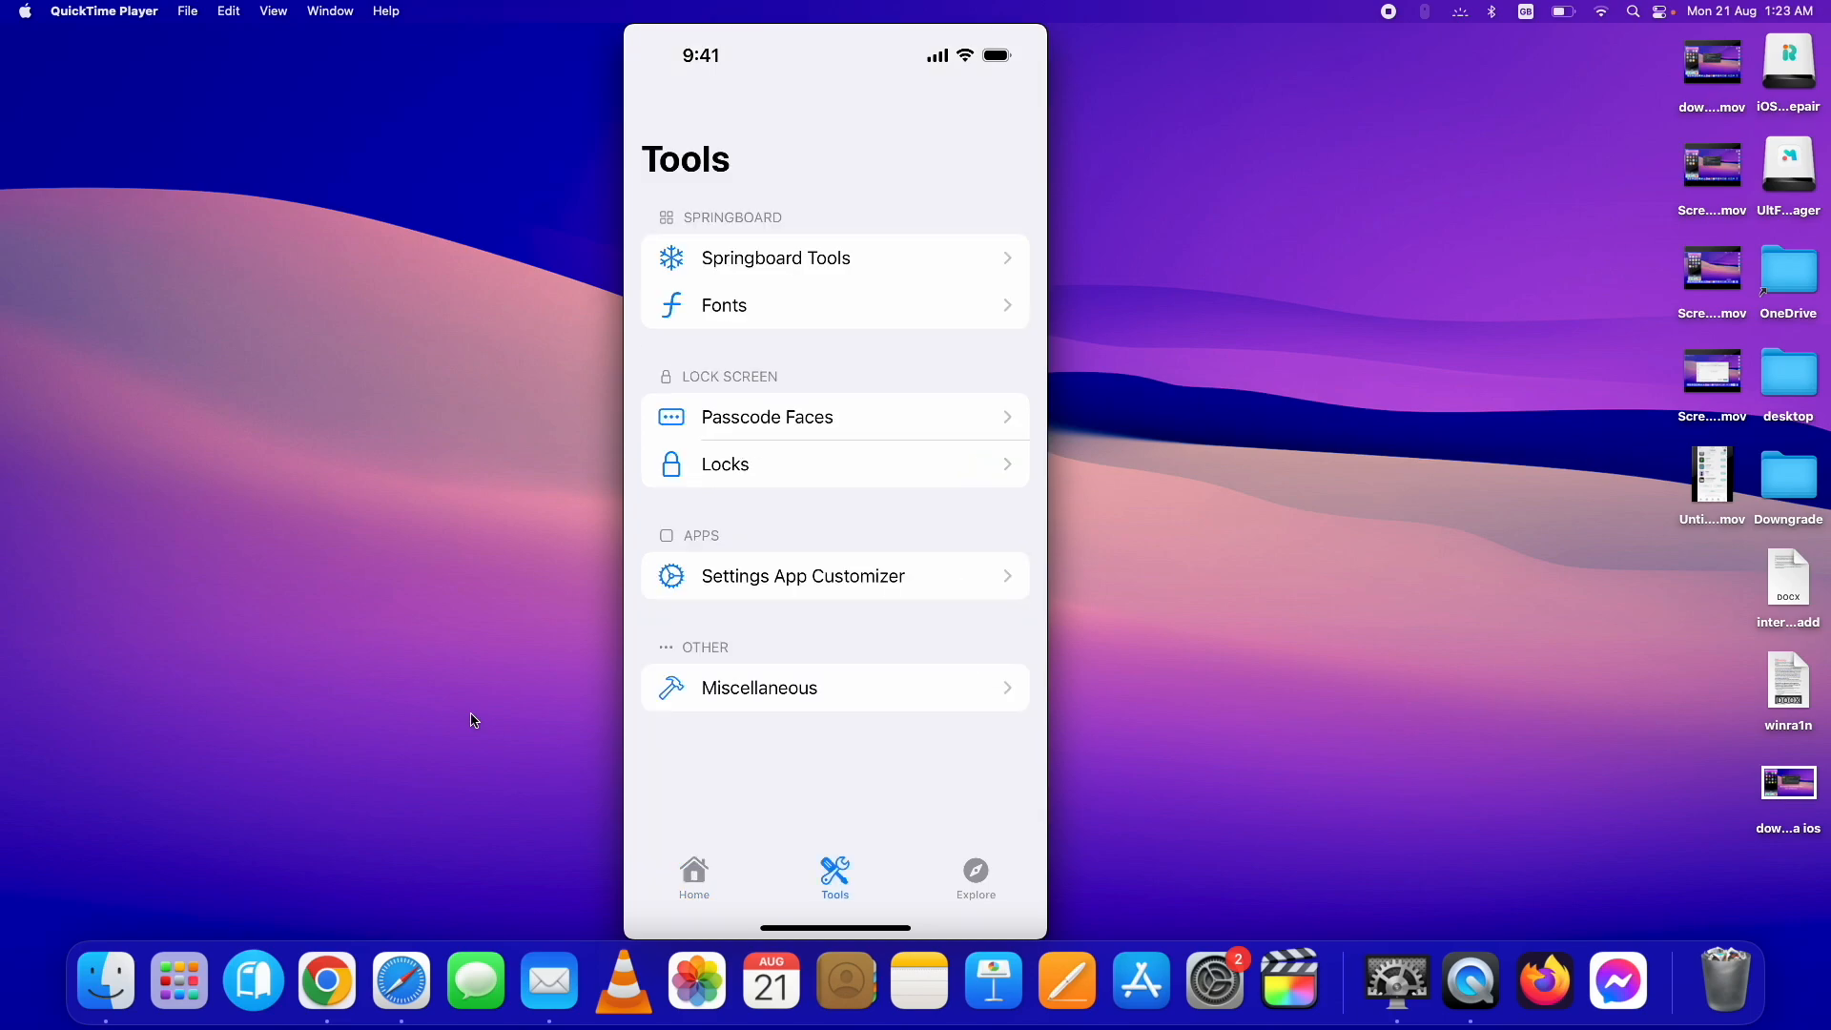
left_click(974, 875)
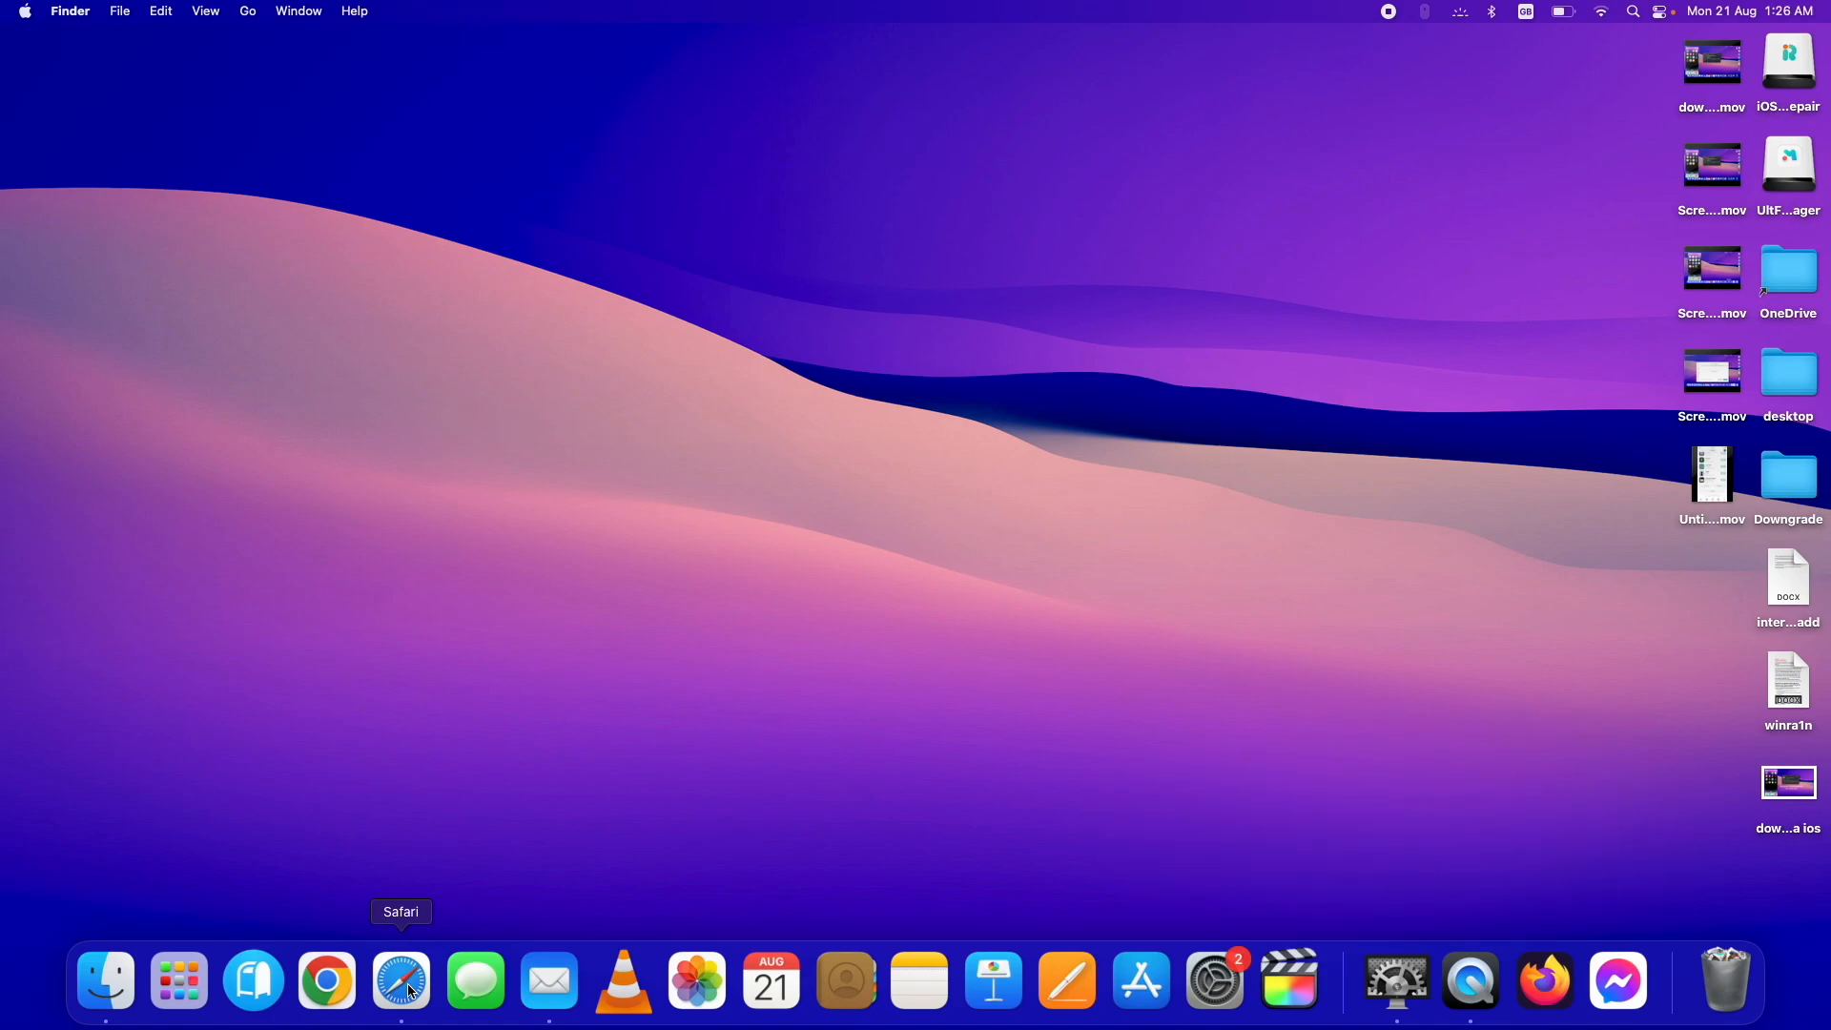
Open Safari and scroll the techacrobat Cluckabunga article to the supported devices section.
left_click(400, 981)
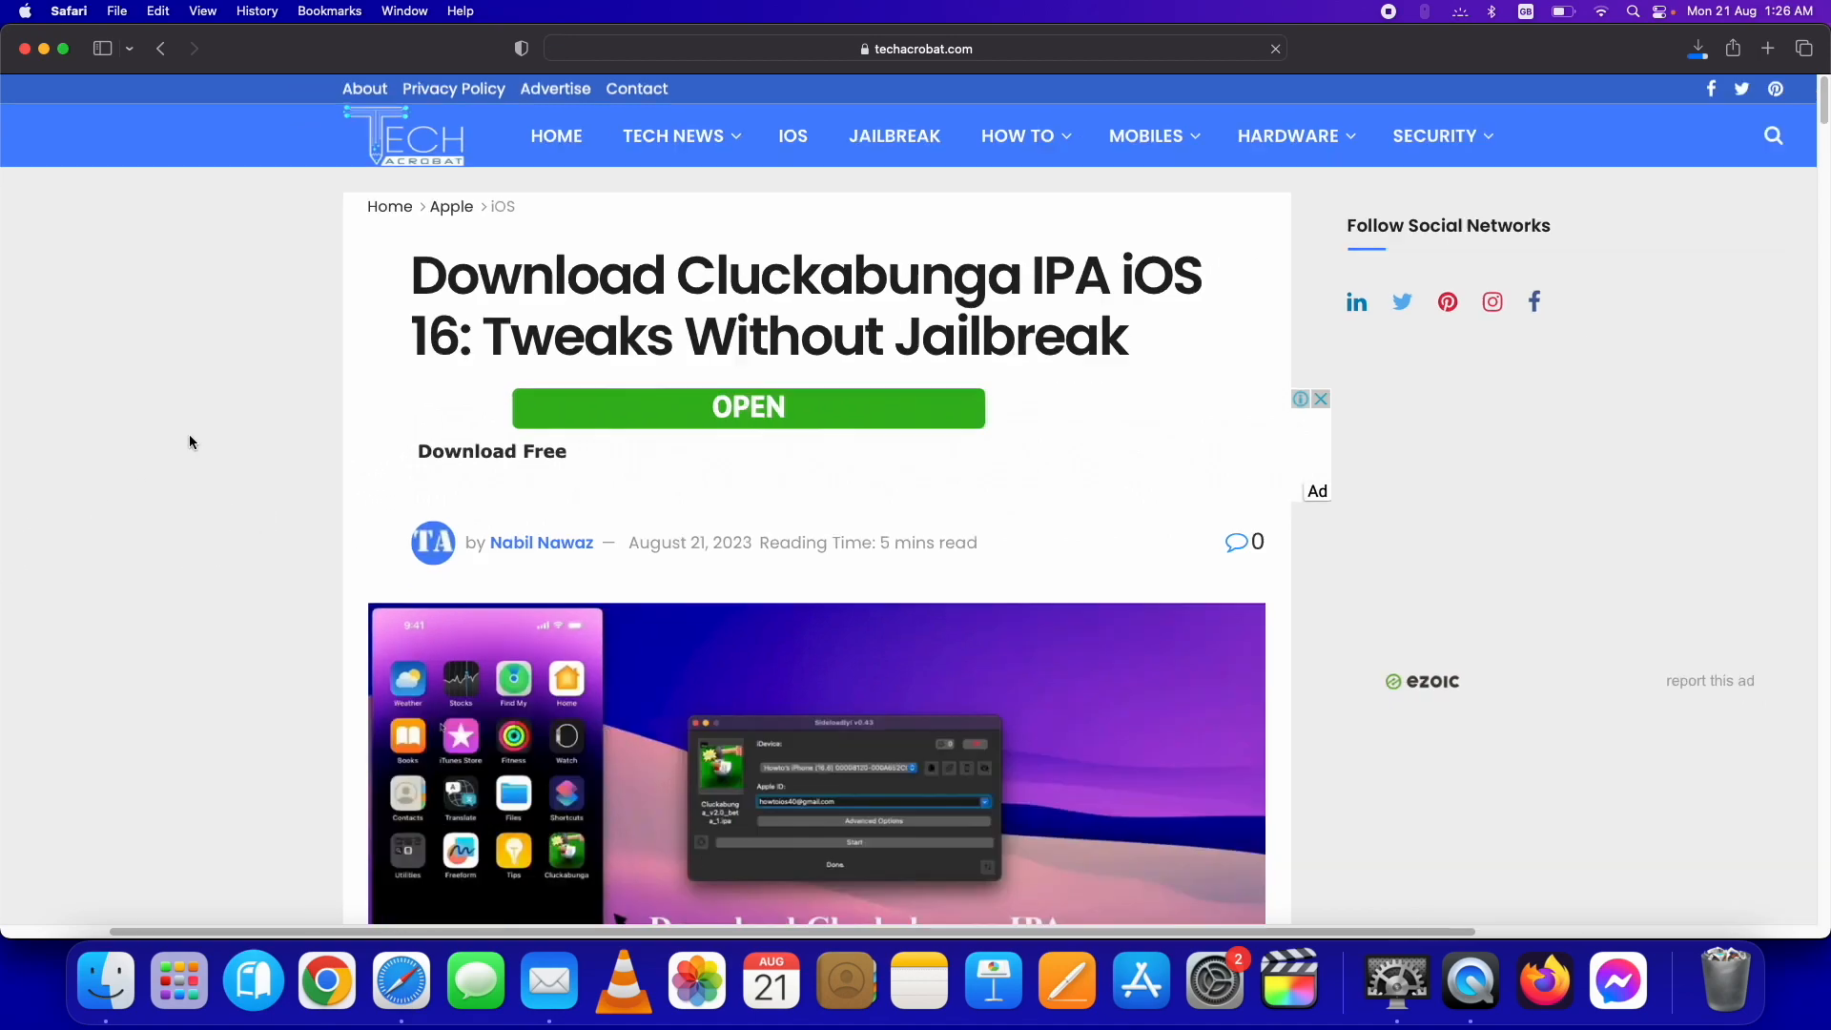
scroll("down", 3)
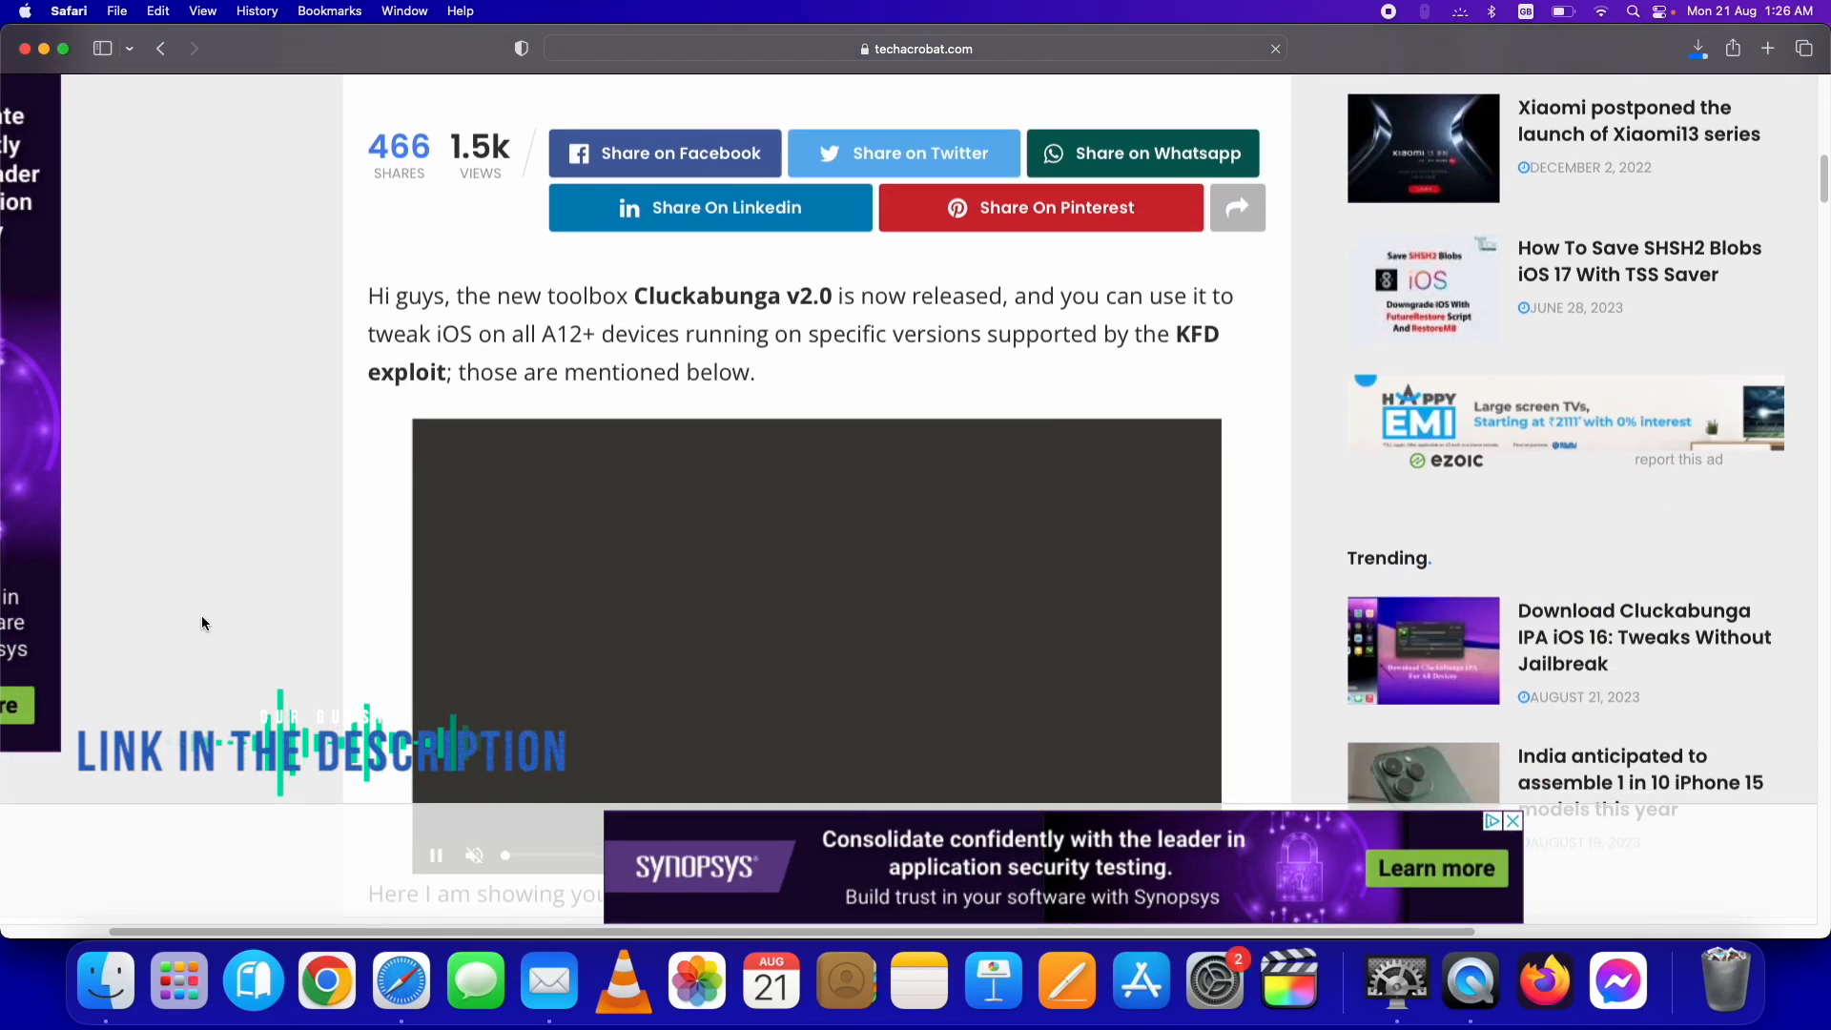
scroll("down", 3)
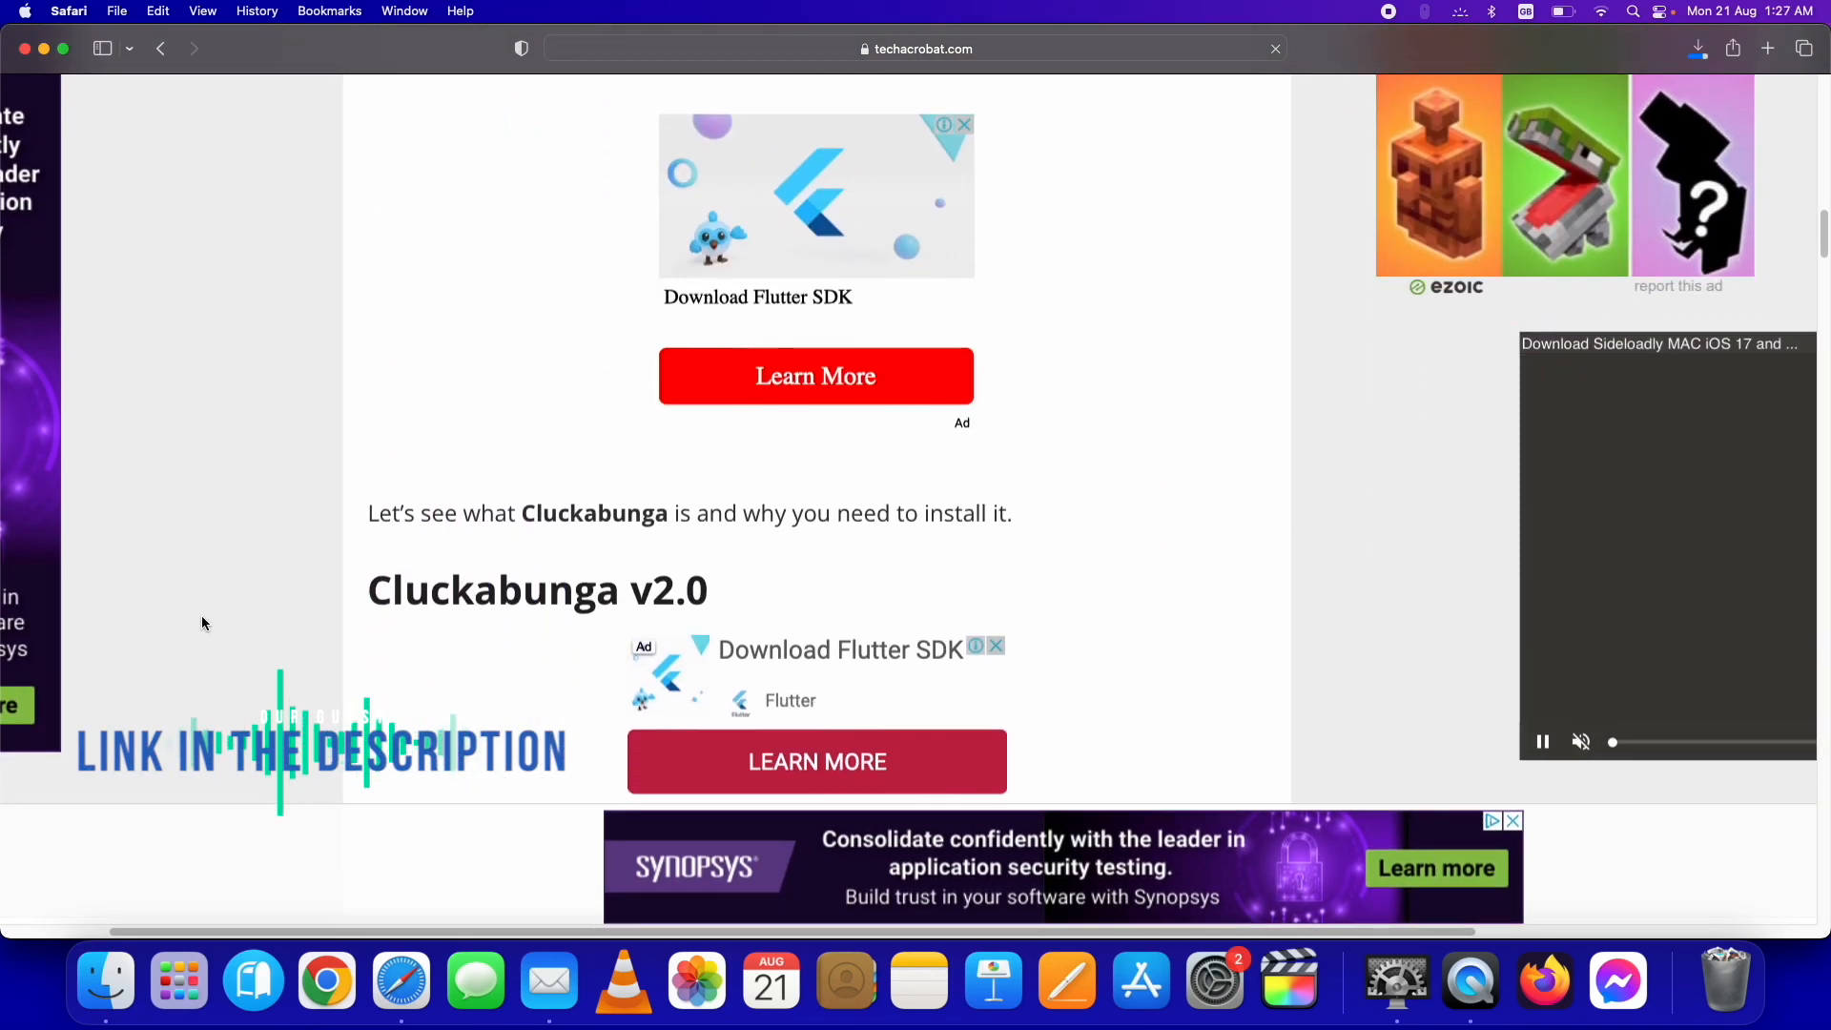
scroll("down", 3)
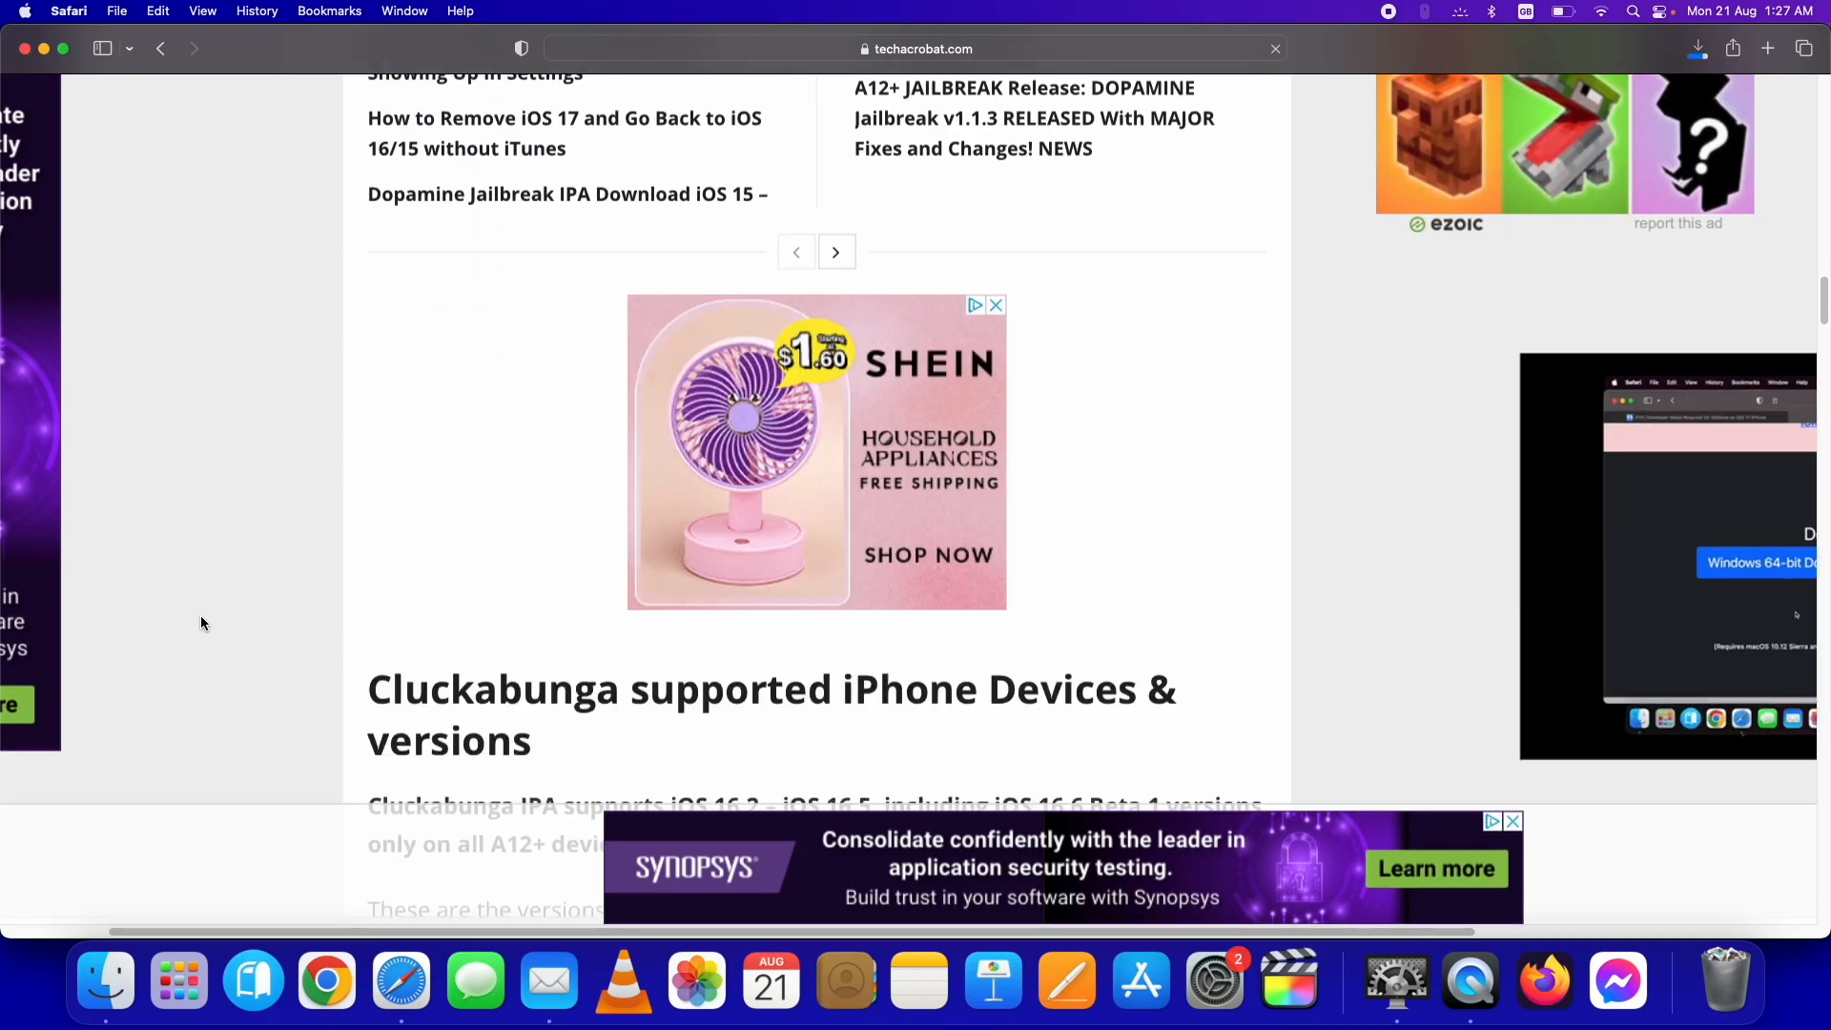
scroll("down", 3)
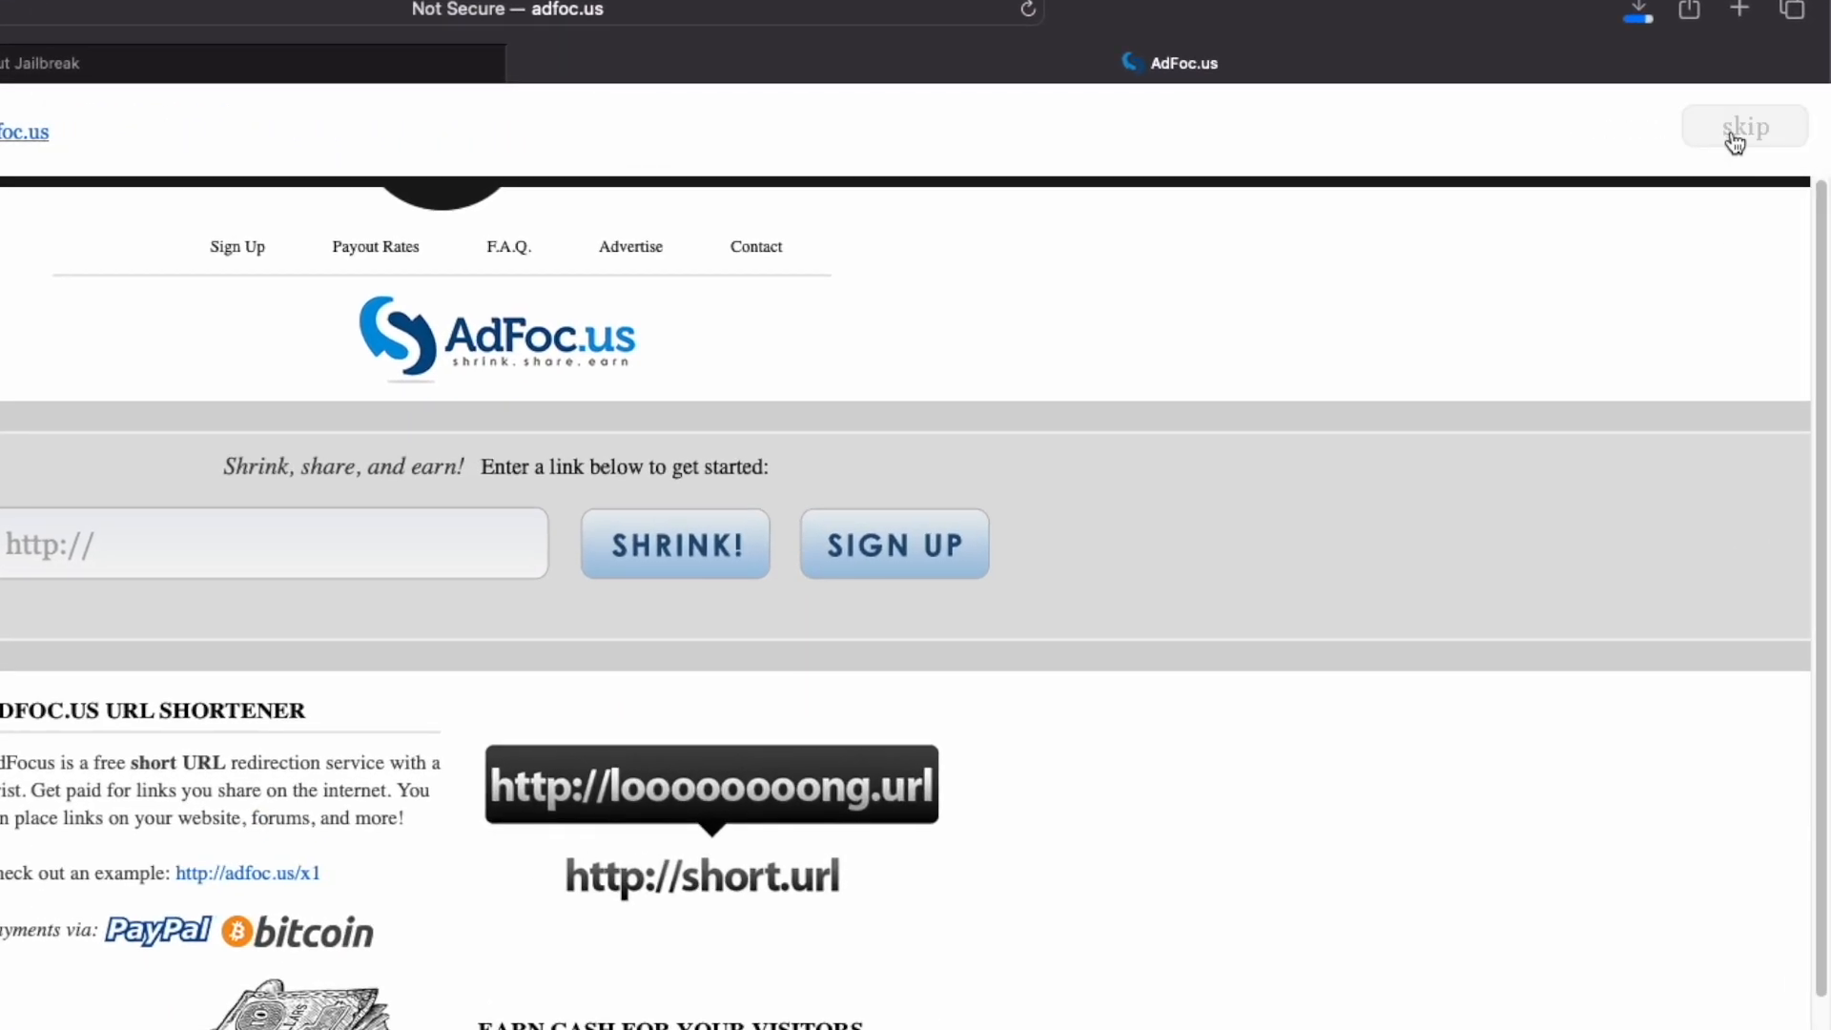
Try skipping the adfoc.us link-shortener page to reach the IPA download.
left_click(1744, 126)
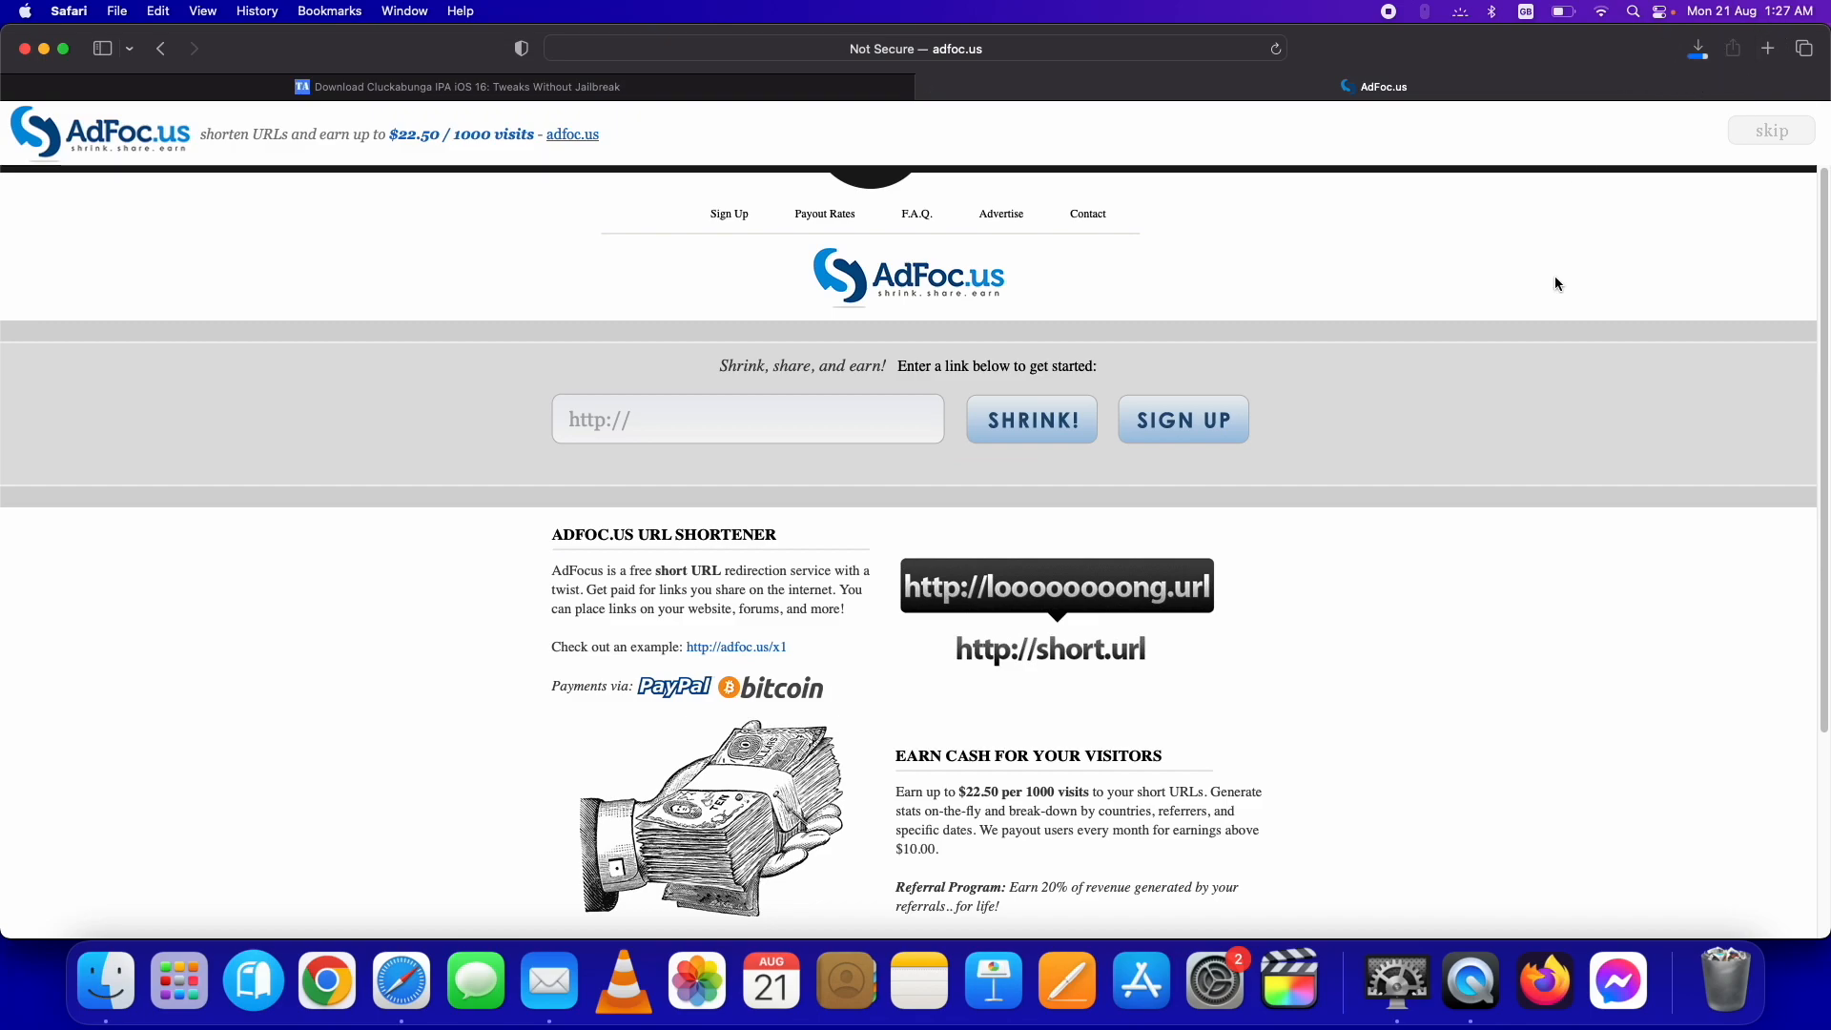
mouse_move(286, 183)
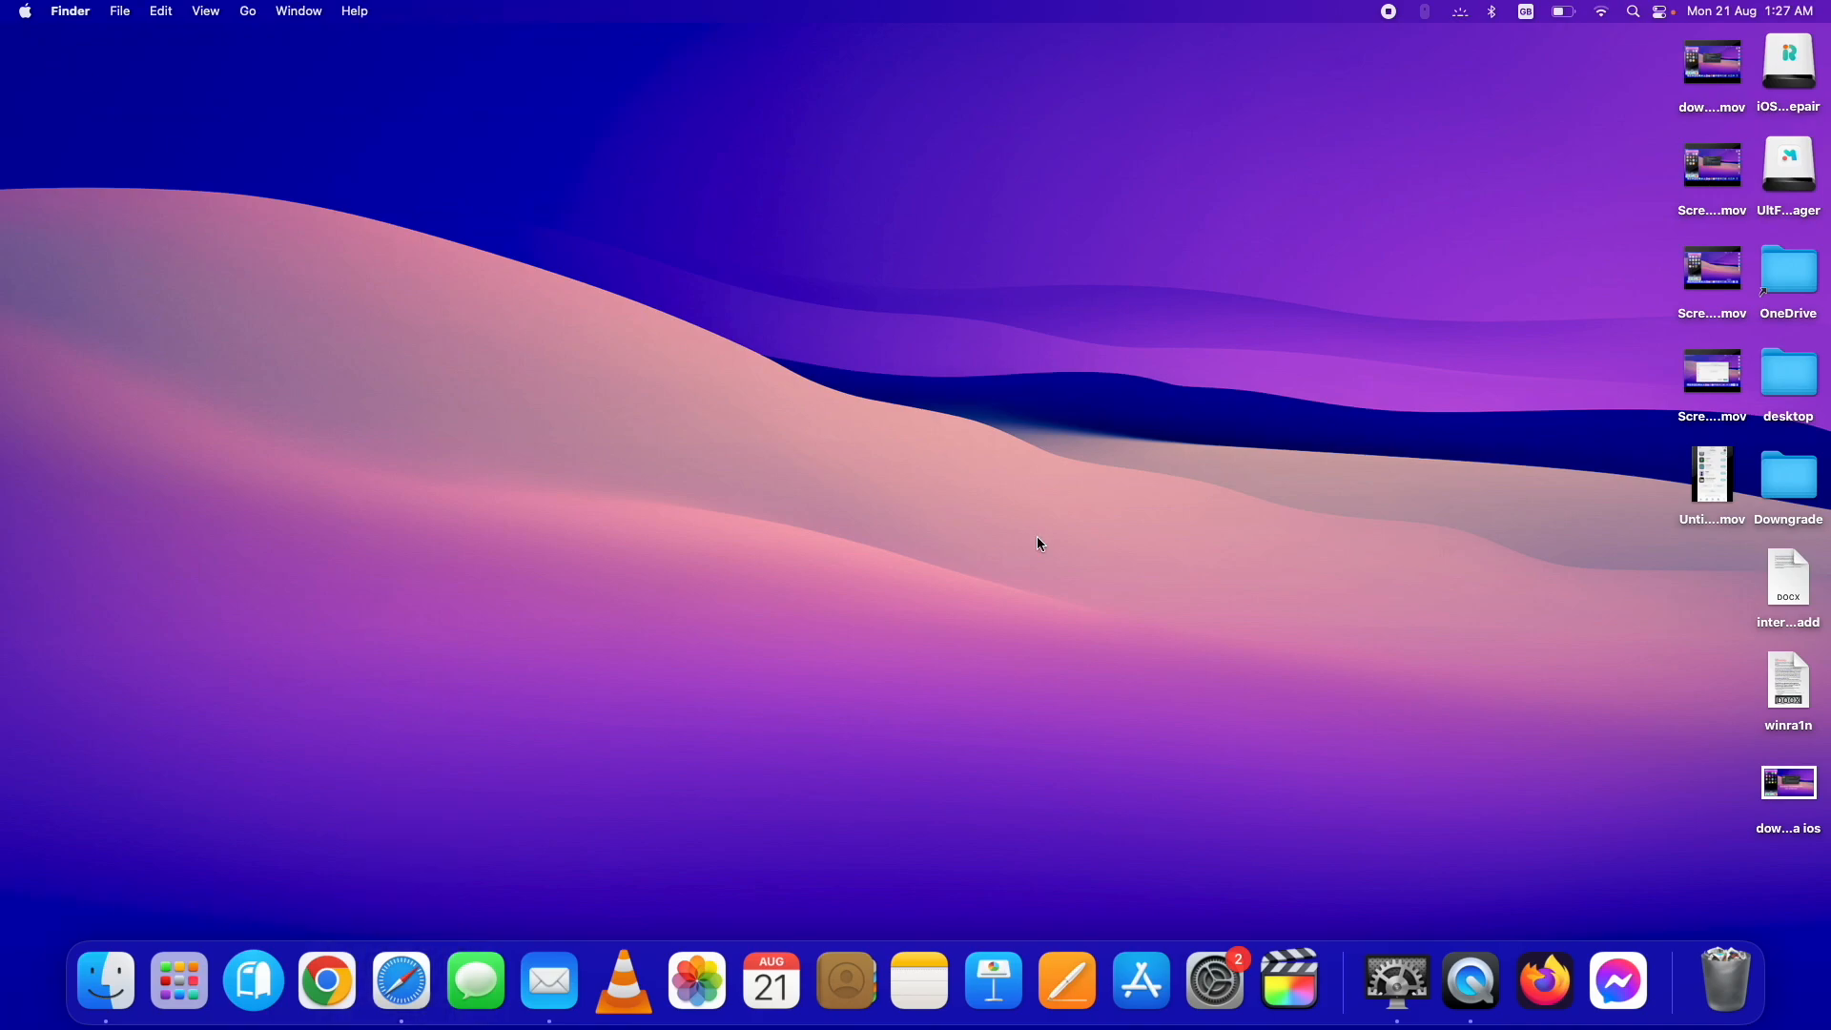
mouse_move(1387, 12)
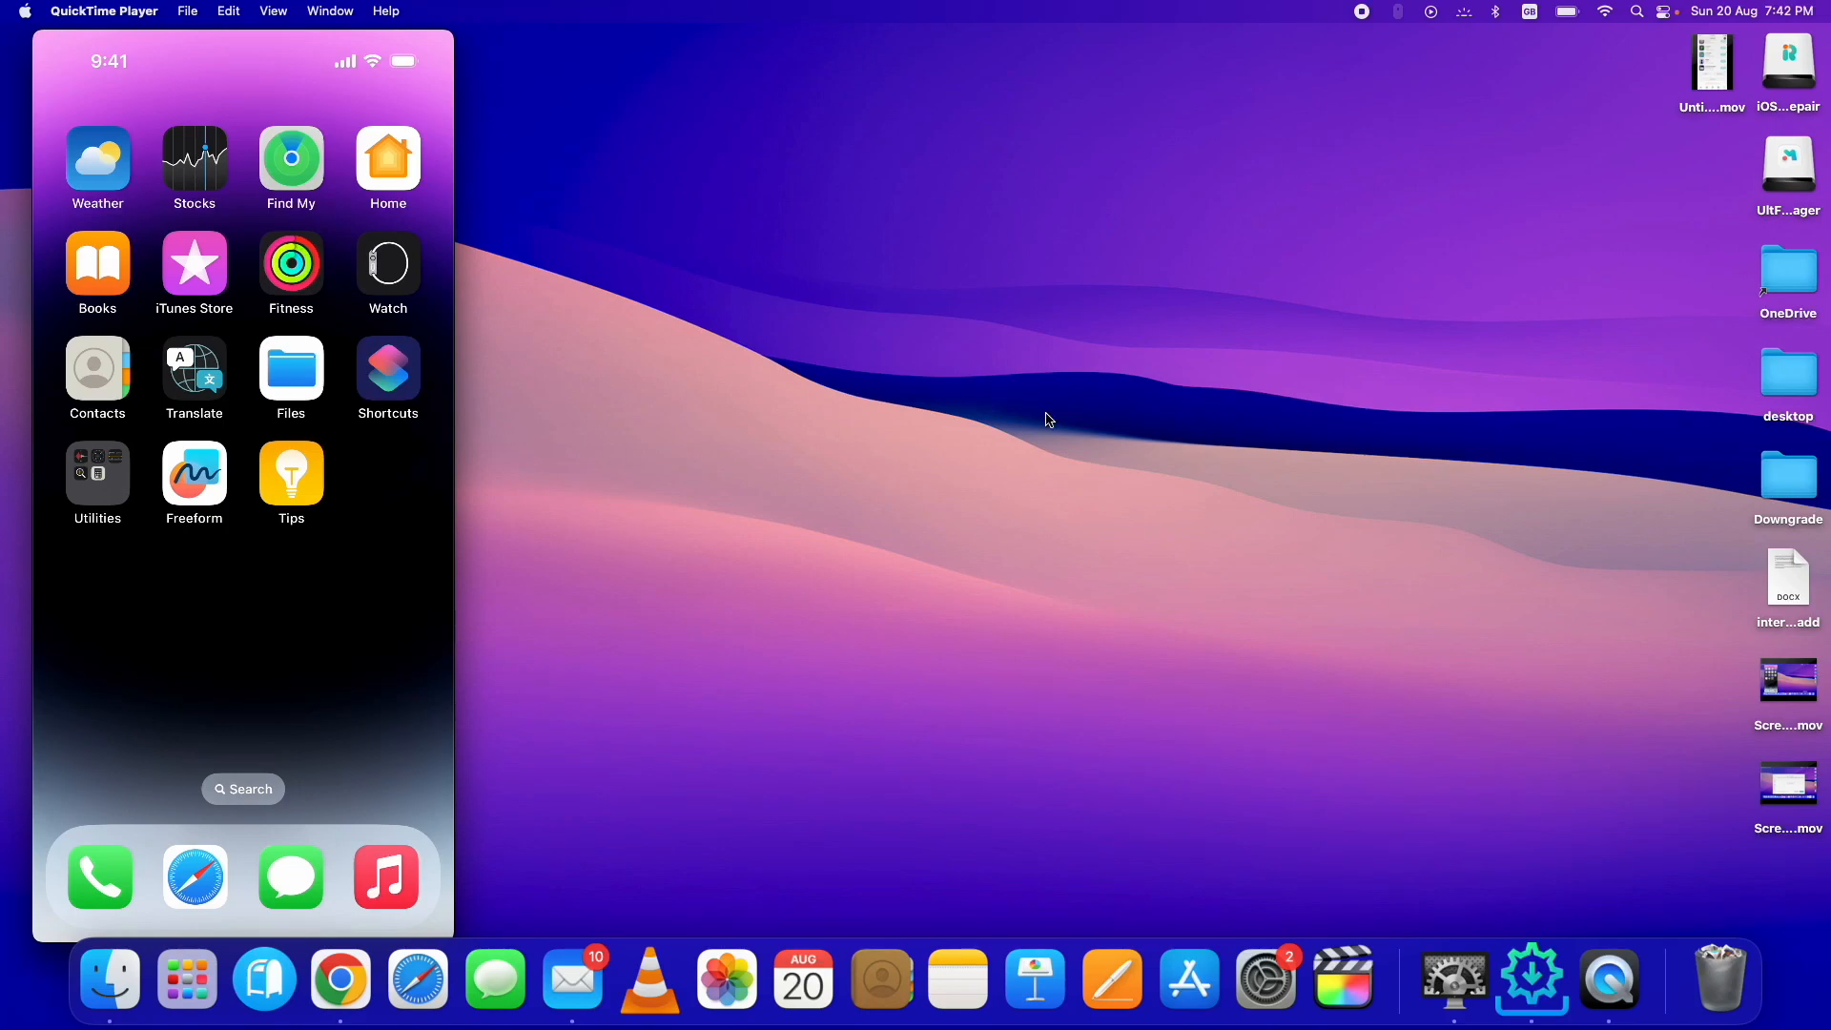
mouse_move(1530, 978)
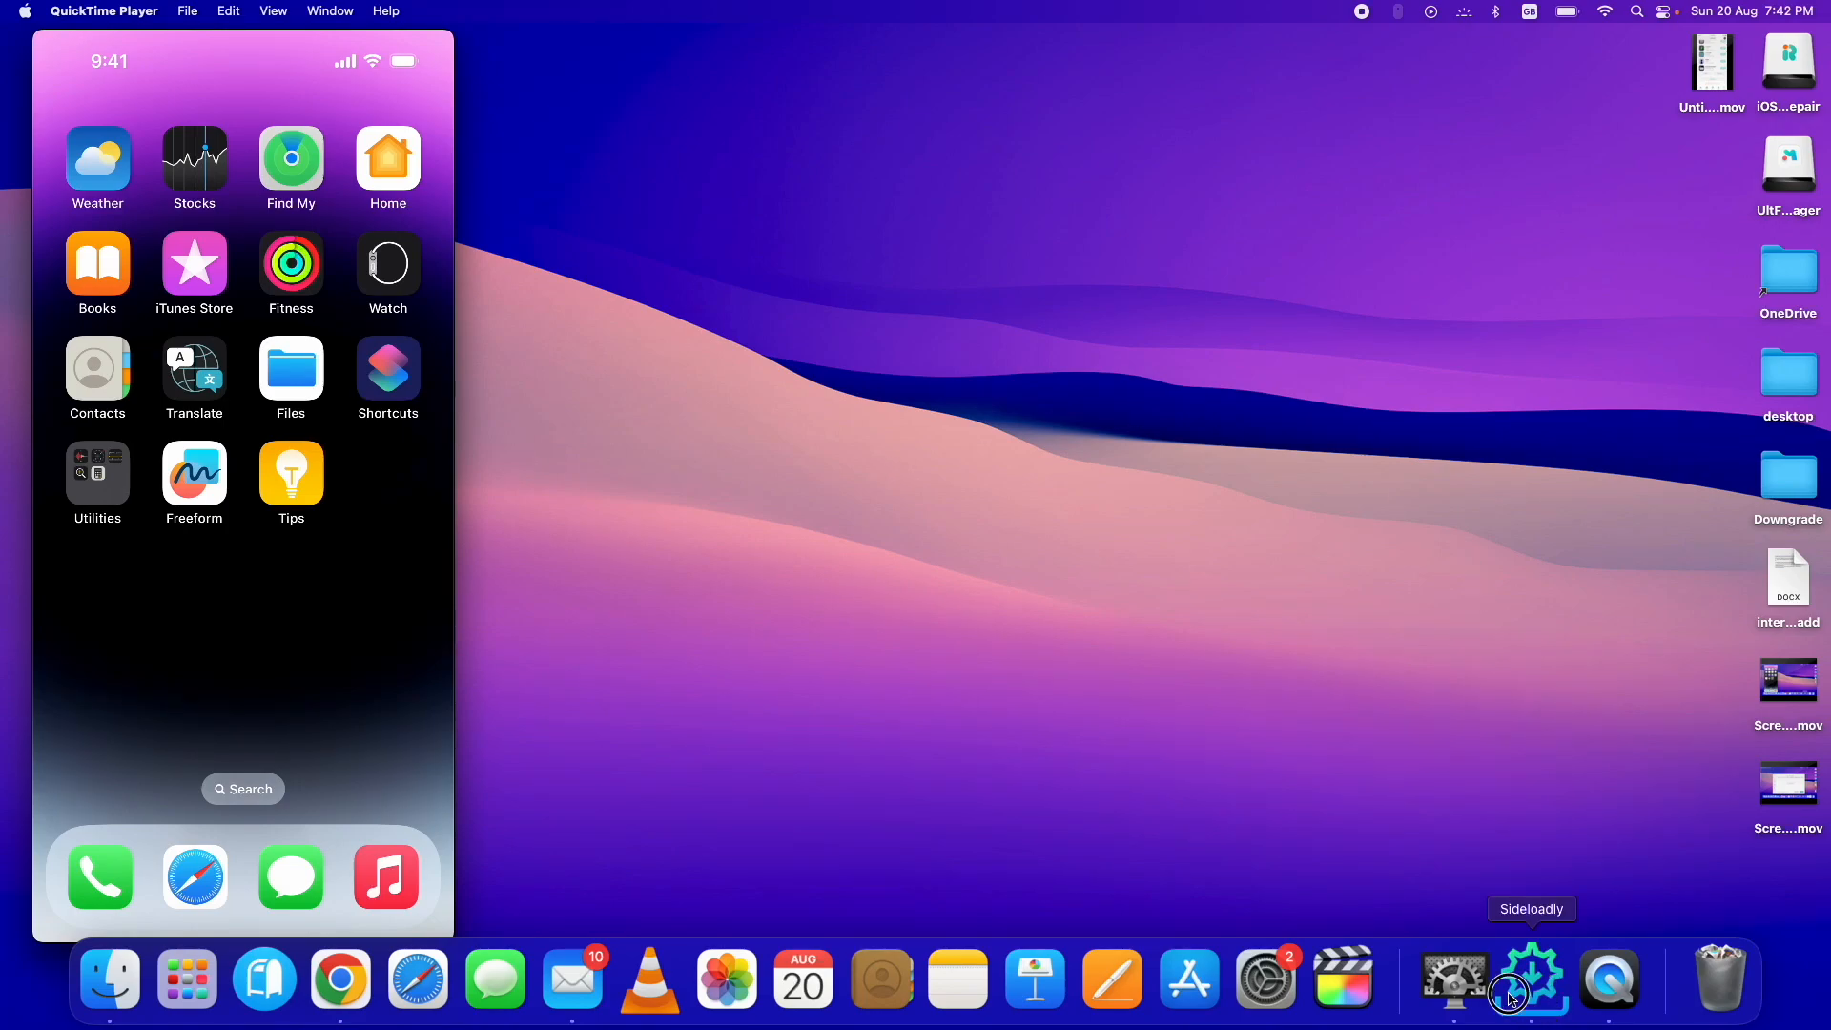
Launch Sideloadly from the Dock beside the QuickTime iPhone mirror.
left_click(1530, 978)
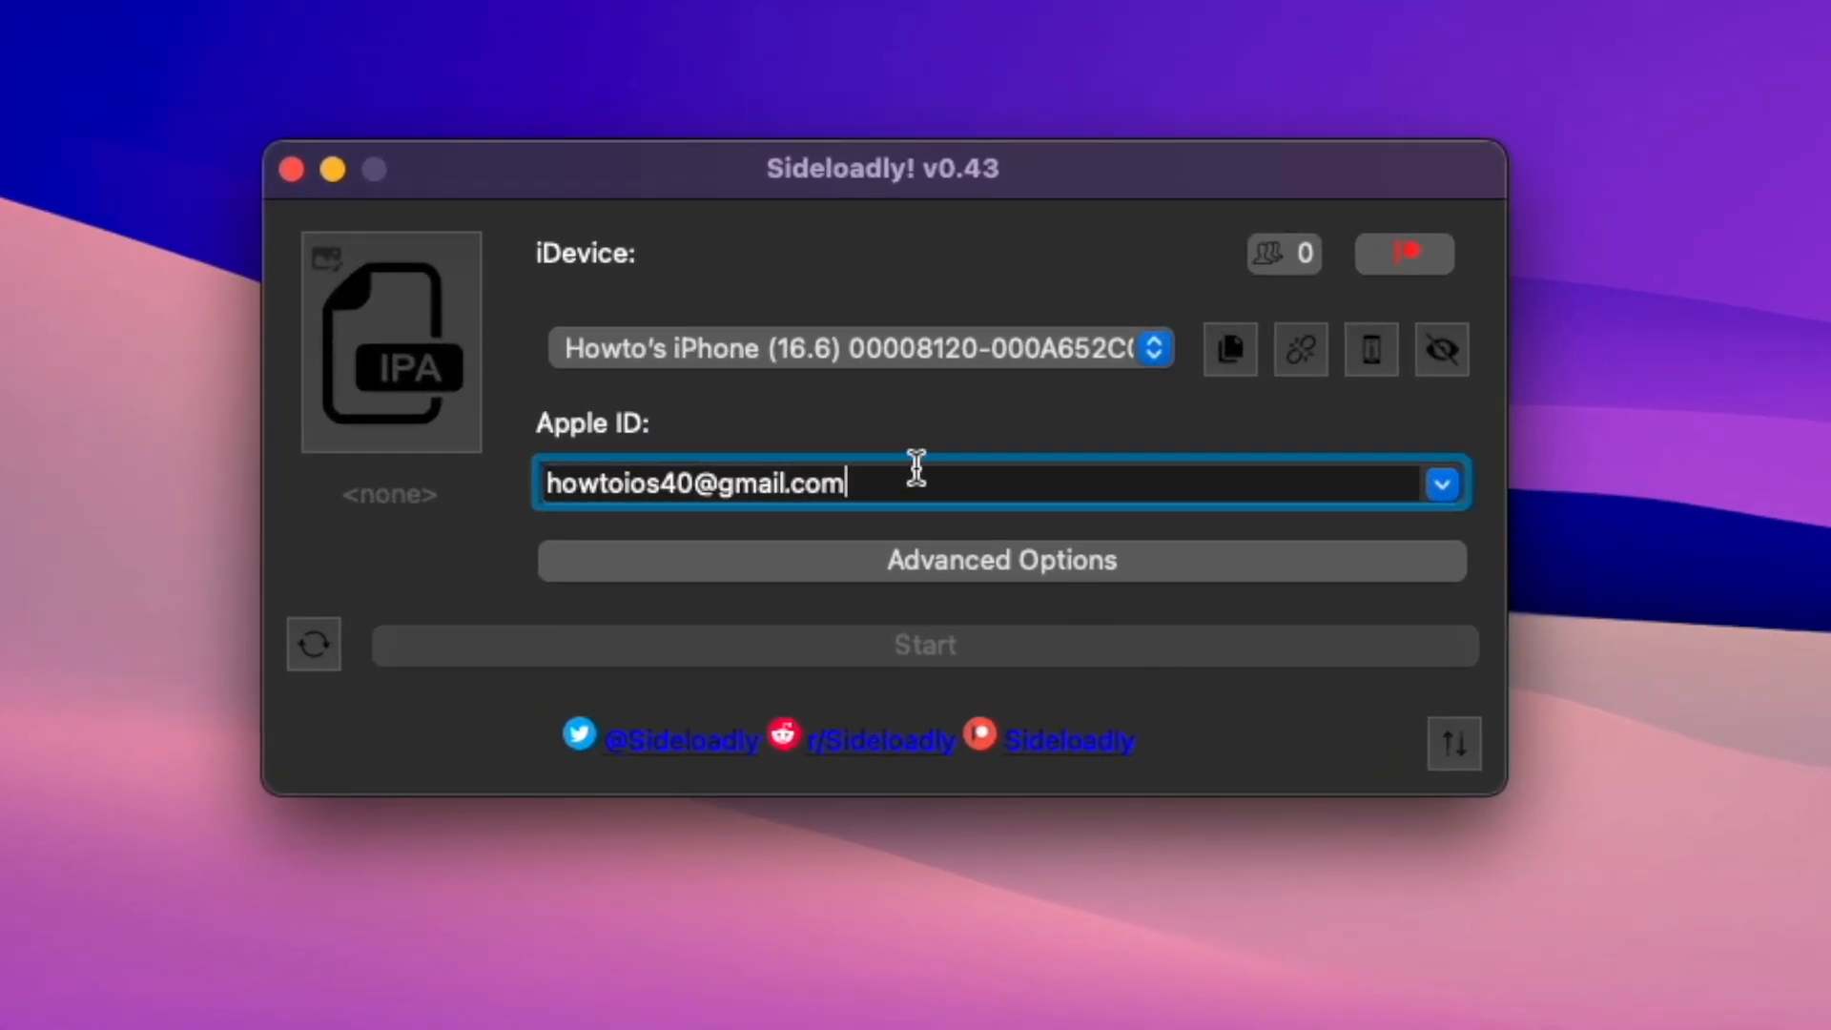
mouse_move(747, 356)
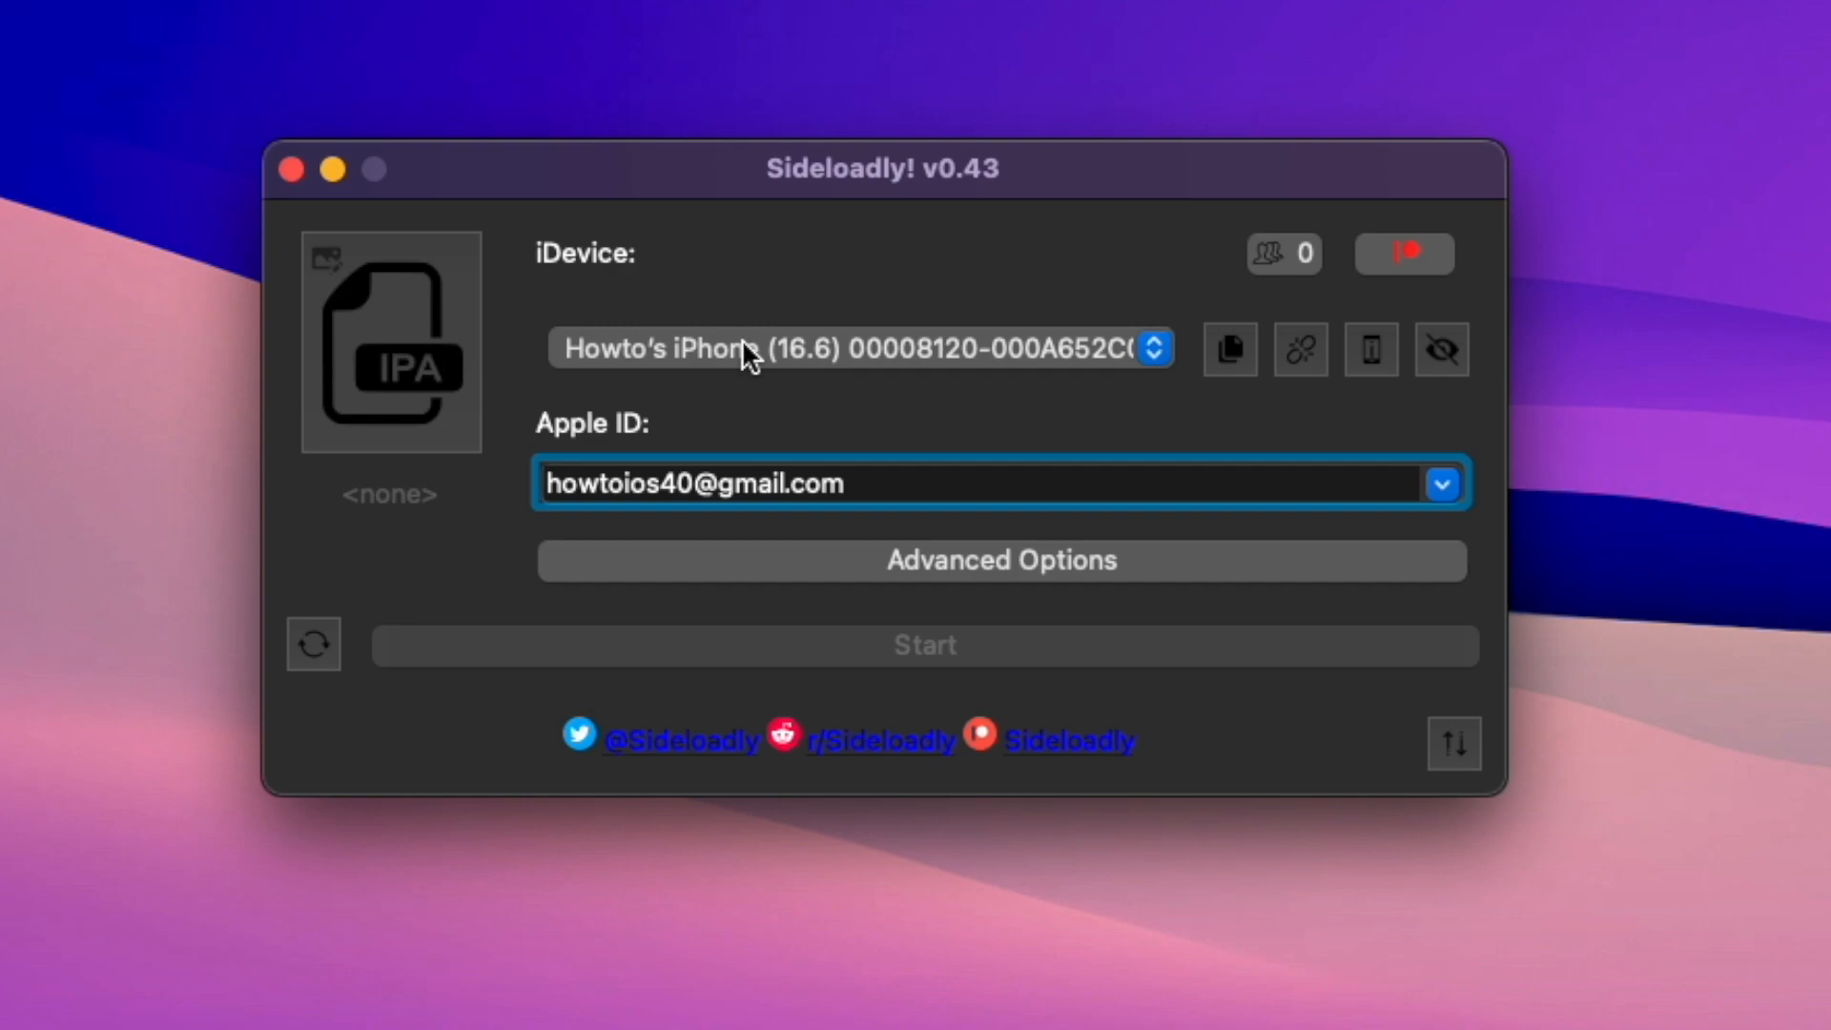
mouse_move(648, 389)
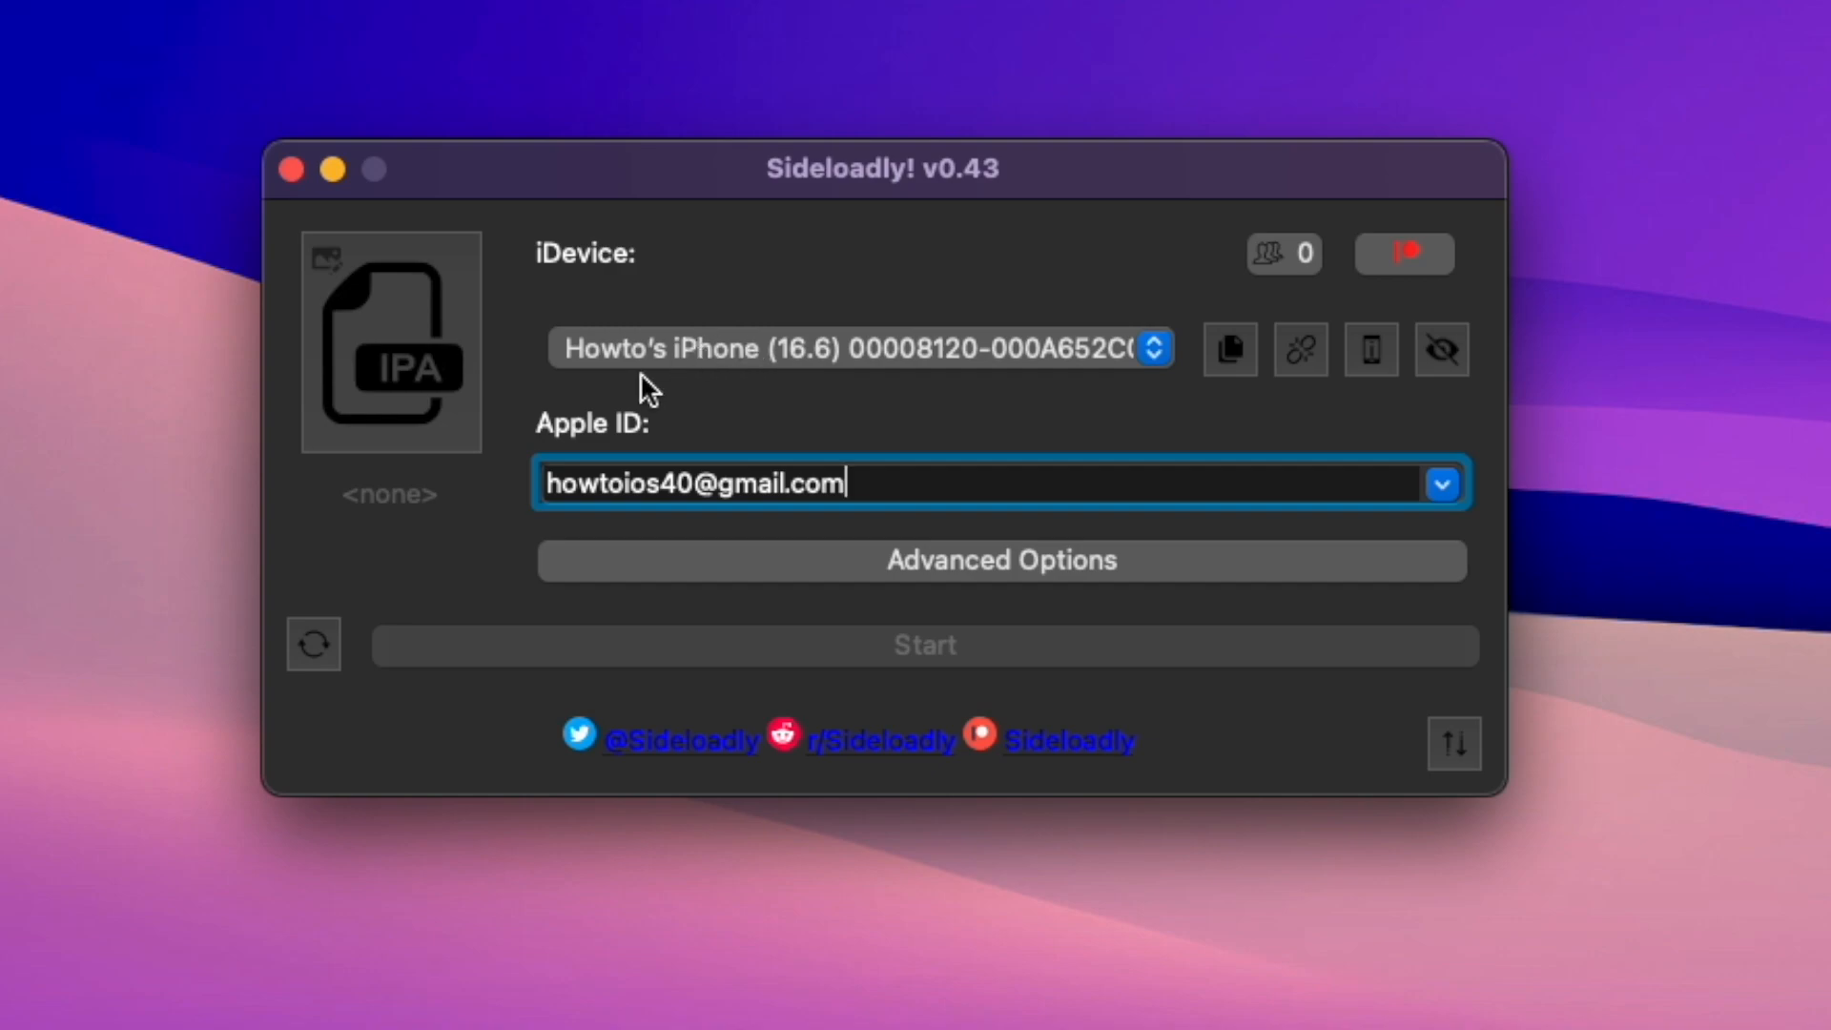
mouse_move(580, 527)
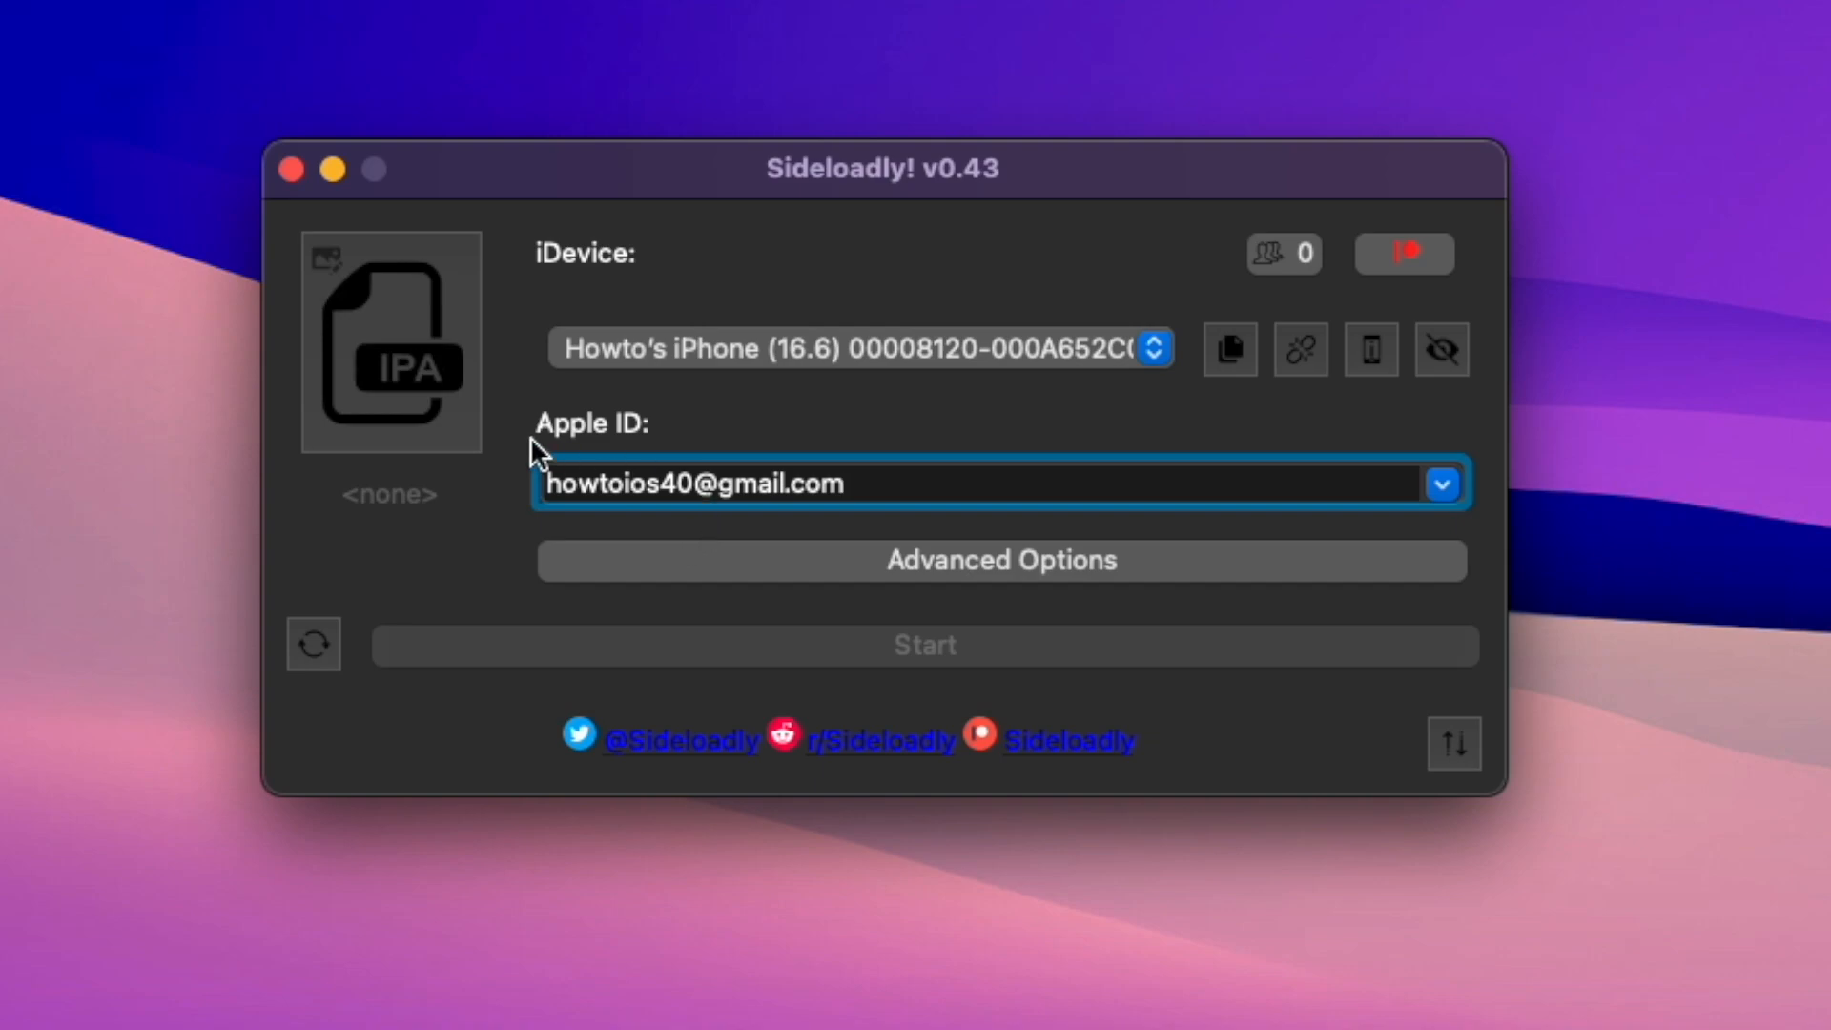
mouse_move(362, 350)
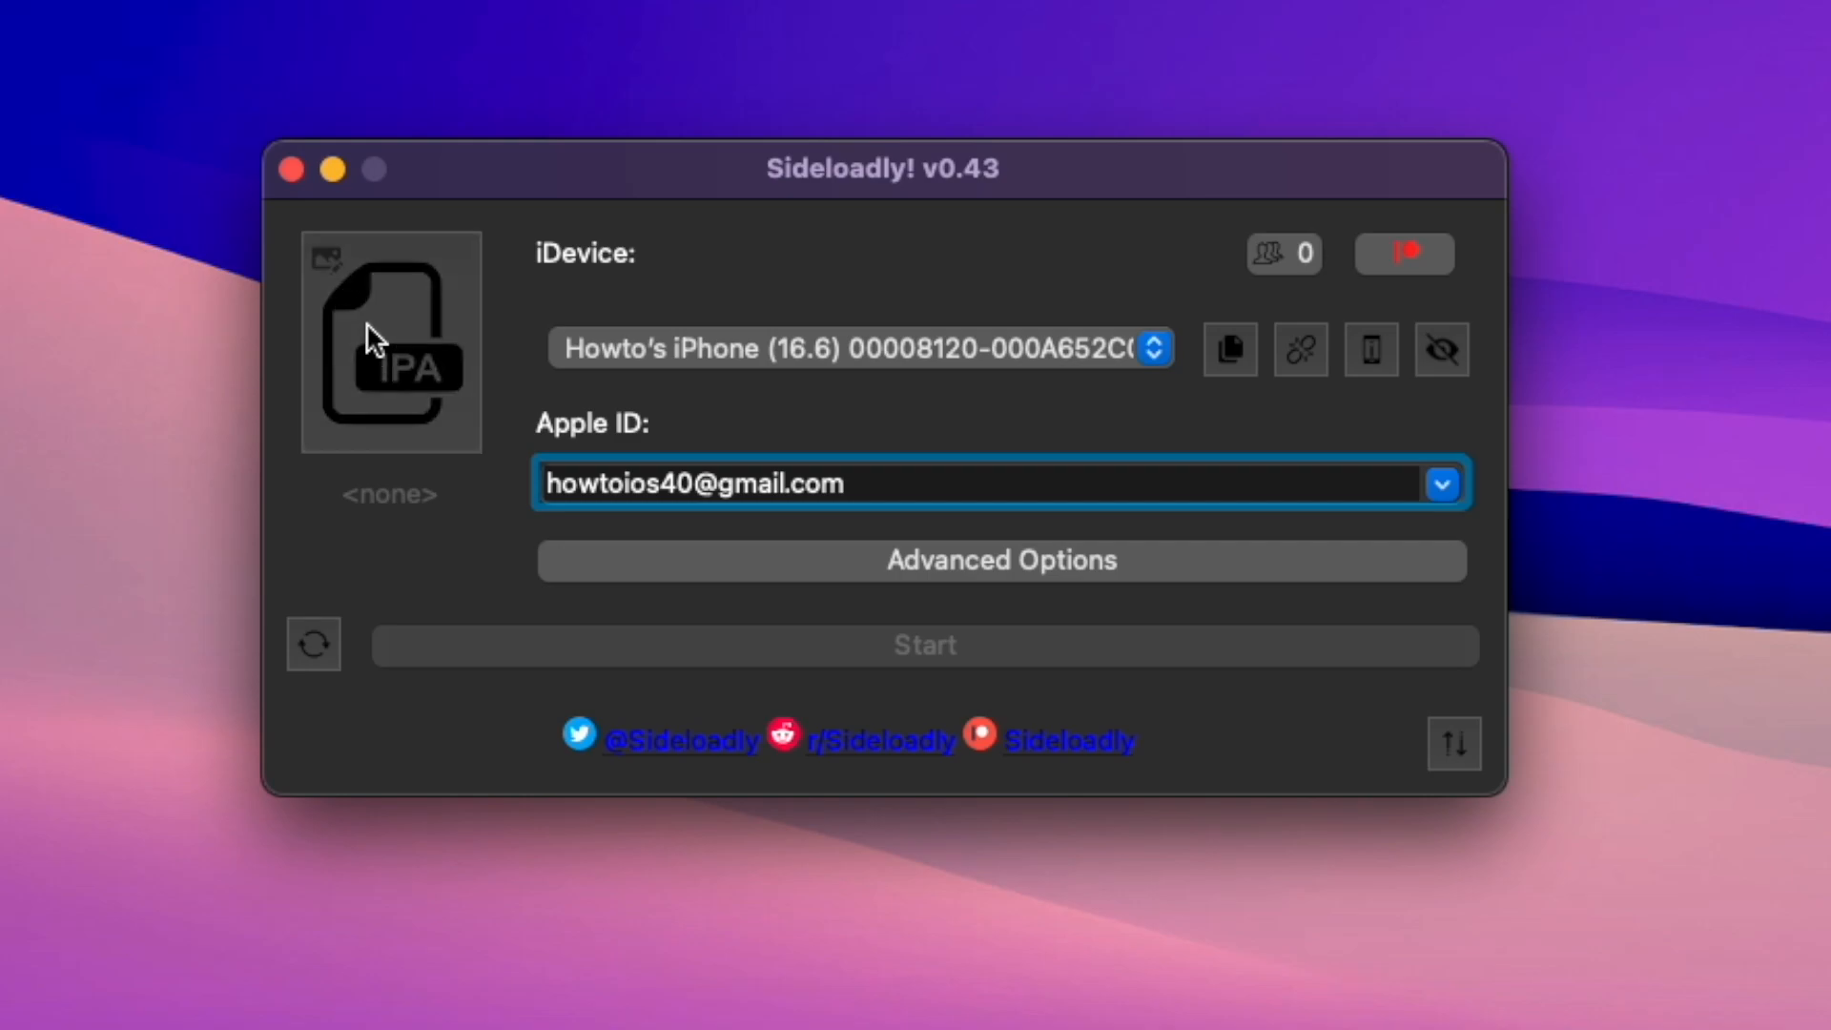
Load Cluckabunga_v2.0_beta_1.ipa from Downloads into Sideloadly.
left_click(390, 339)
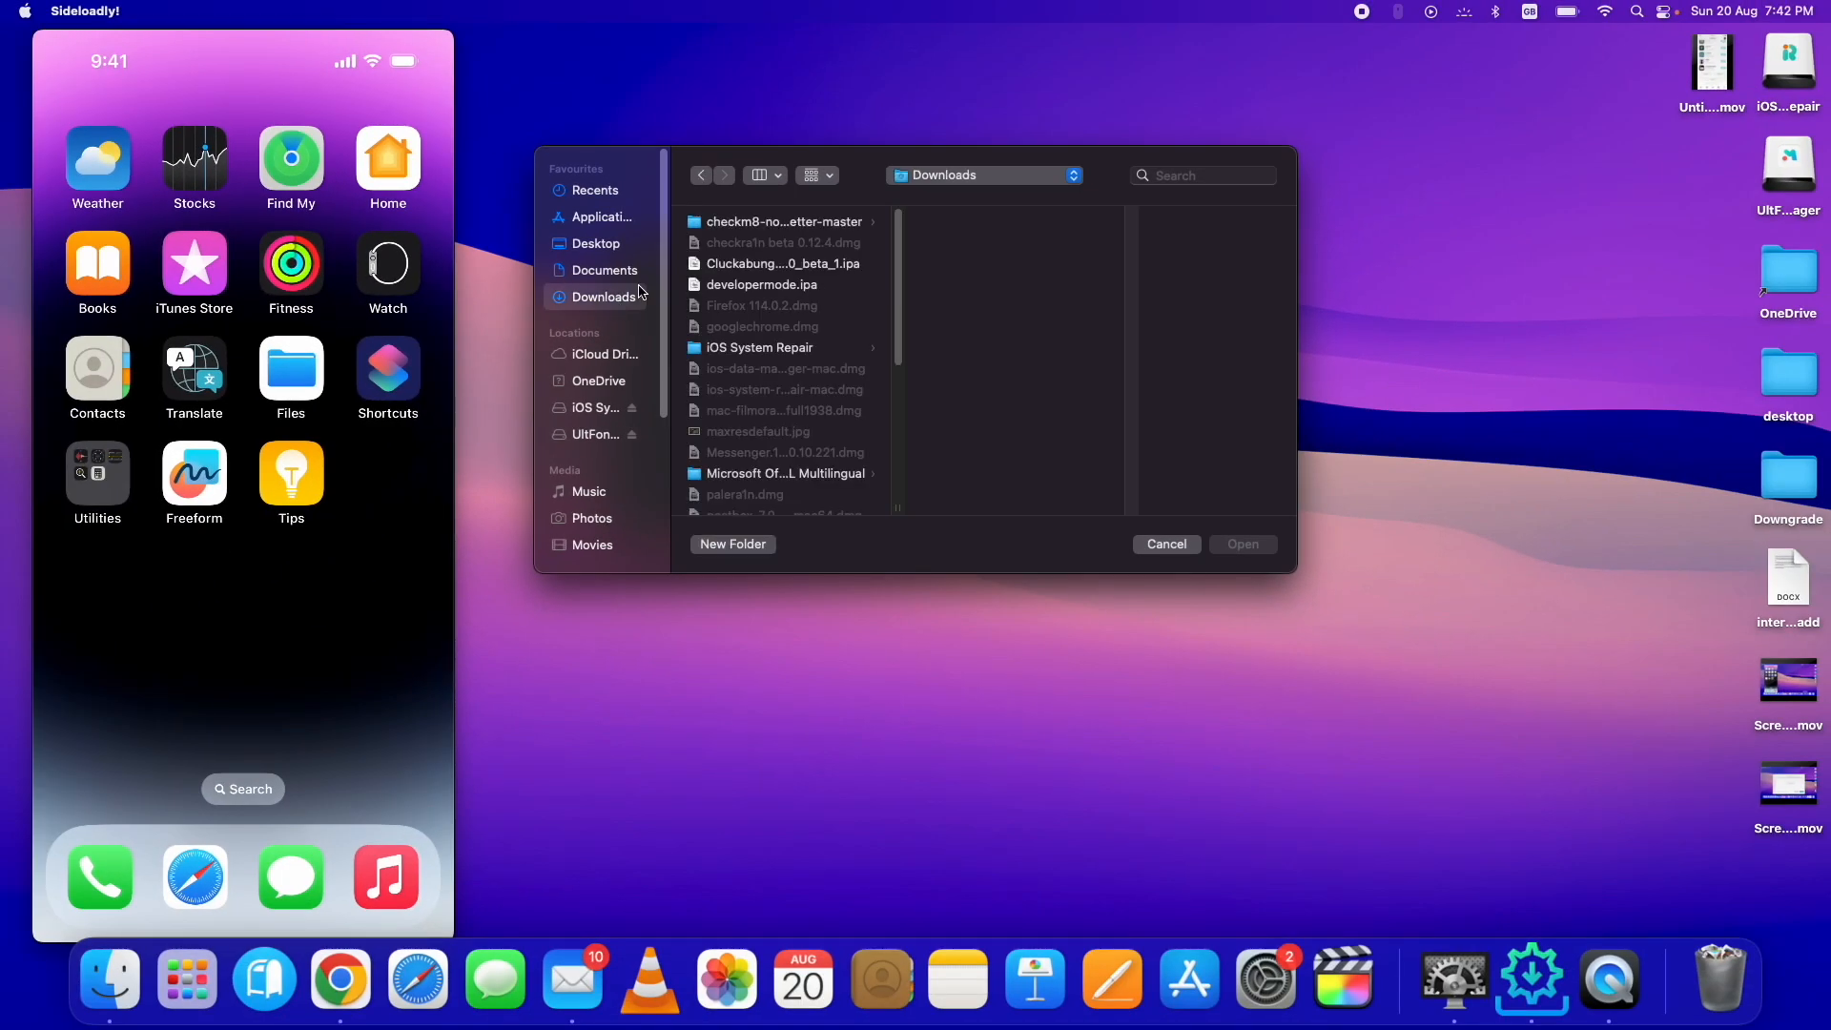
left_click(780, 263)
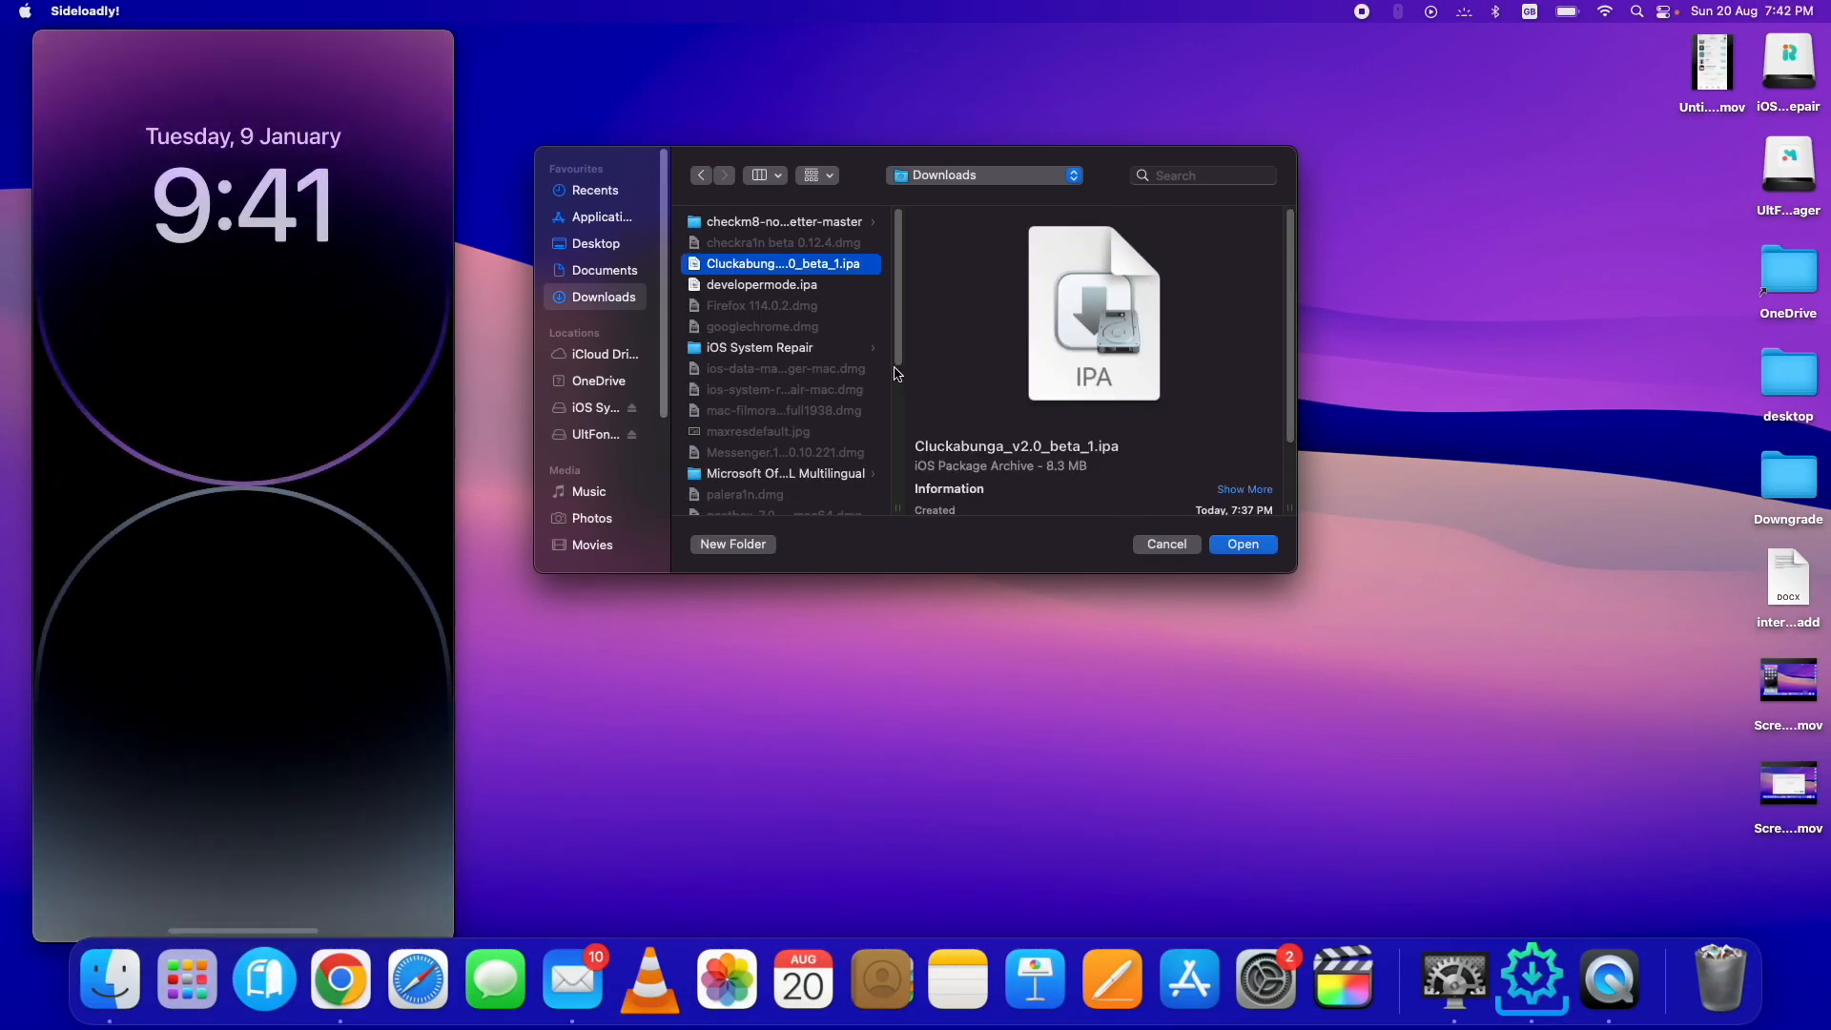
left_click(1241, 545)
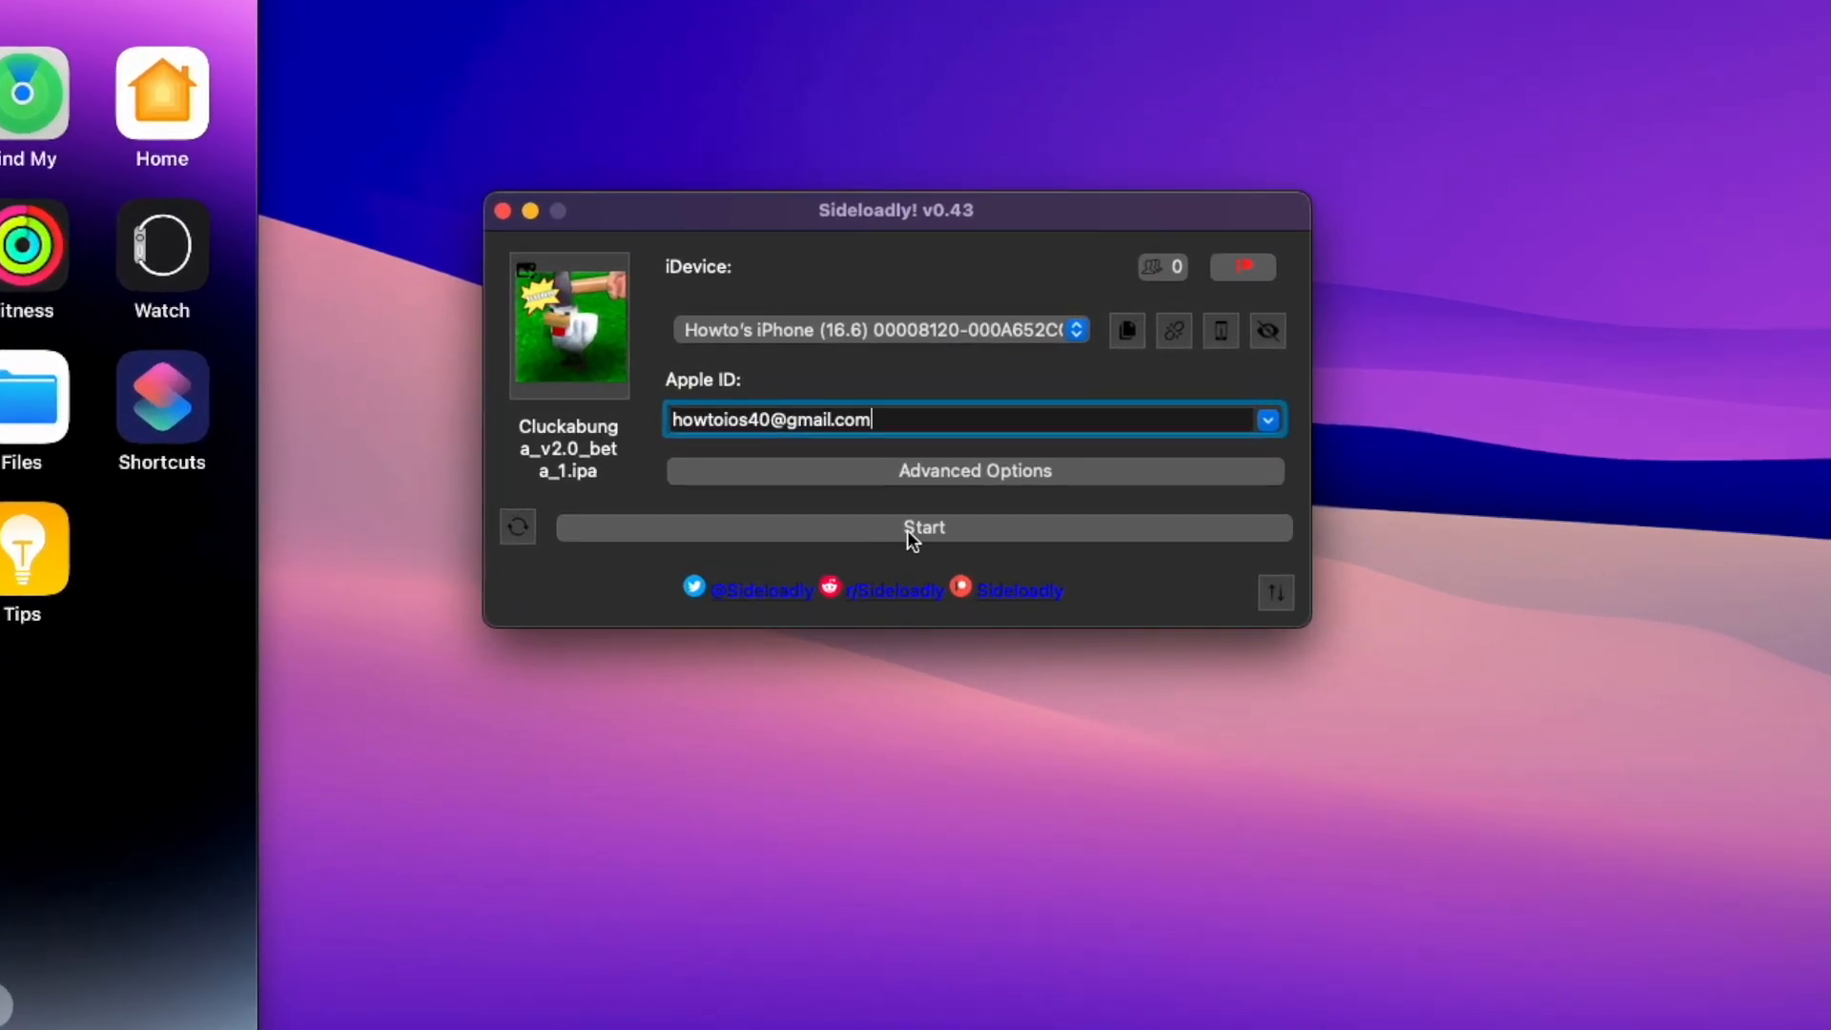
mouse_move(541, 511)
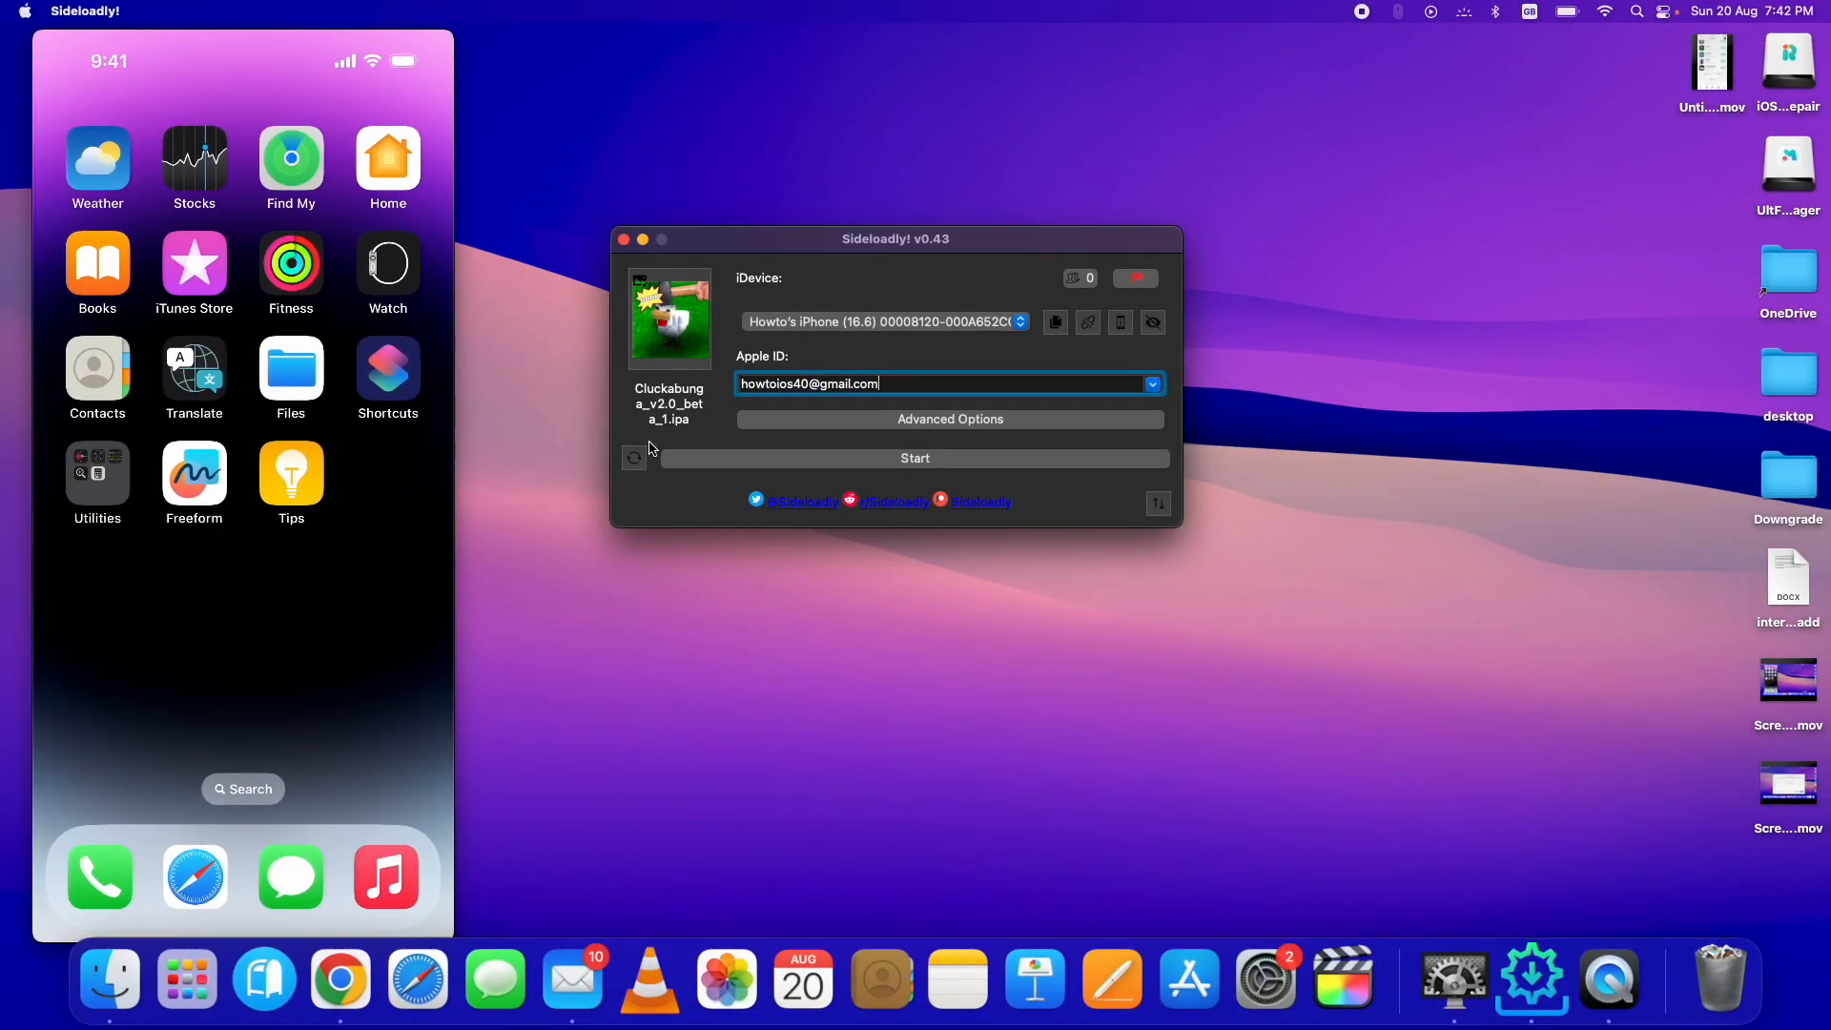
mouse_move(760, 504)
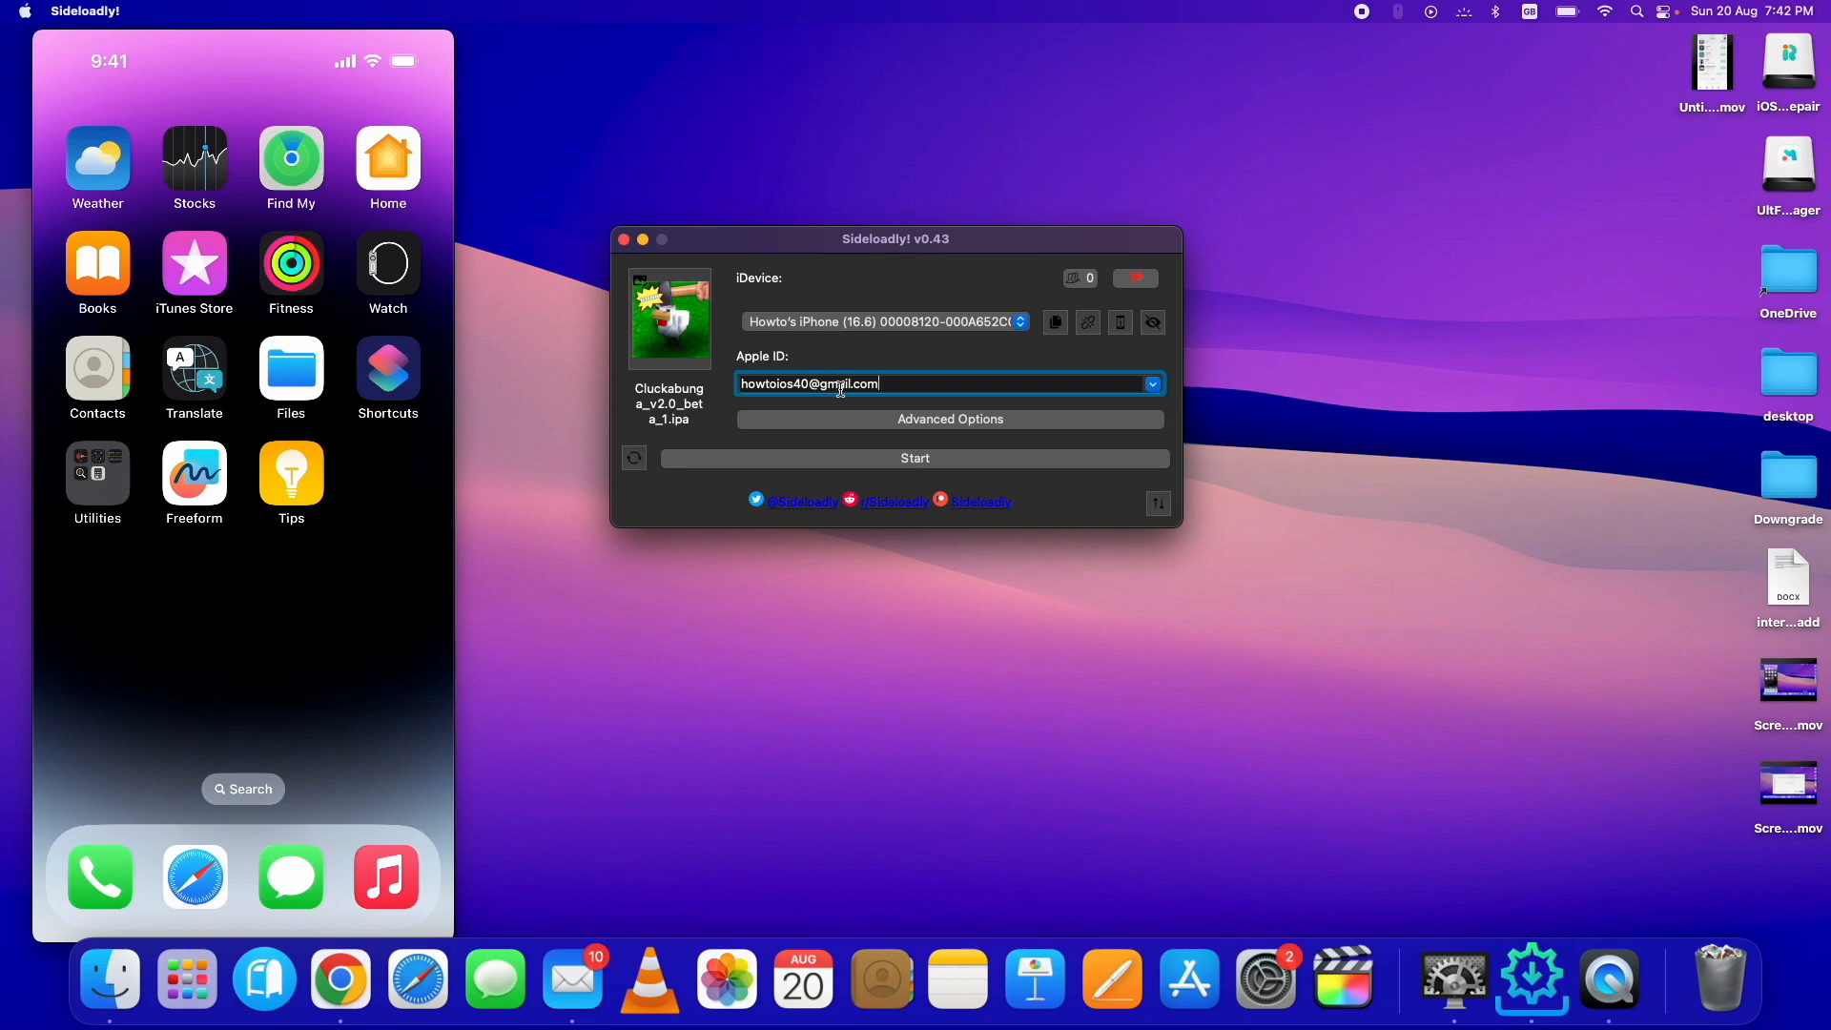
Start sideloading Cluckabunga to the iPhone and wait for the Done status.
left_click(914, 458)
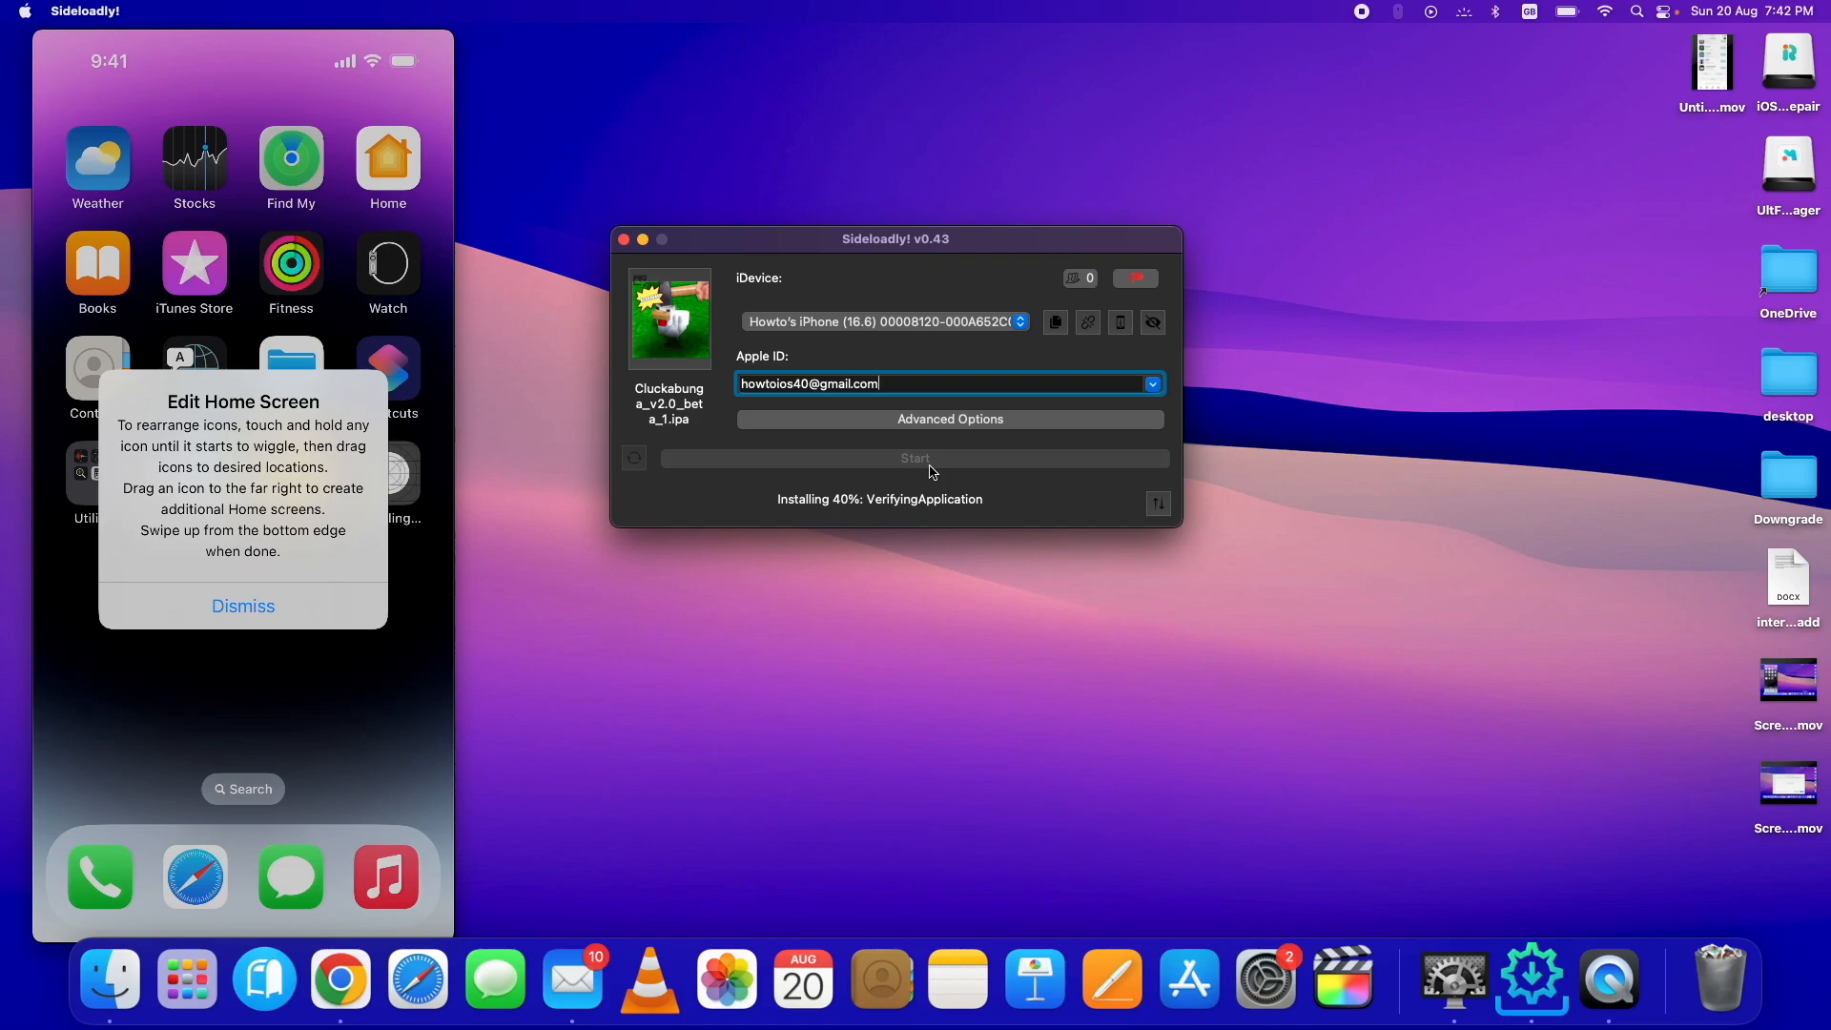
left_click(243, 604)
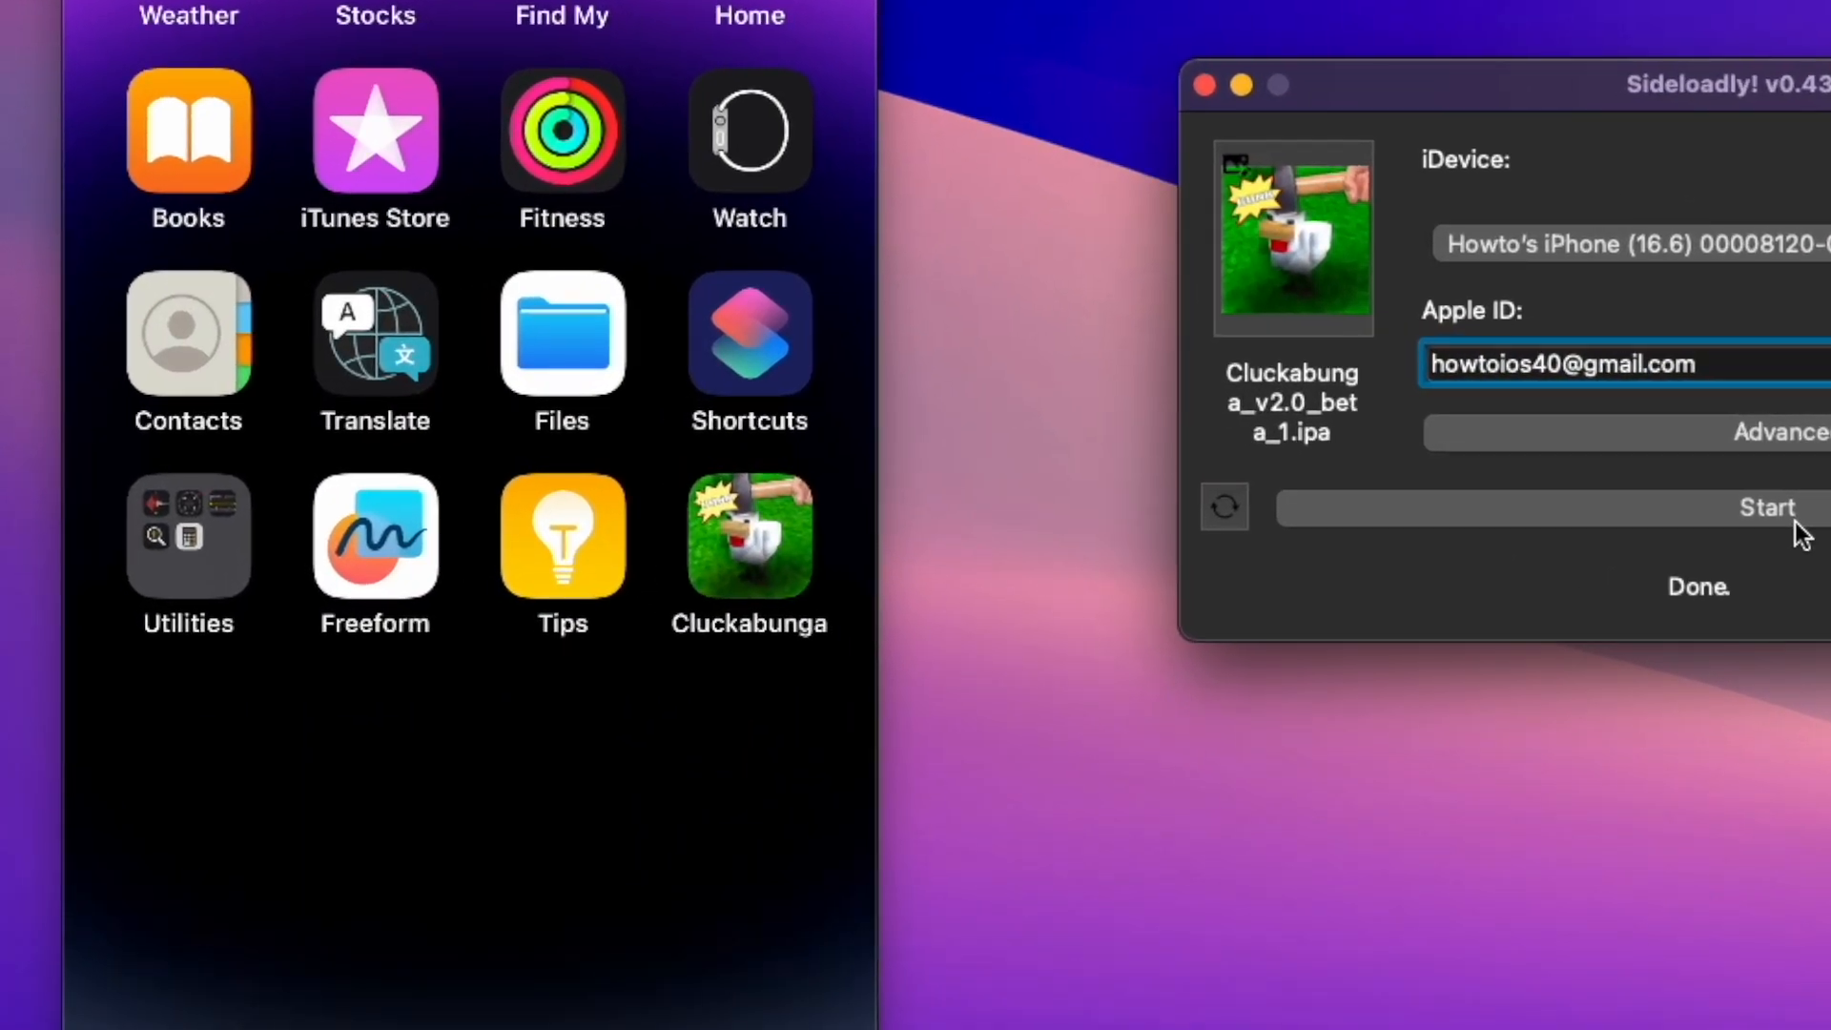
mouse_move(773, 374)
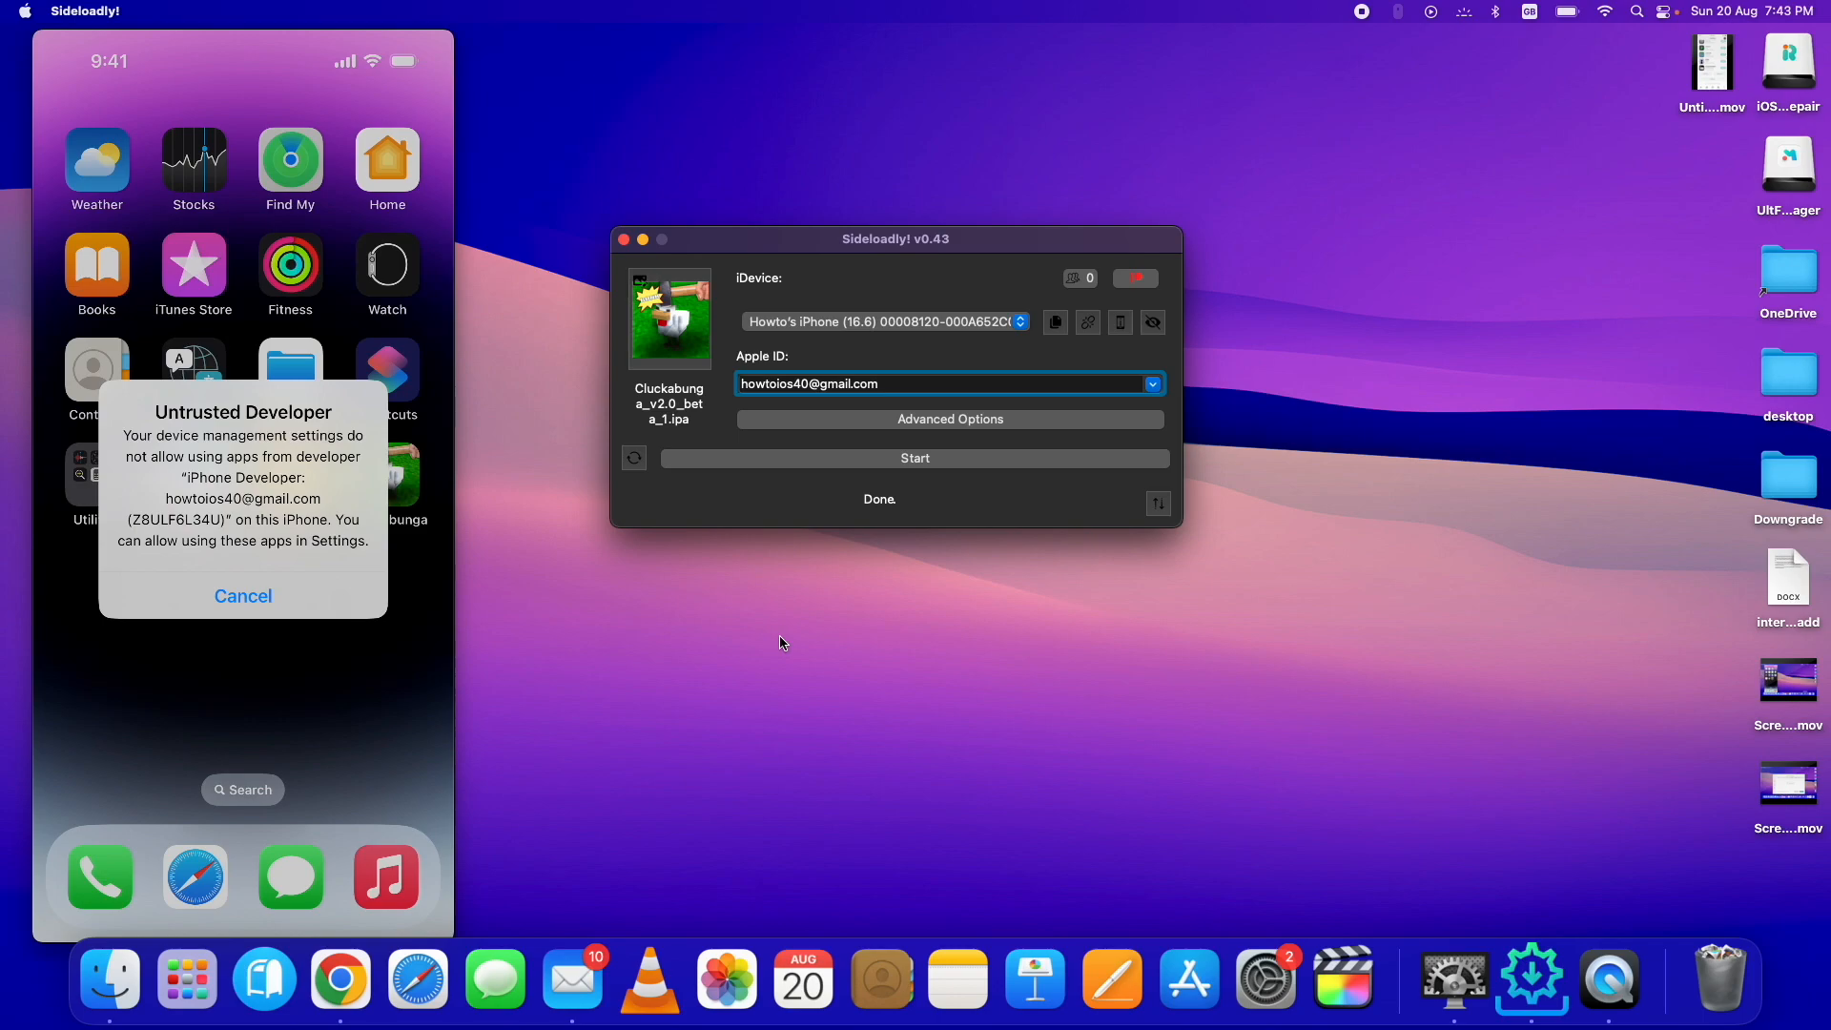
Dismiss the Untrusted Developer alert and trust the signing developer in VPN & Device Management.
left_click(243, 595)
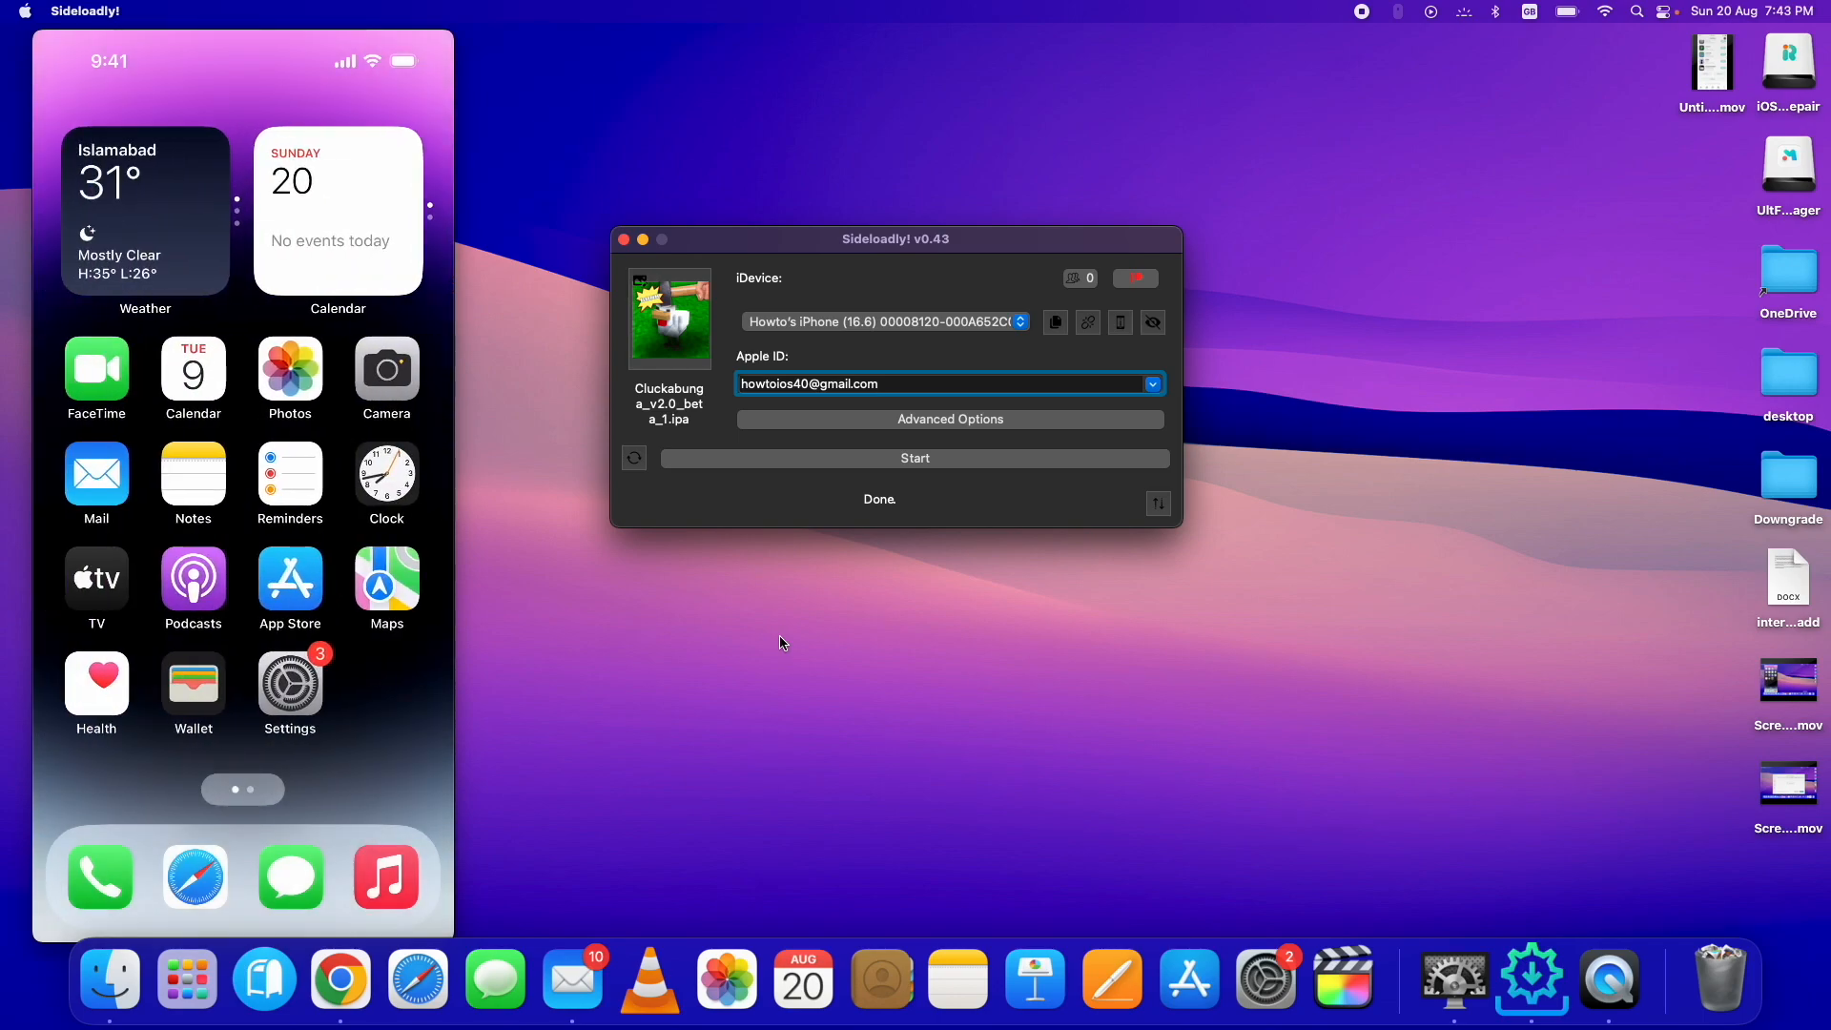
left_click(288, 681)
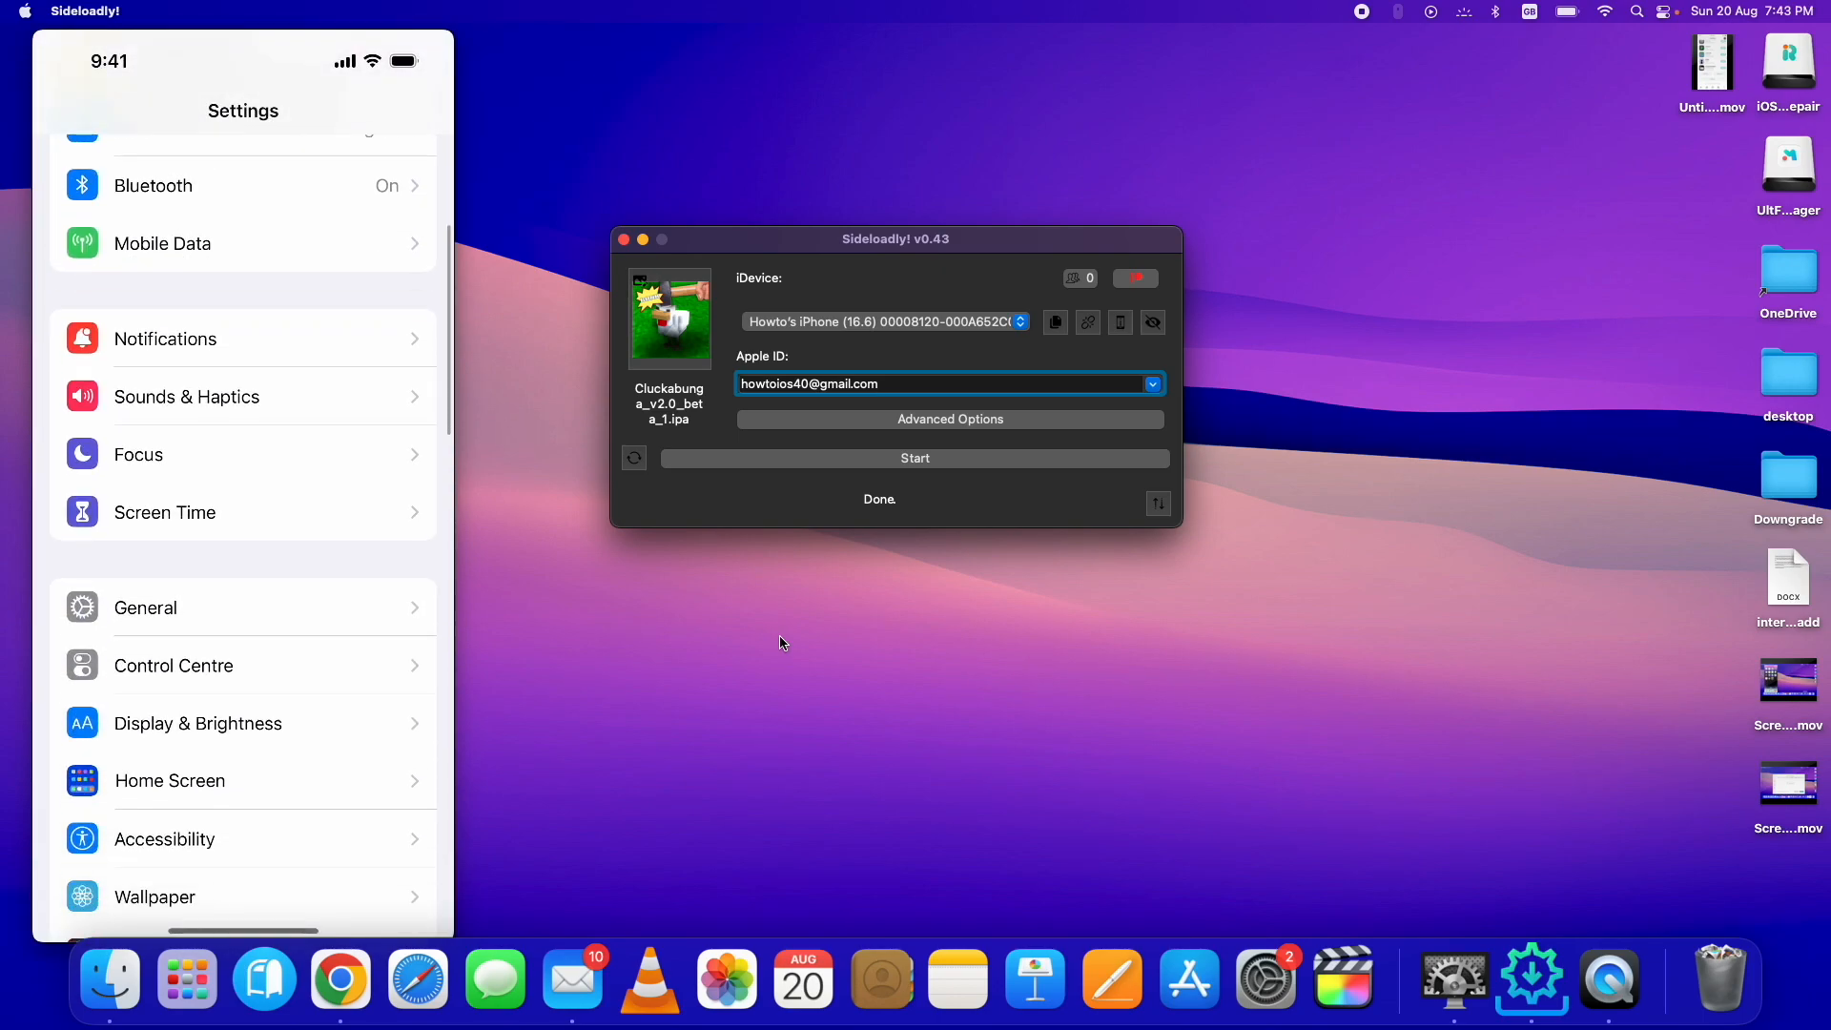
left_click(145, 606)
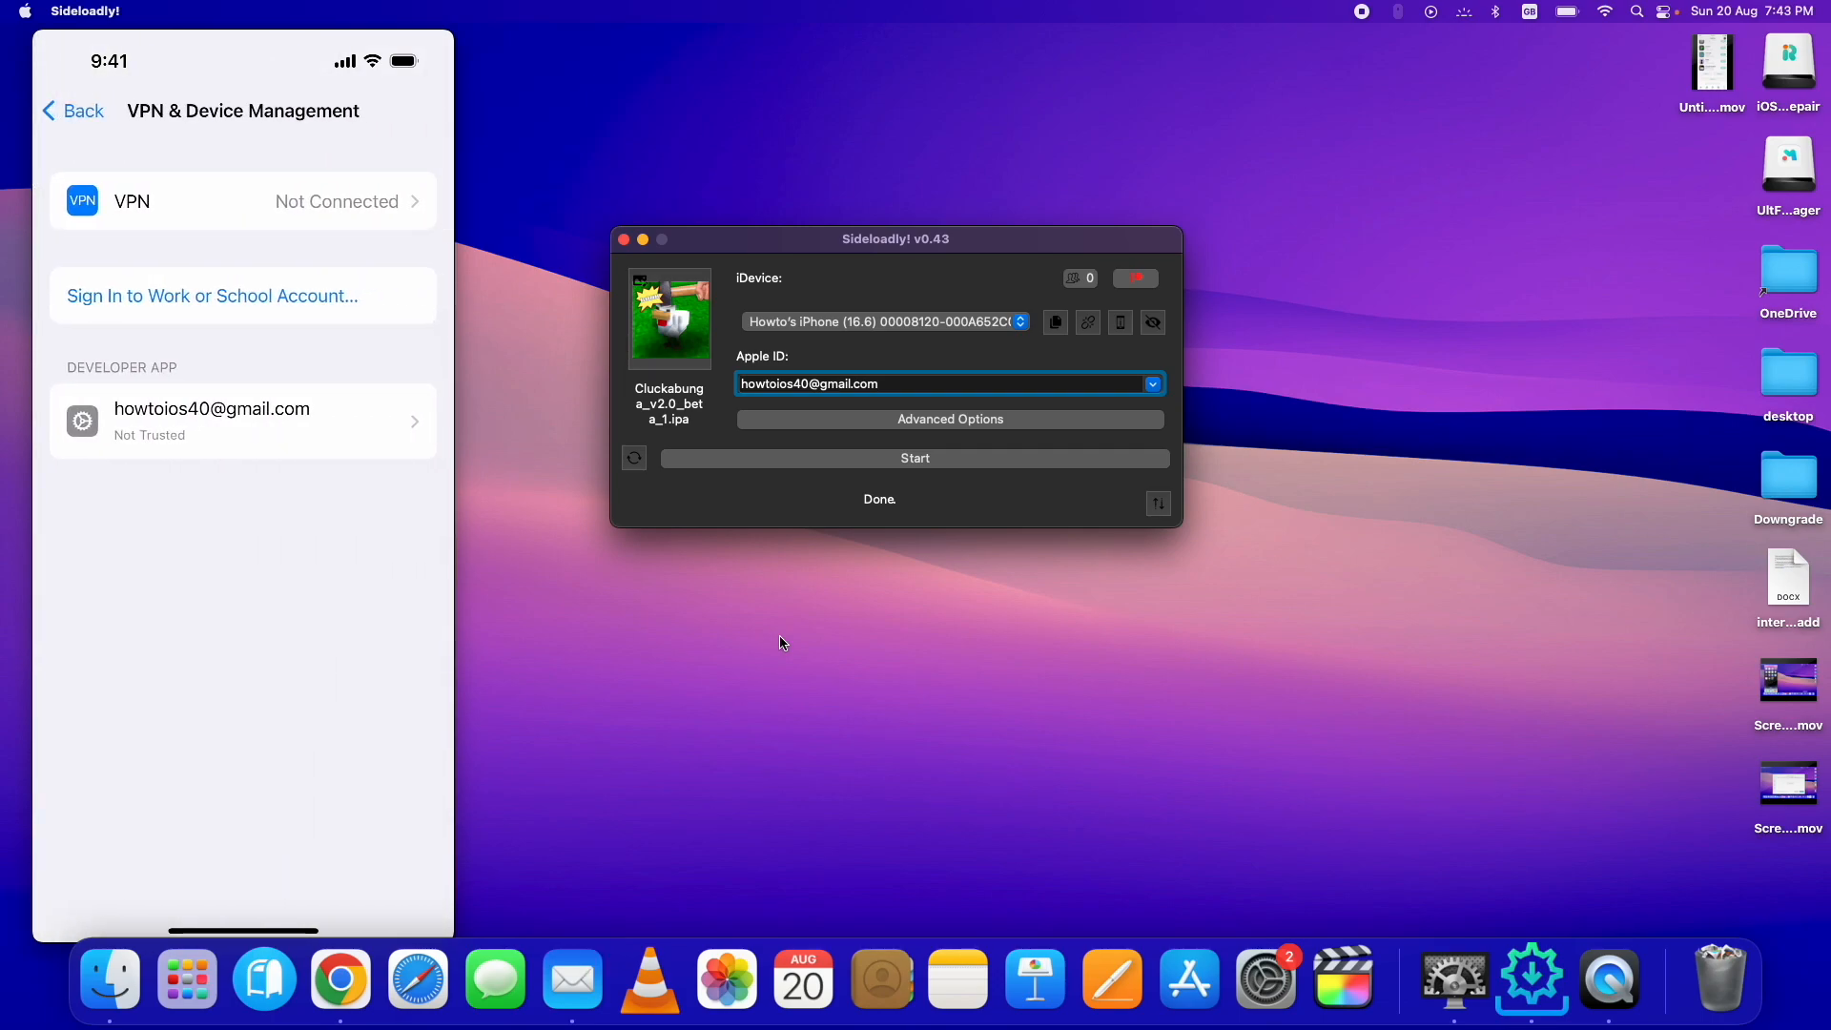
left_click(241, 421)
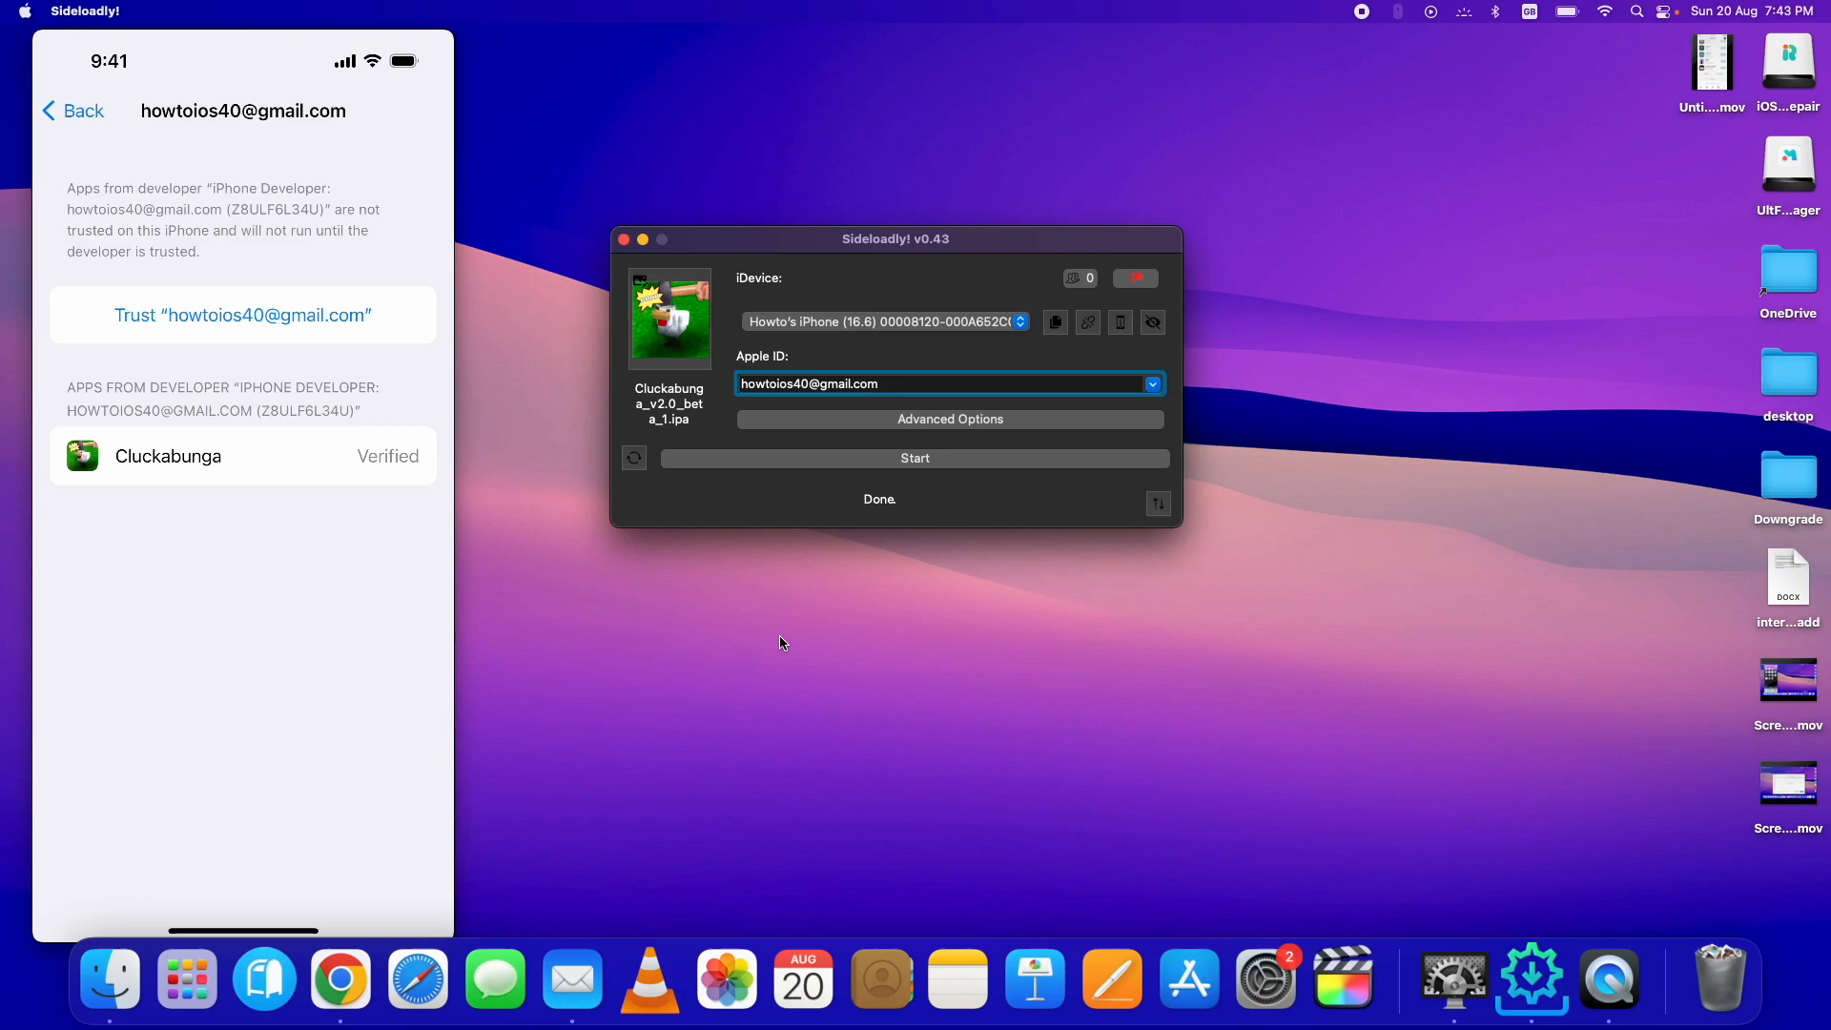
left_click(241, 314)
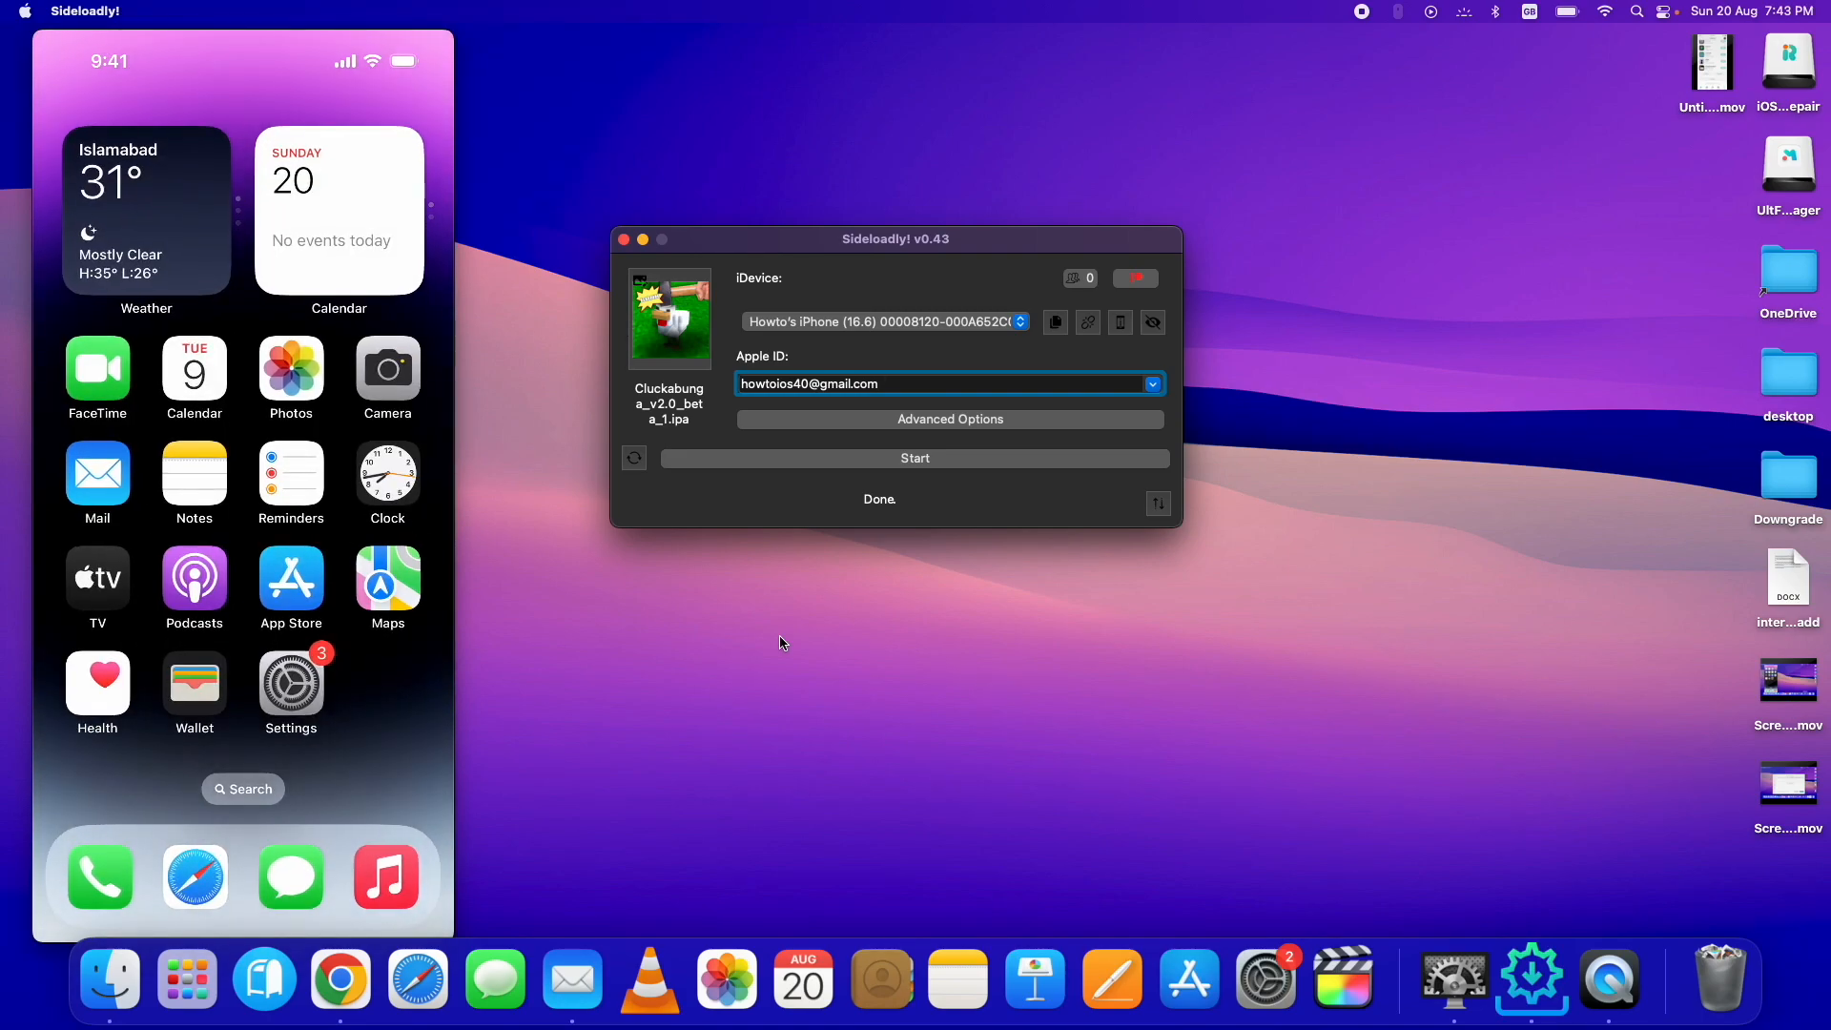
Toggle on Developer Mode under Privacy & Security and restart the iPhone.
scroll("left", 3)
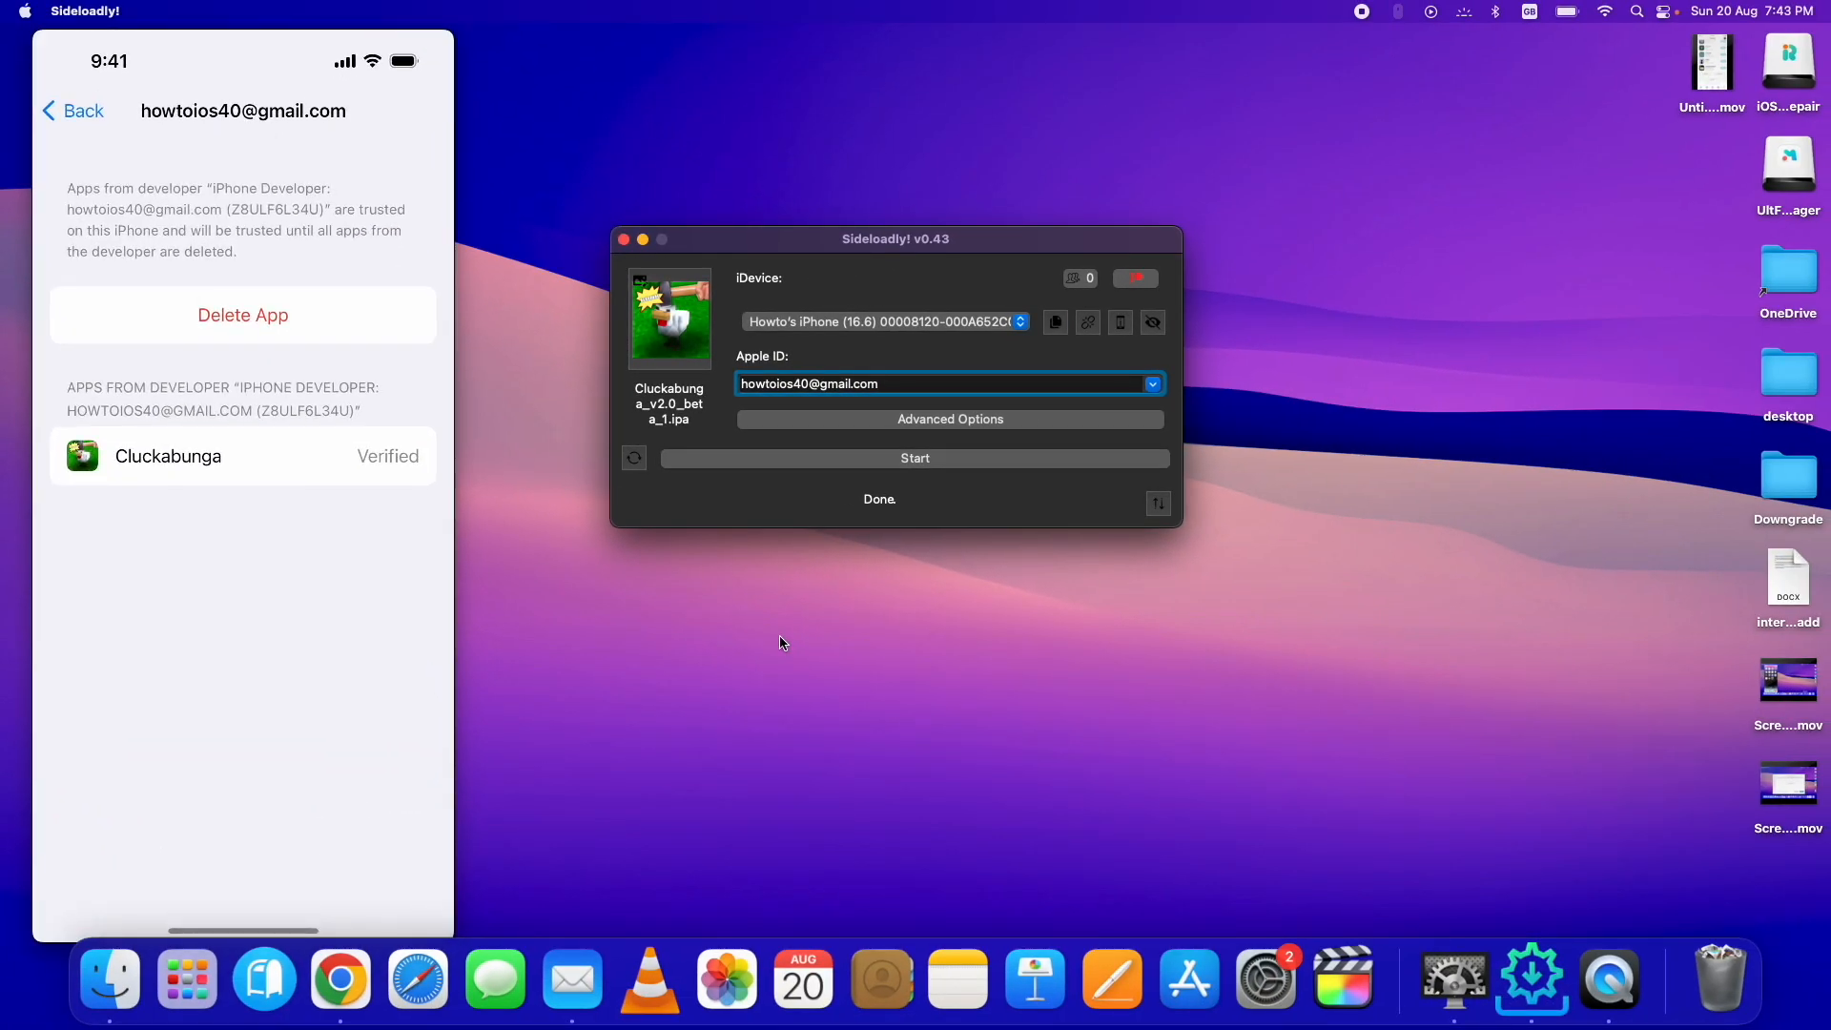
left_click(70, 111)
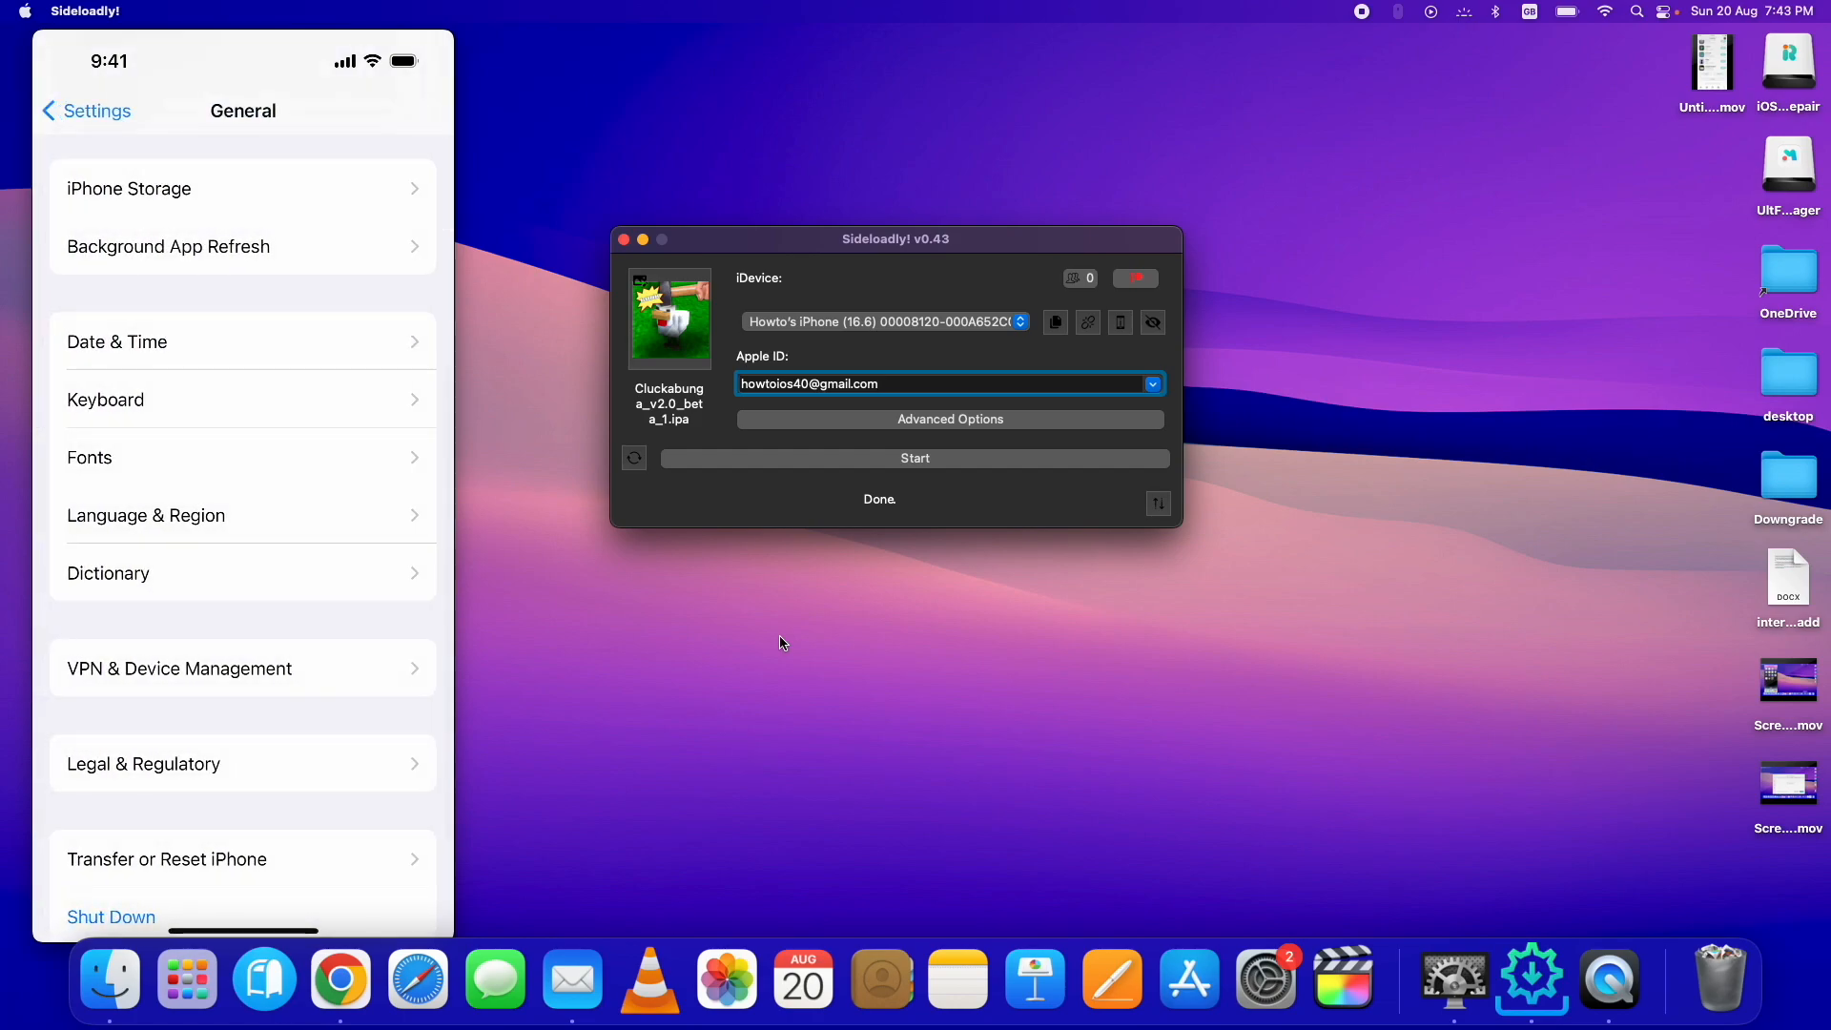
scroll("up", 3)
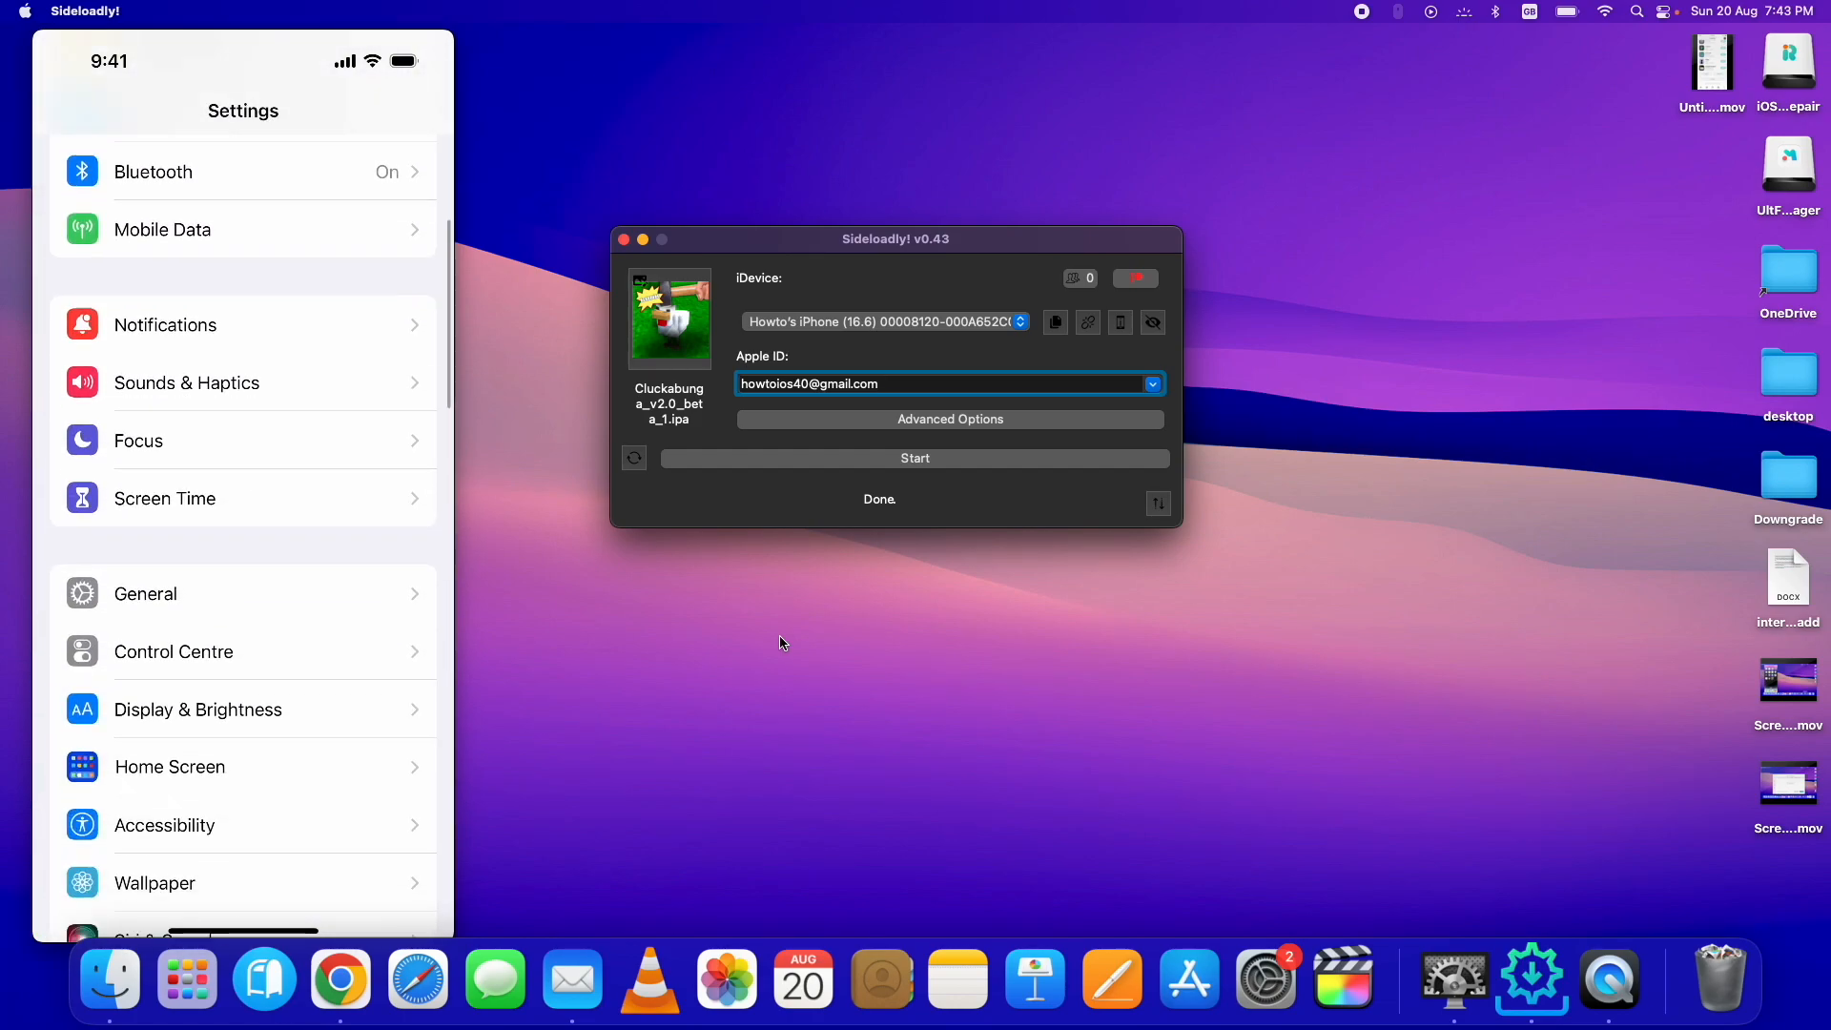
scroll("down", 3)
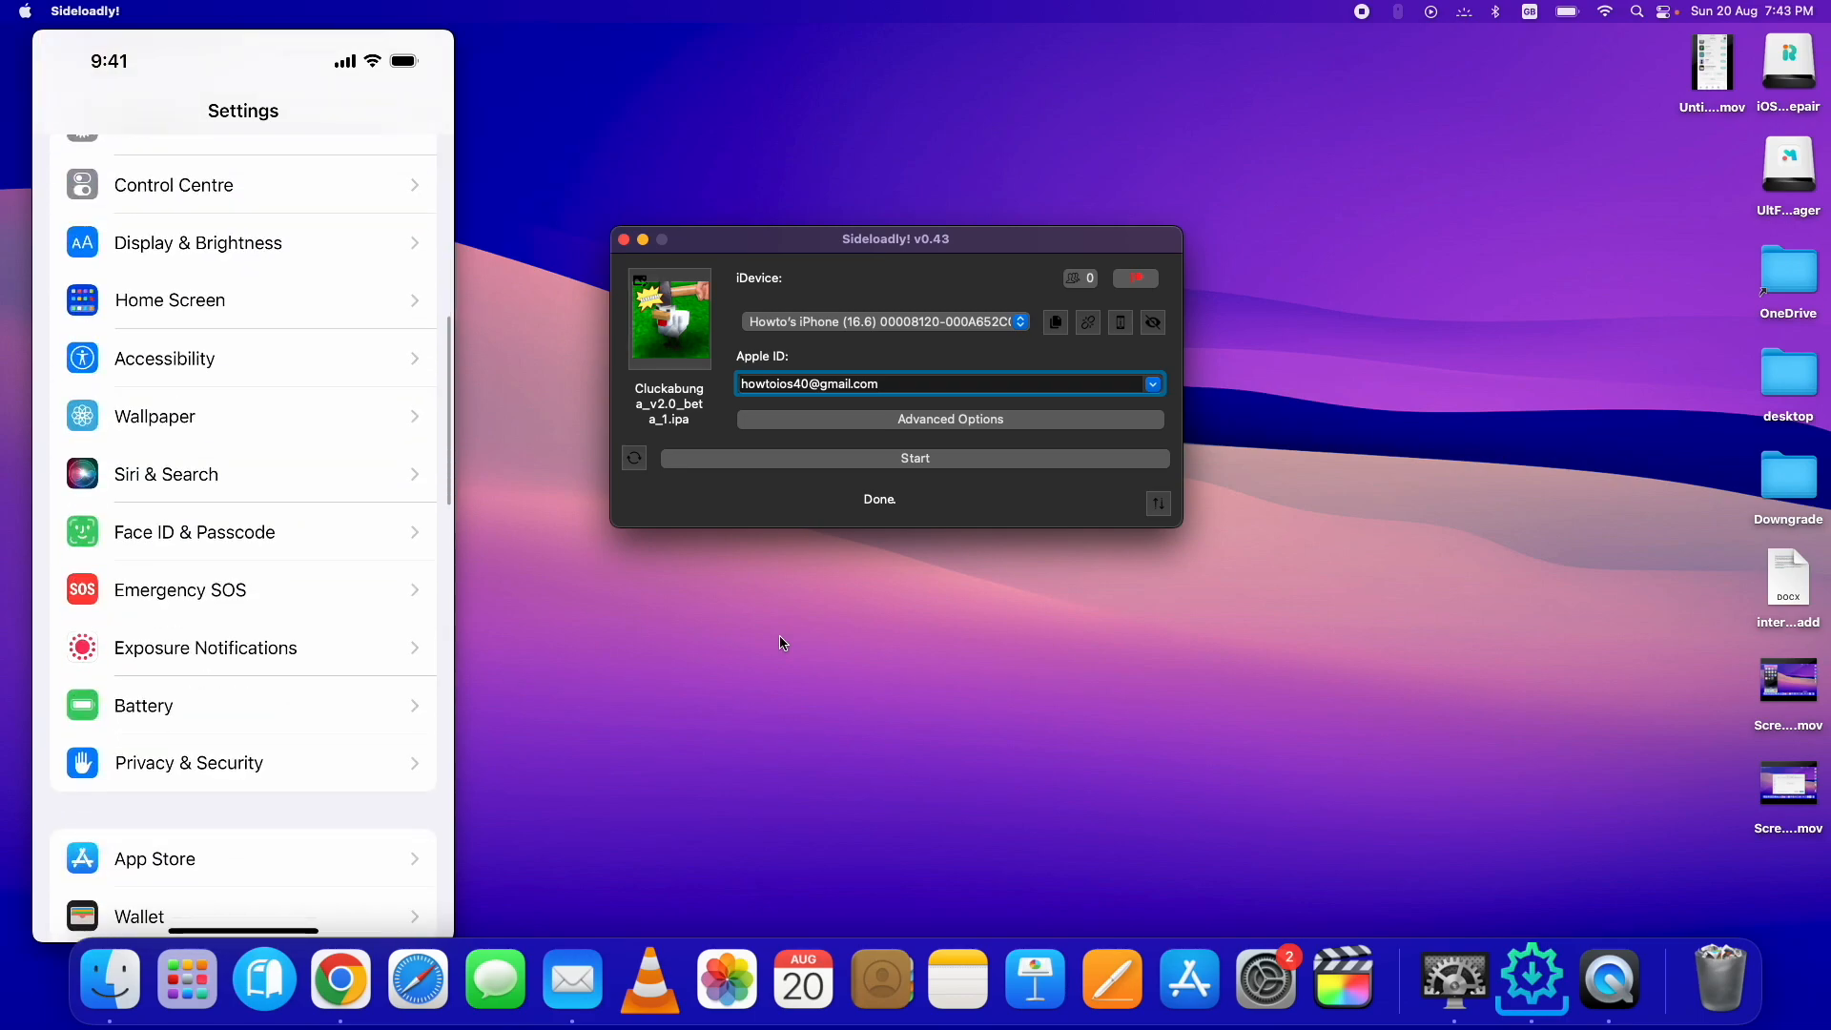
left_click(188, 763)
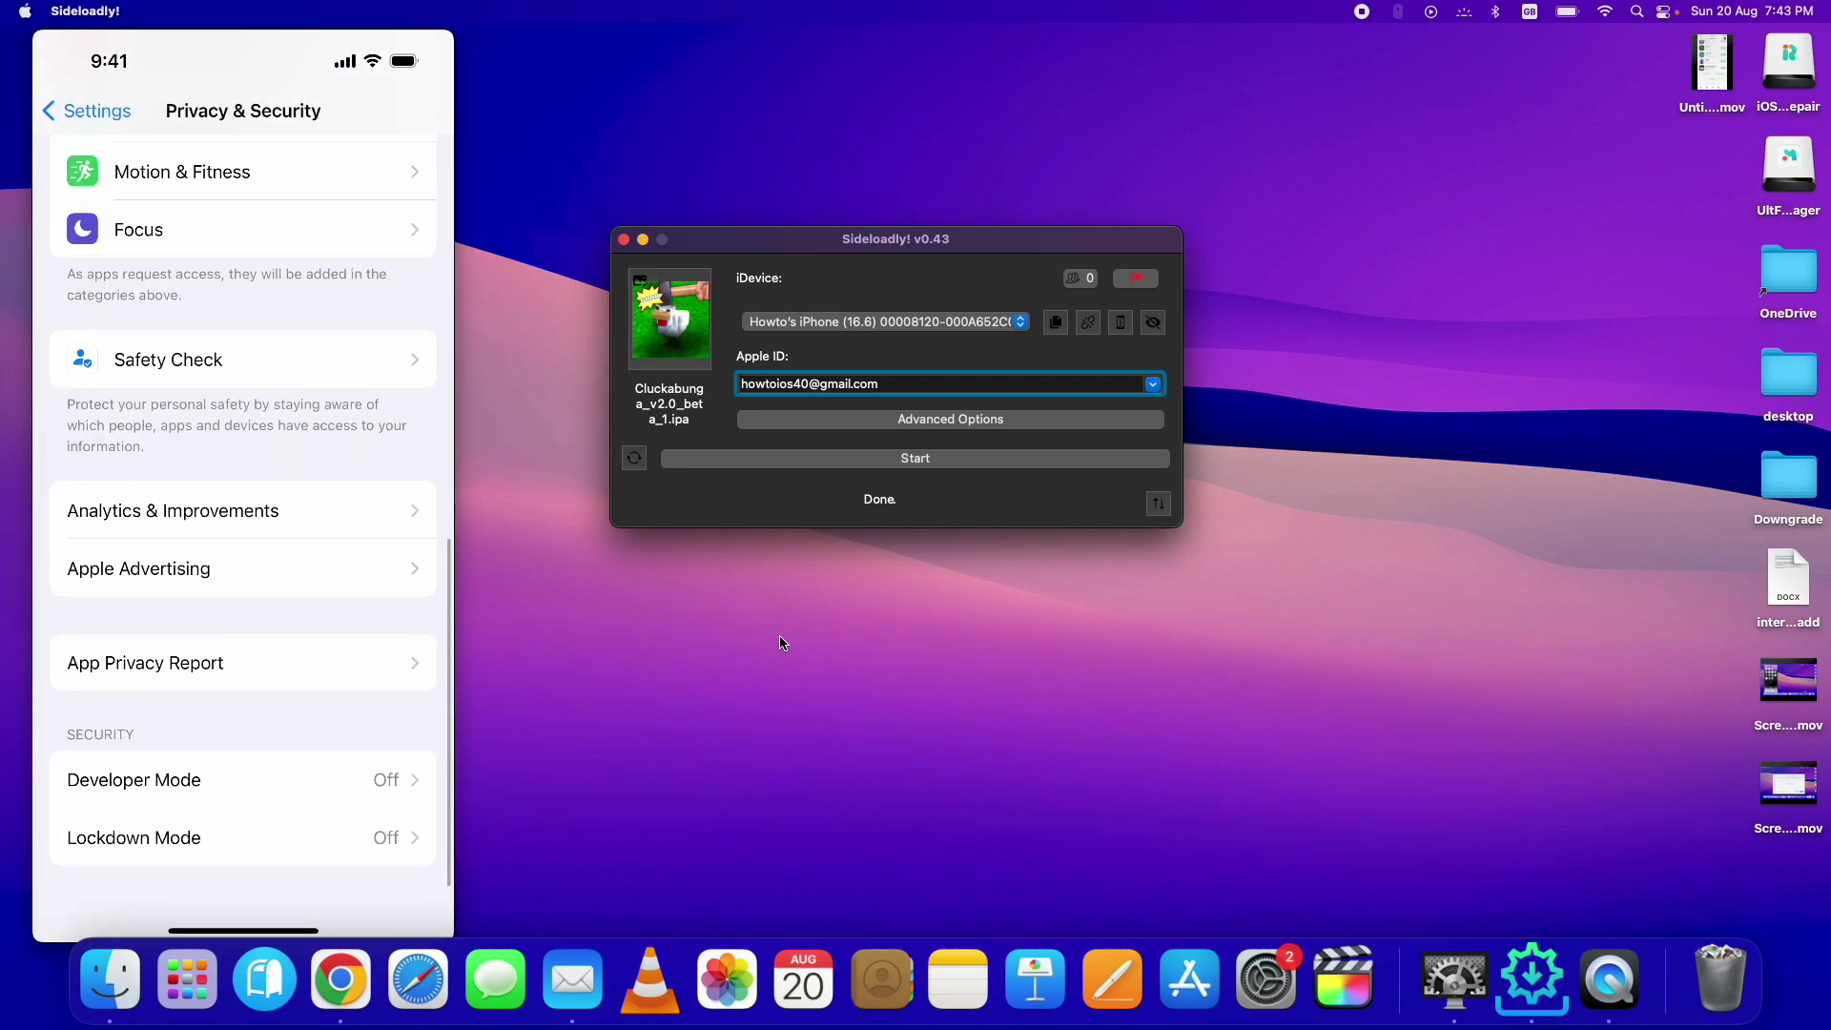
left_click(133, 780)
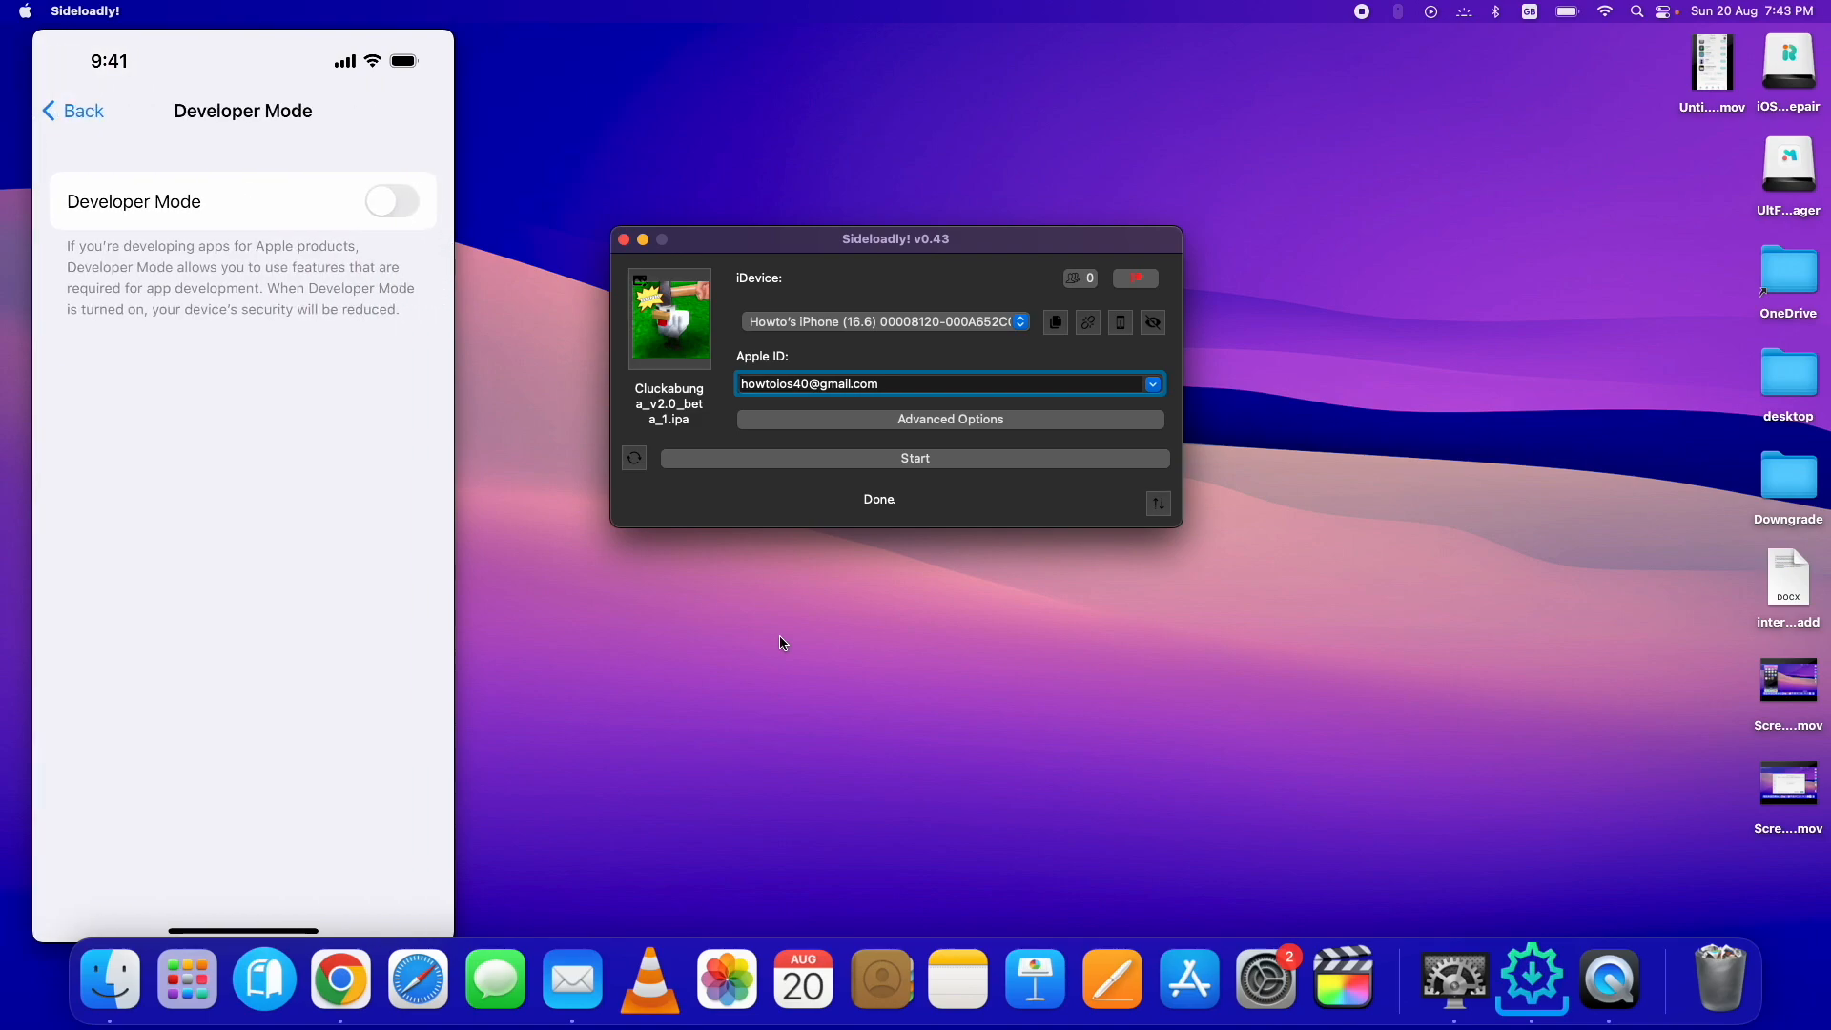
left_click(392, 201)
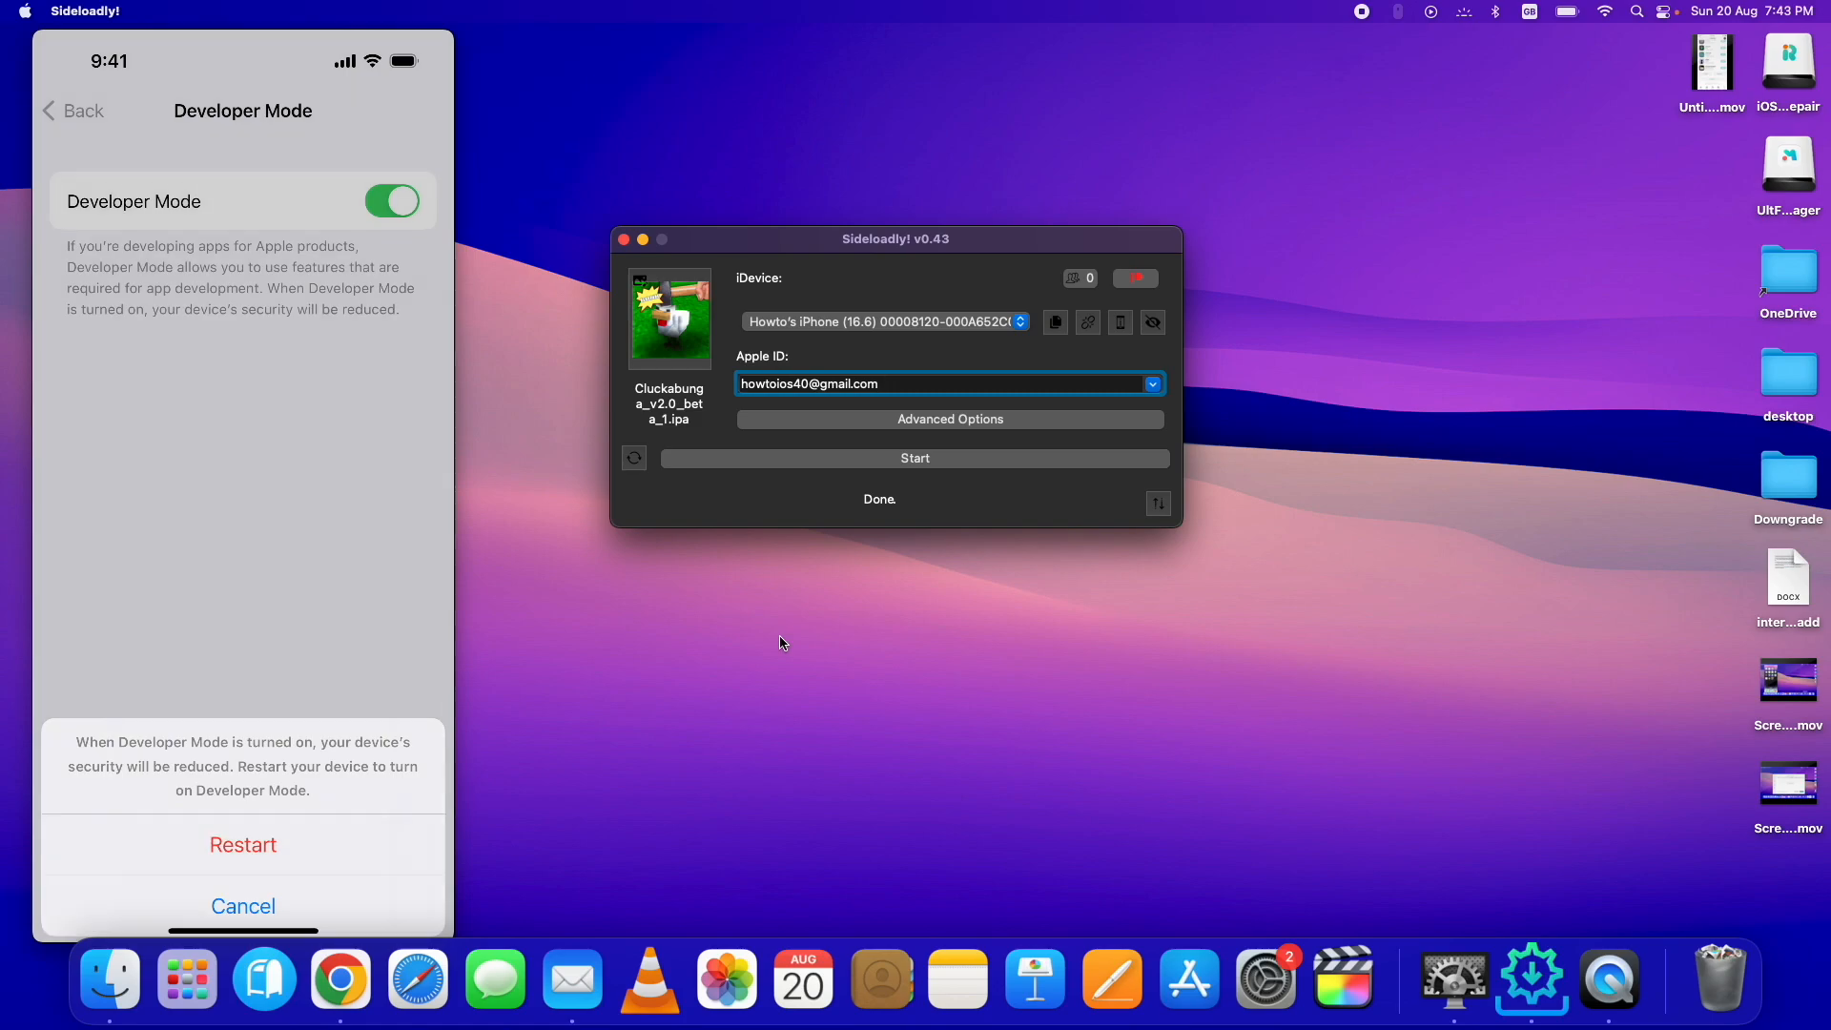
left_click(243, 904)
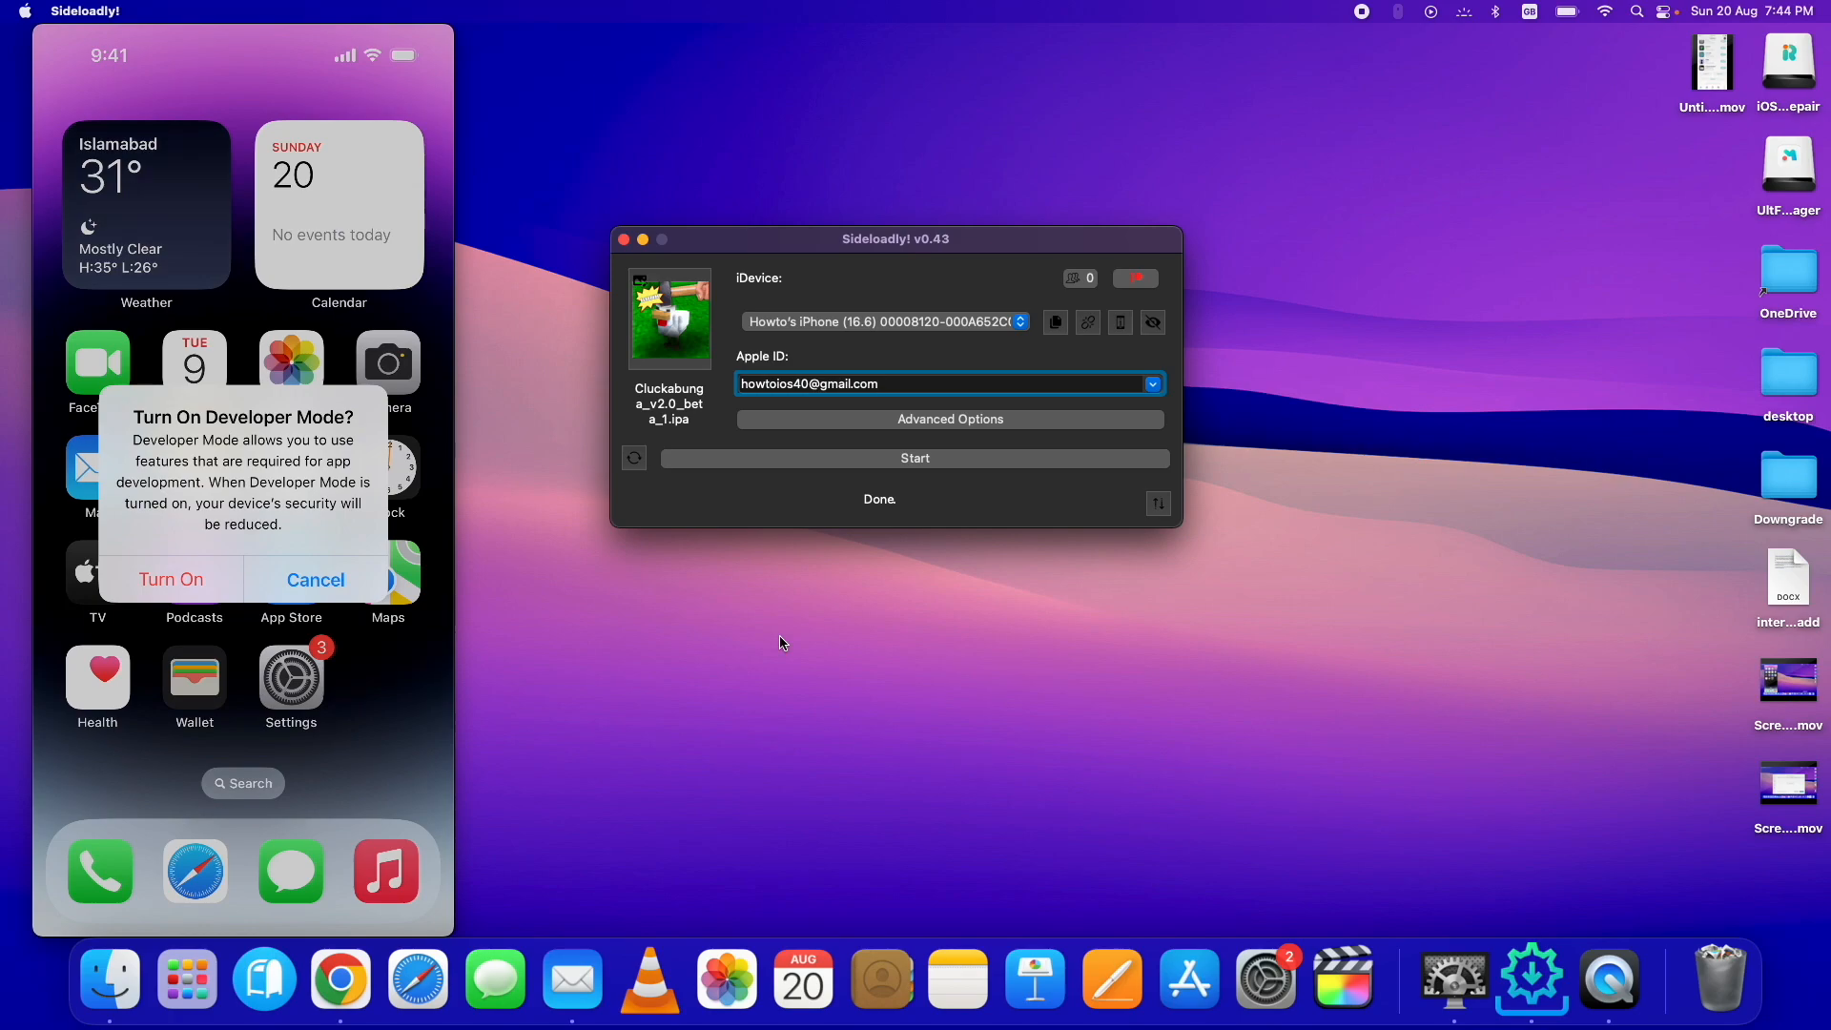
Confirm Turn On in the post-reboot Turn On Developer Mode alert.
left_click(316, 580)
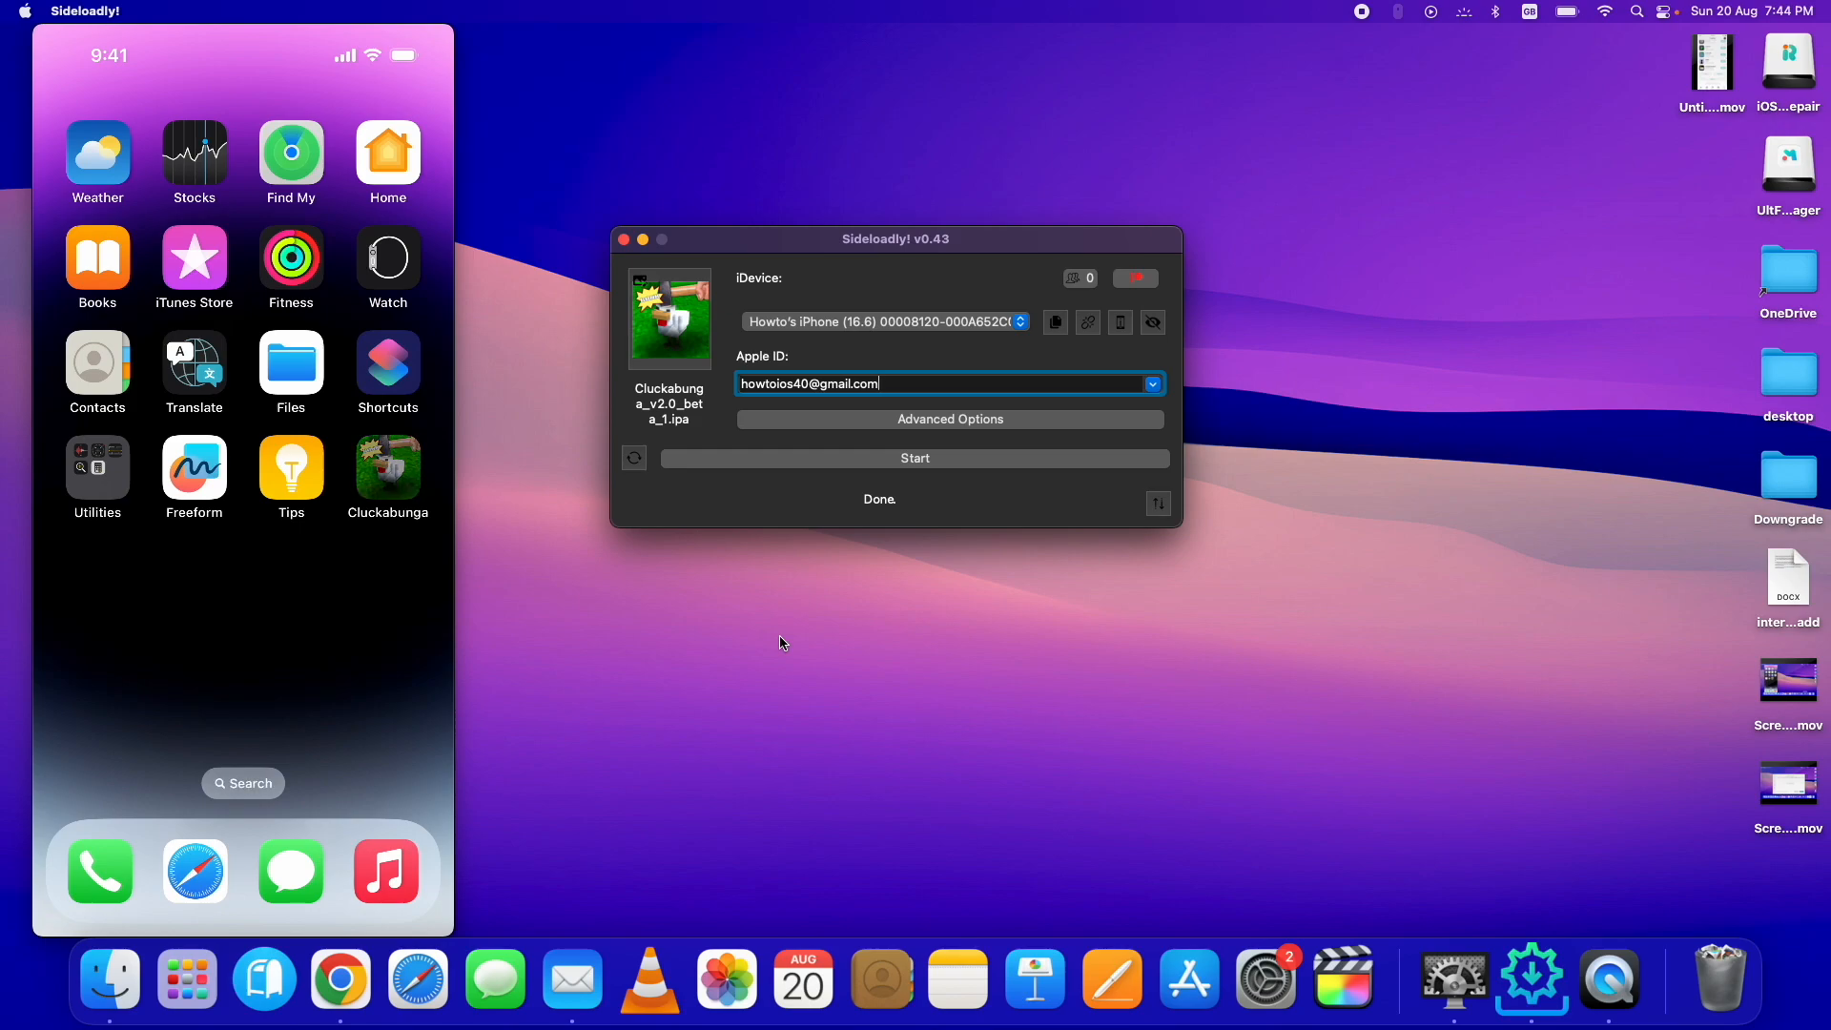
Launch Cluckabunga and browse its SpringBoard Tools, Fonts, Passcode Faces and Locks pages.
left_click(386, 473)
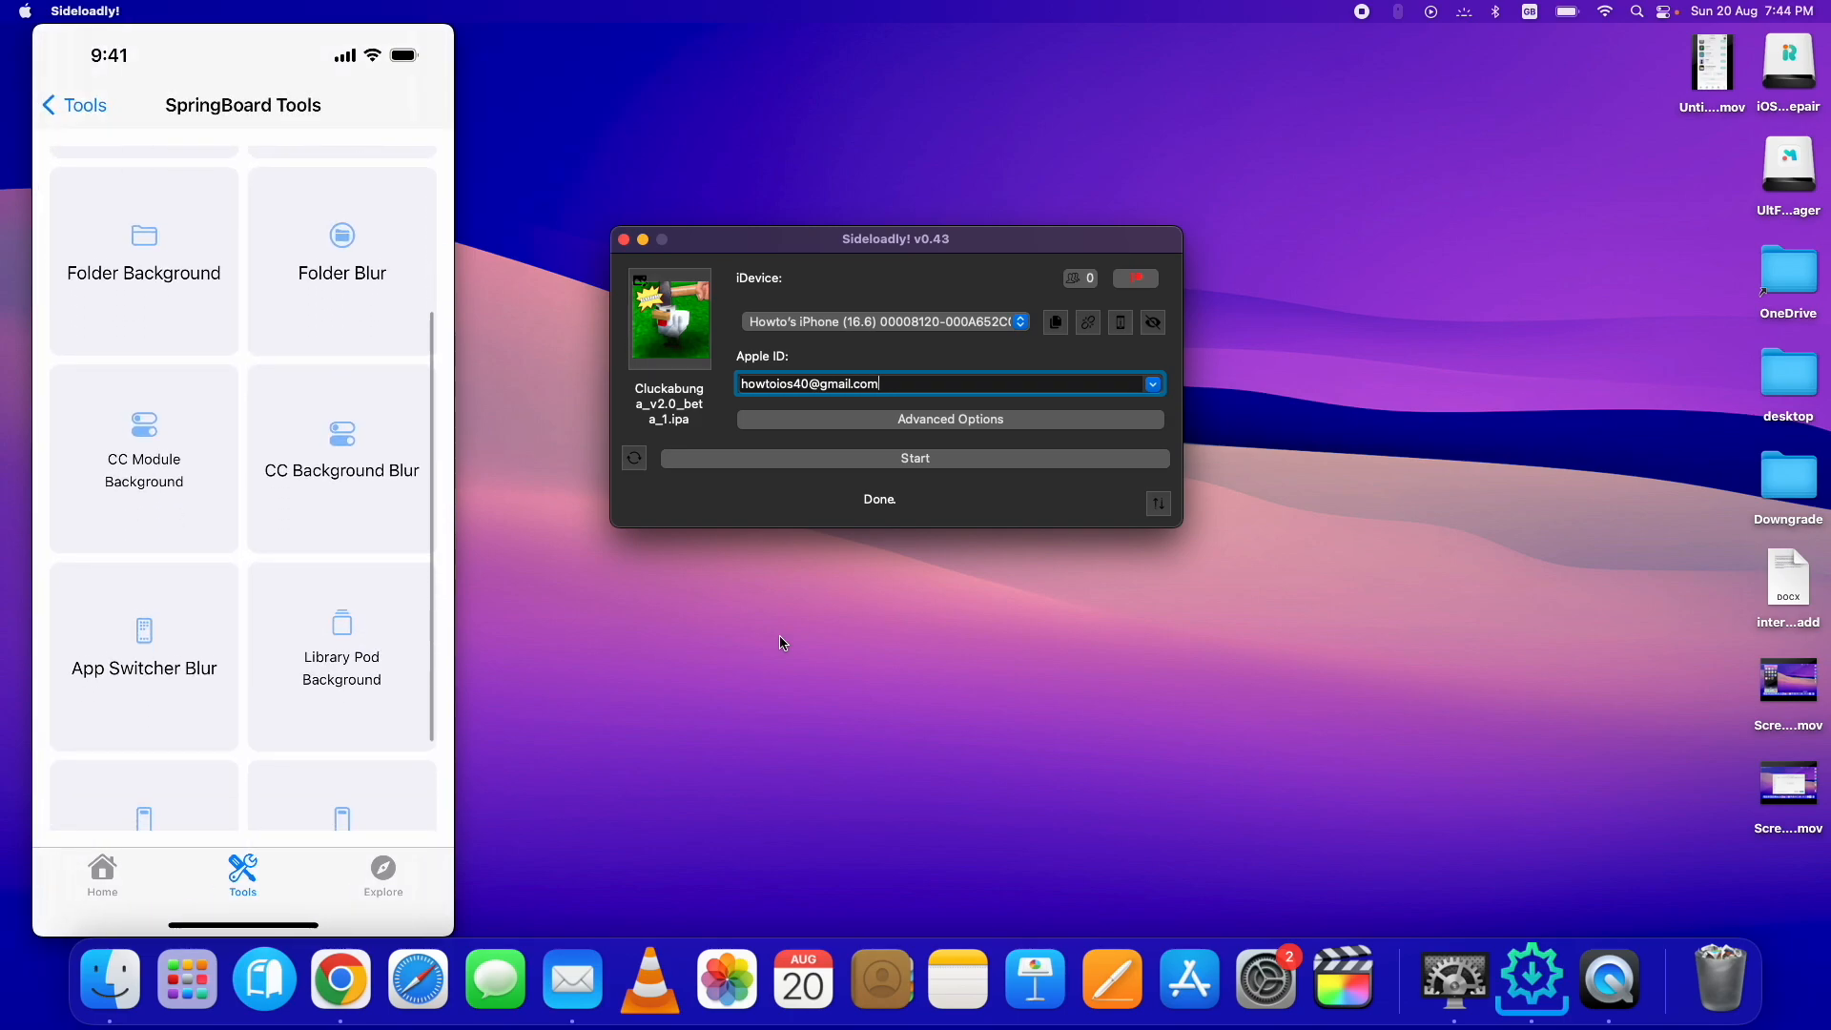
scroll("up", 3)
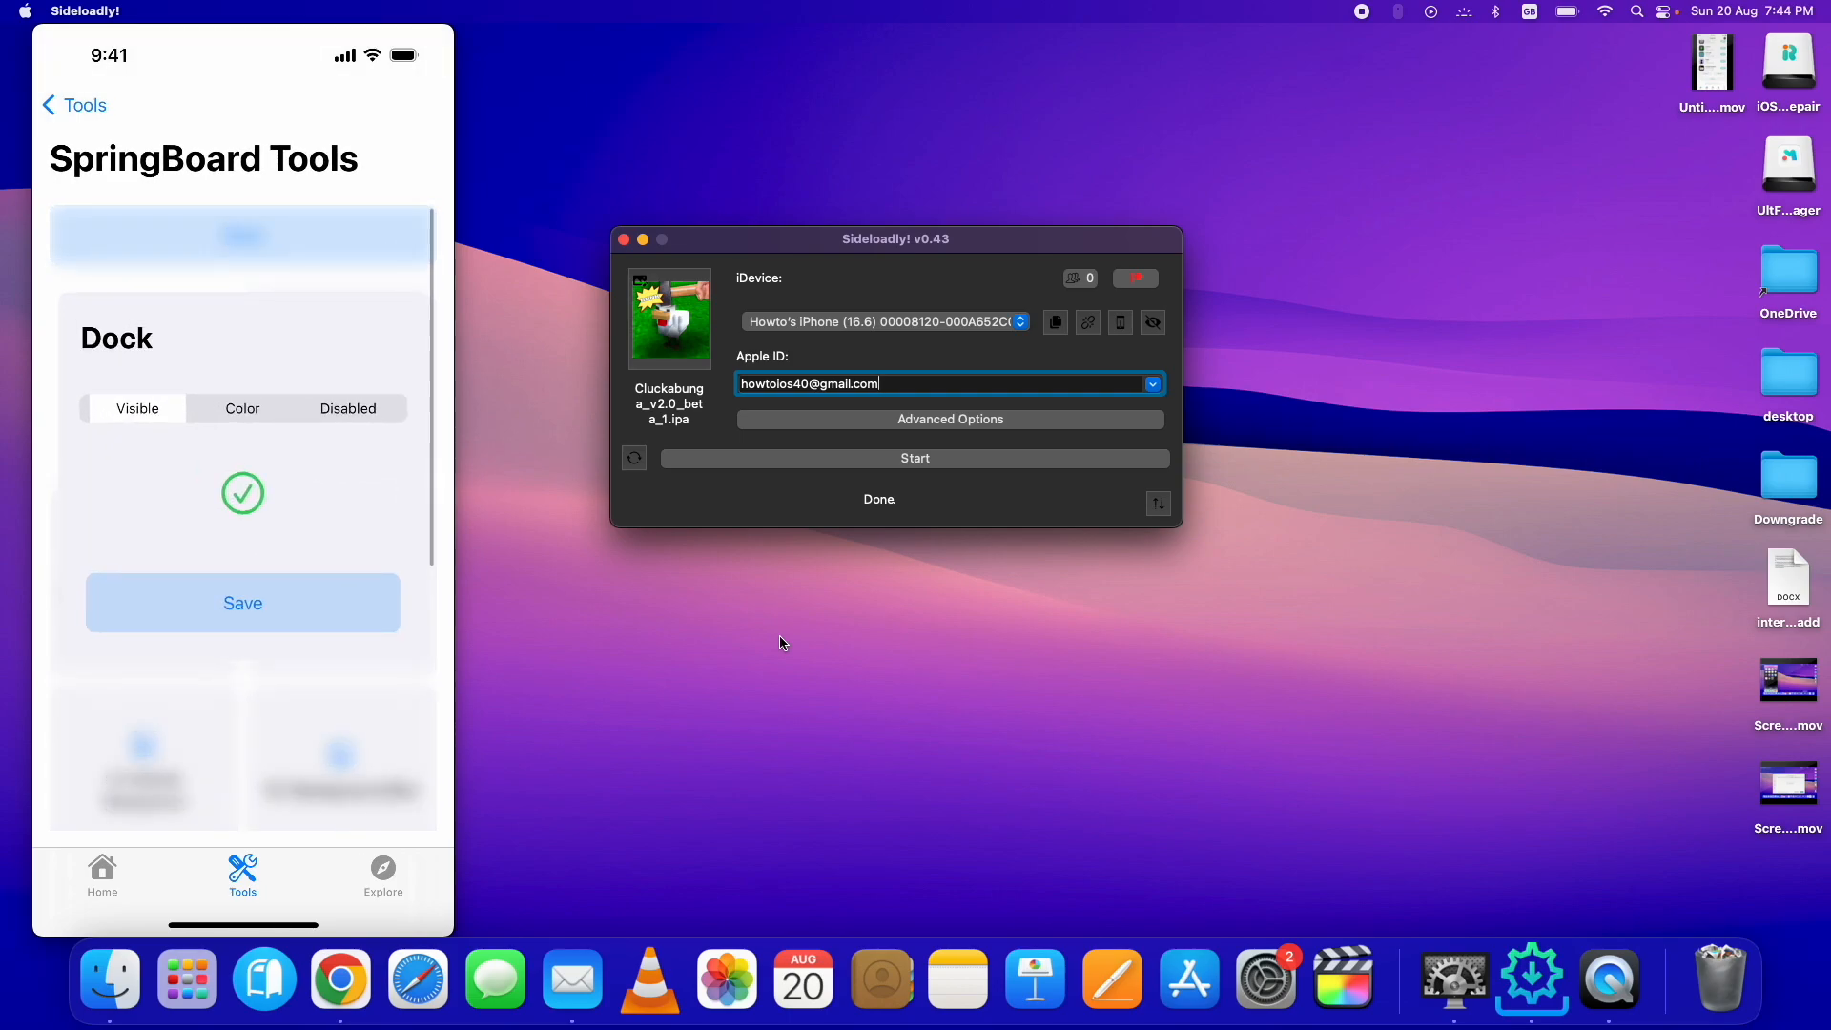
left_click(73, 105)
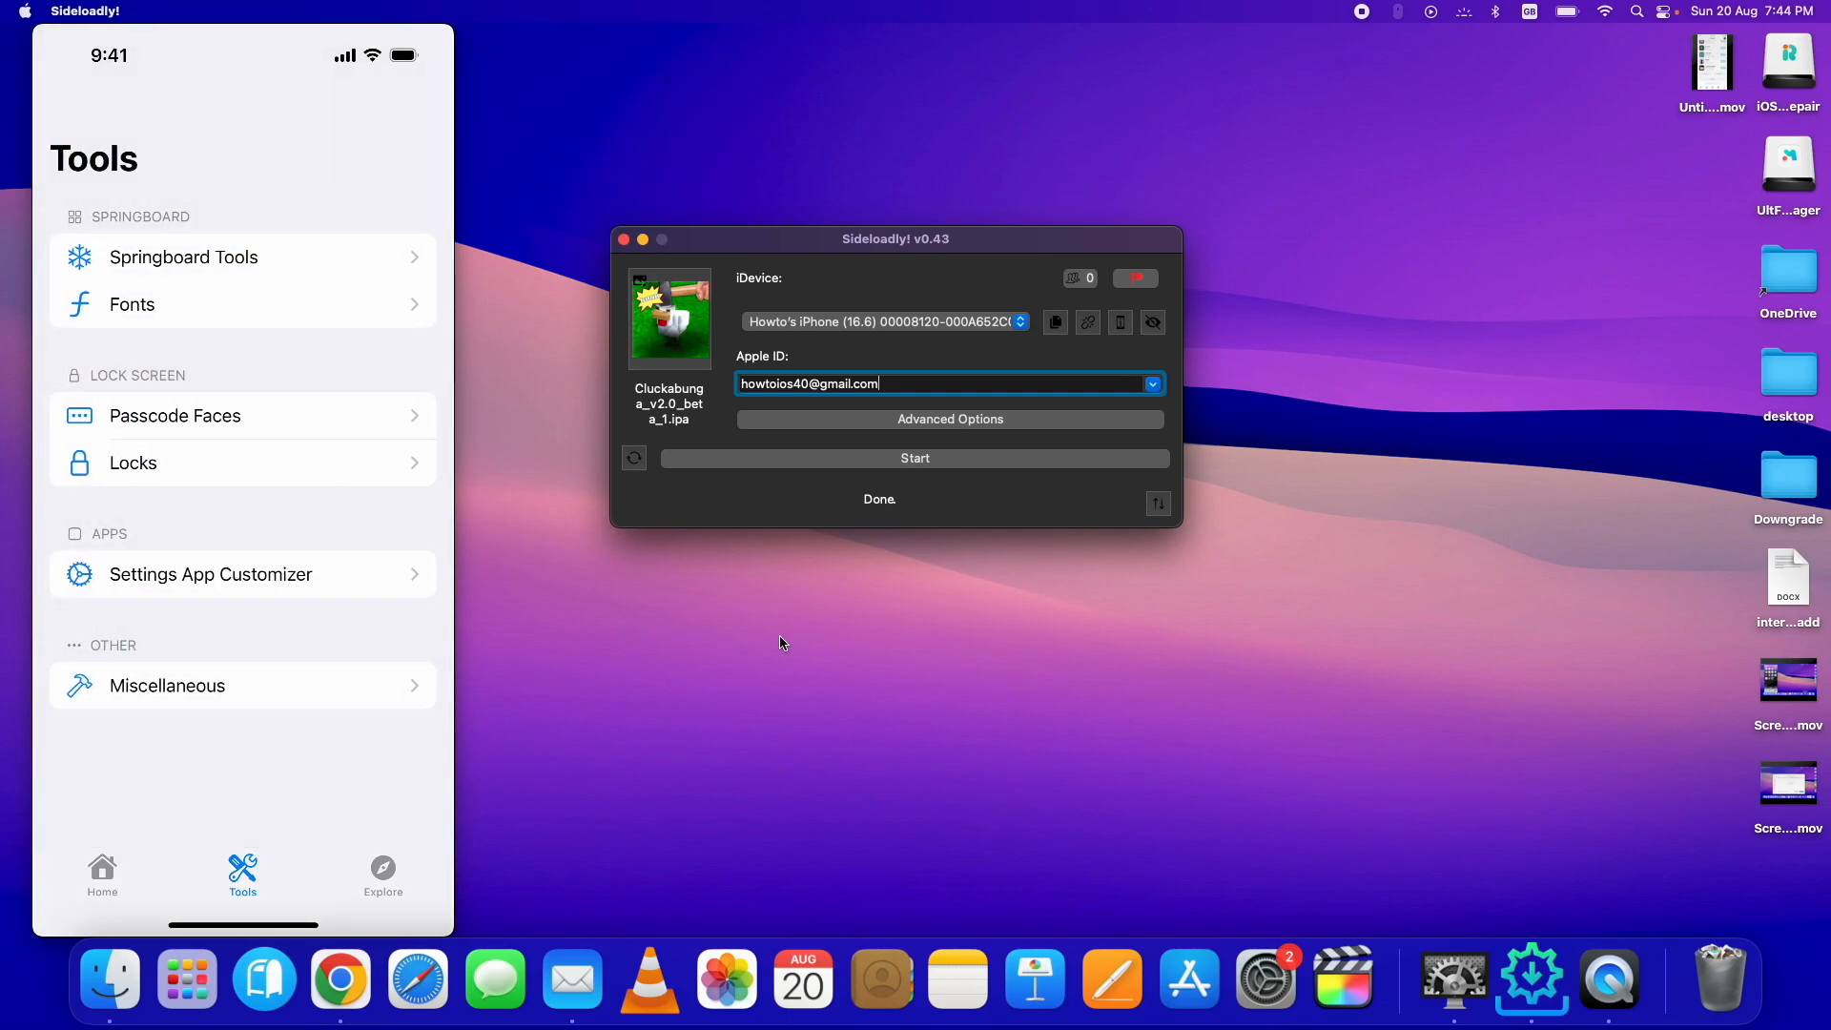
left_click(133, 303)
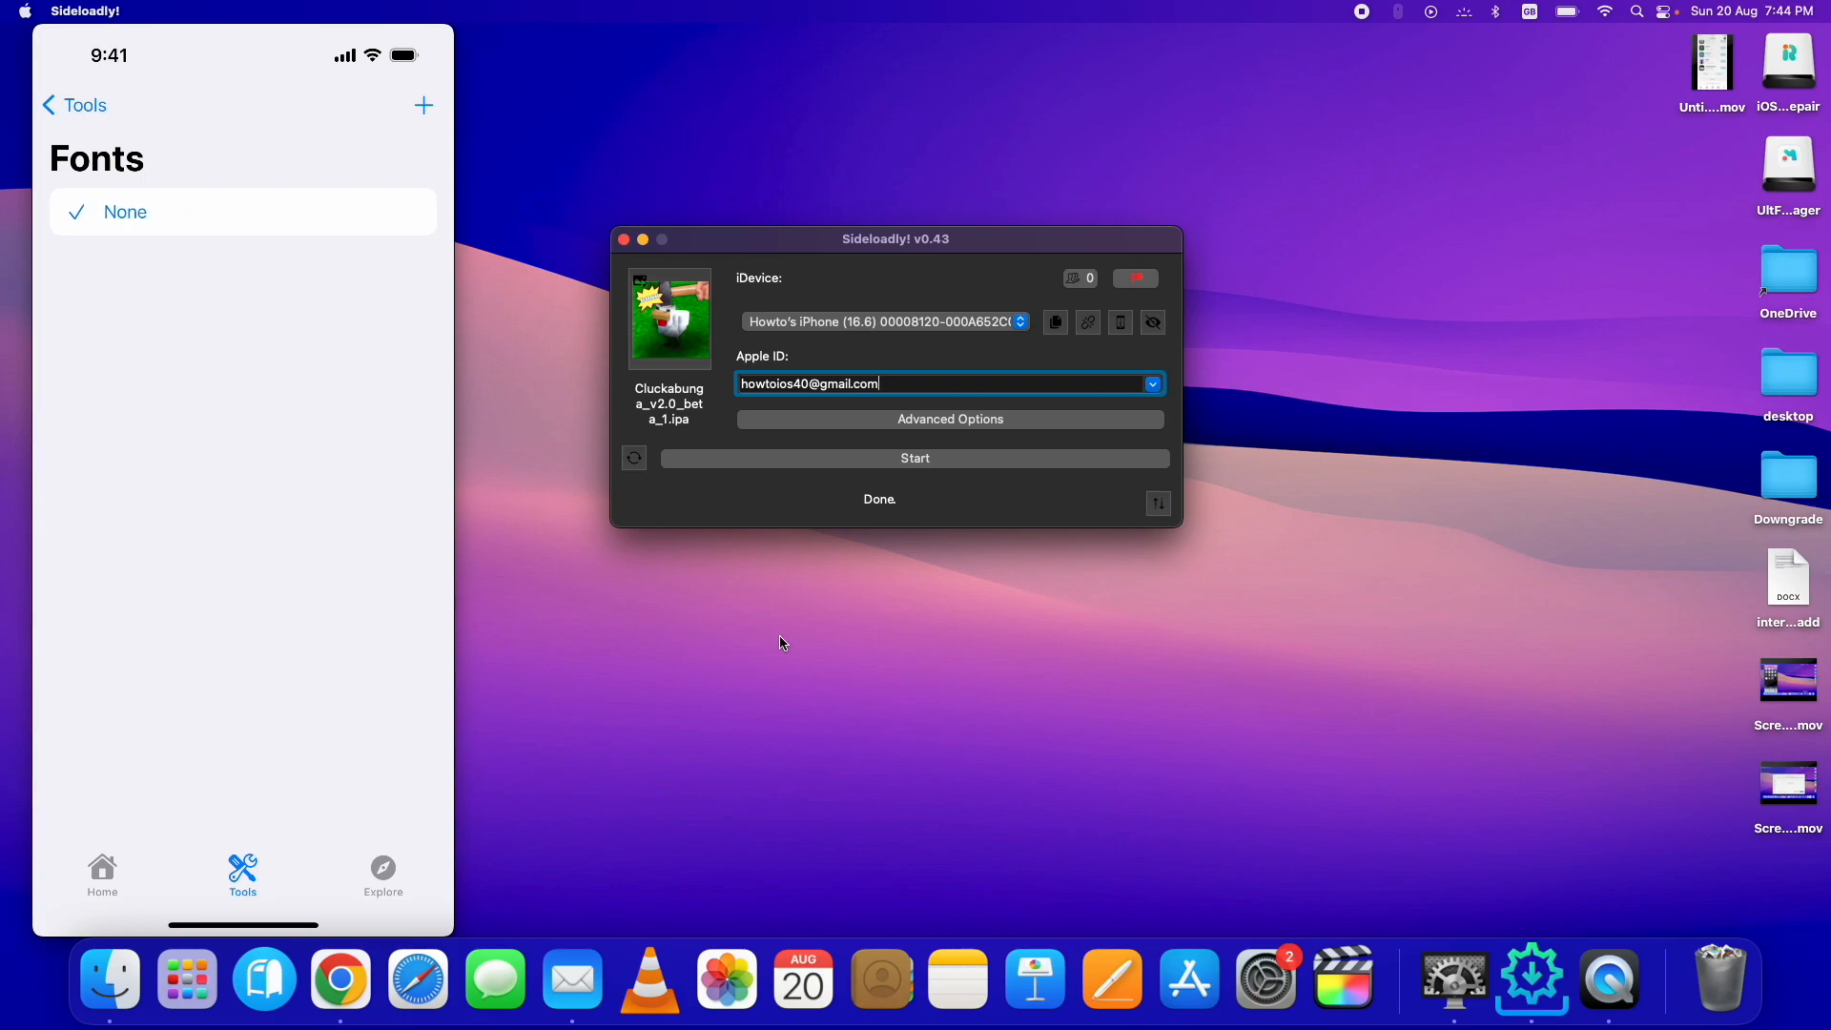
left_click(73, 104)
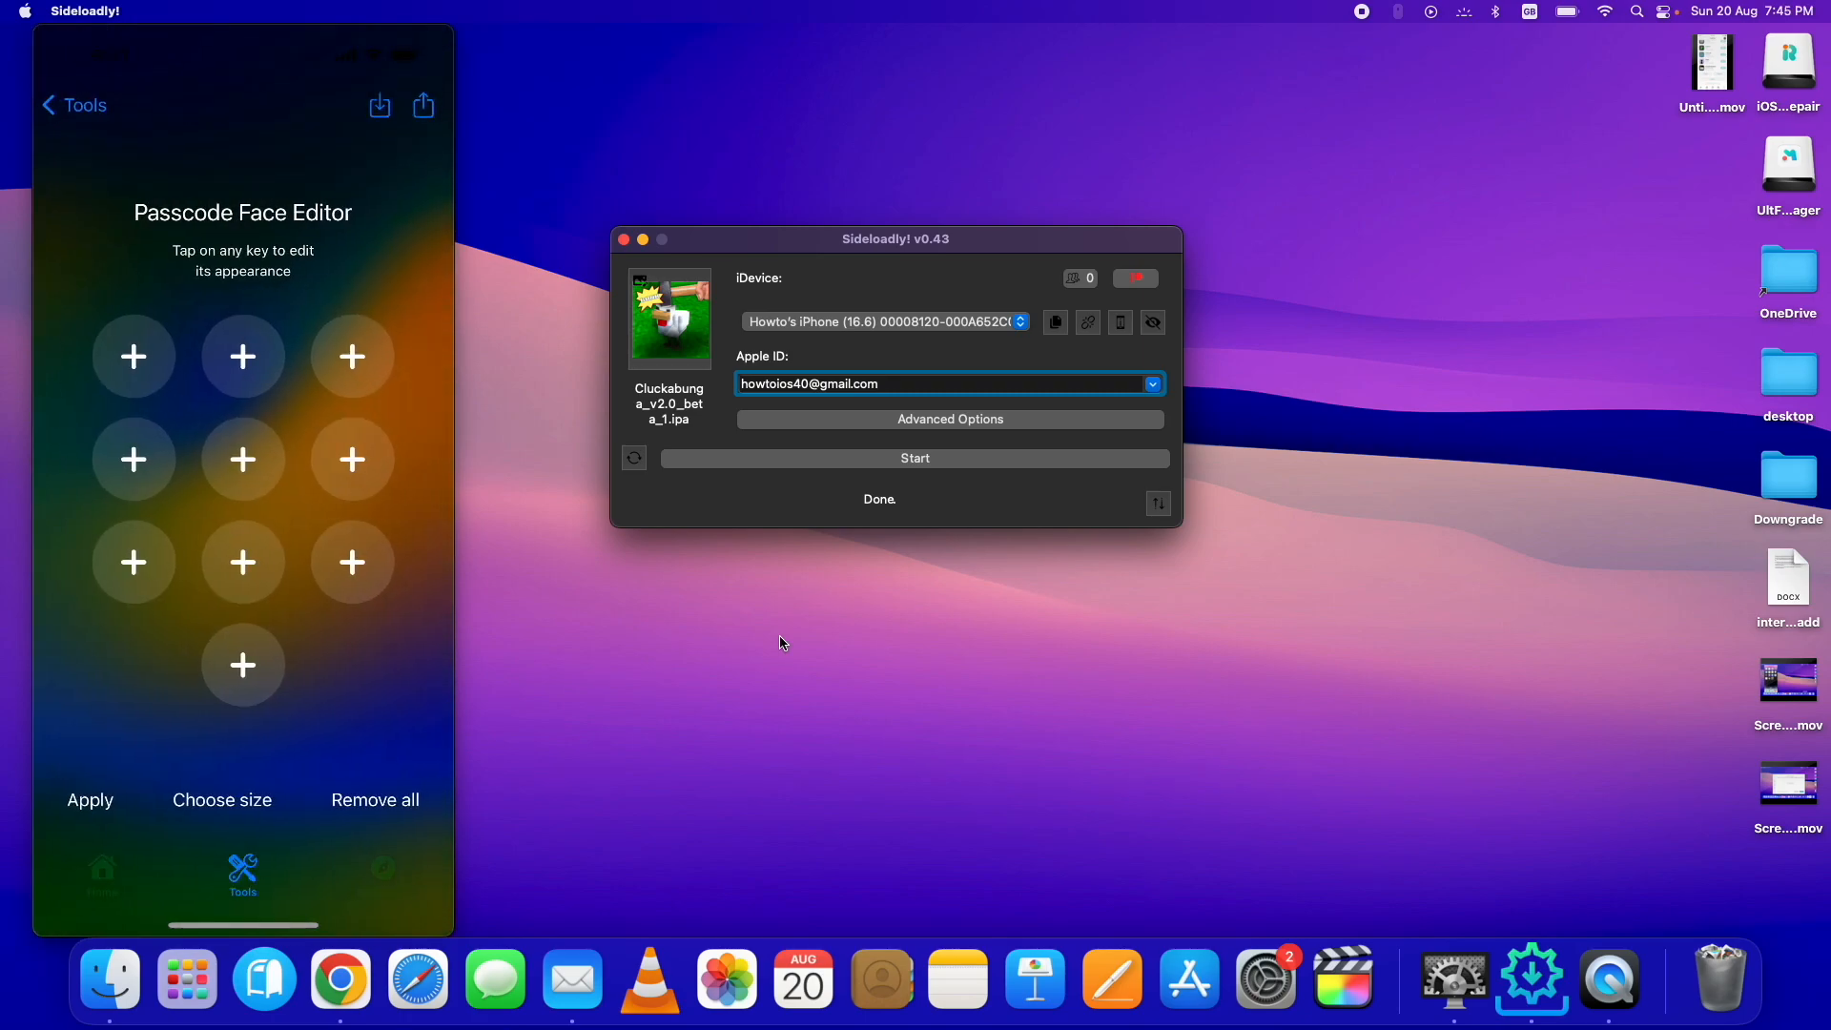
left_click(90, 800)
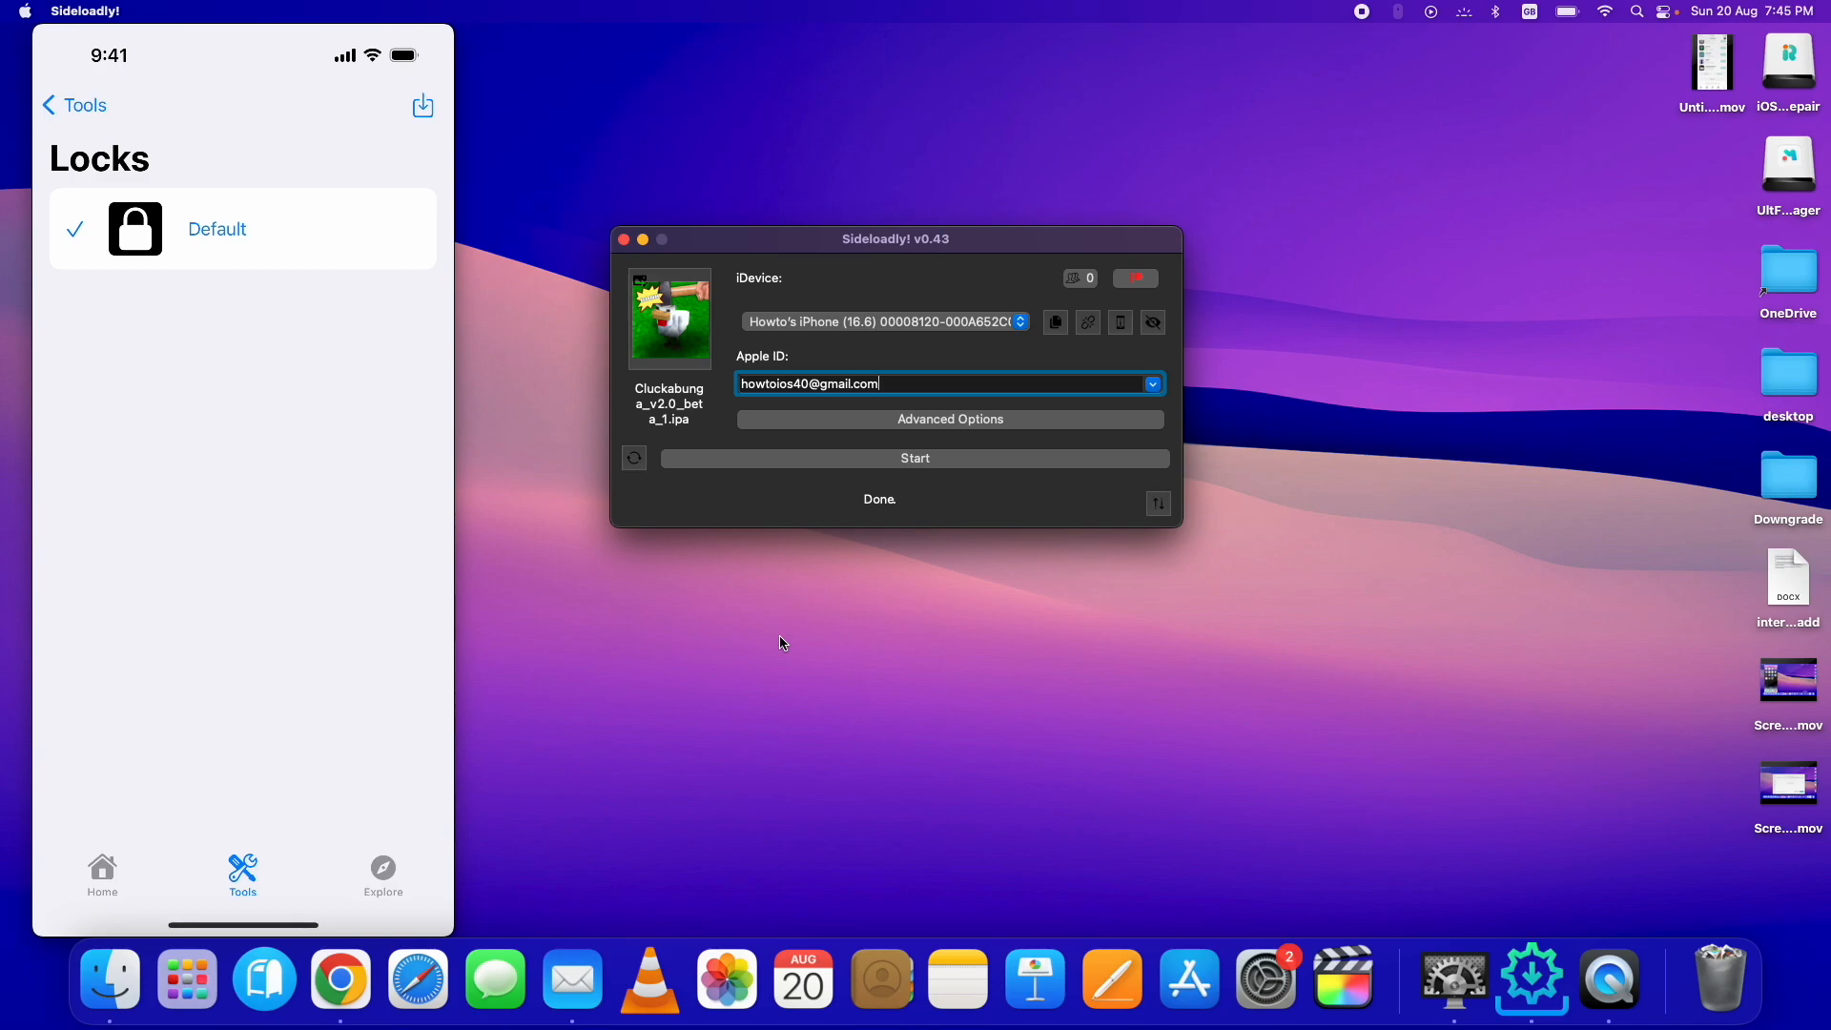
Browse the Settings App Customizer, toggle Remove Icons and Remove Previews, and return to Tools.
left_click(73, 105)
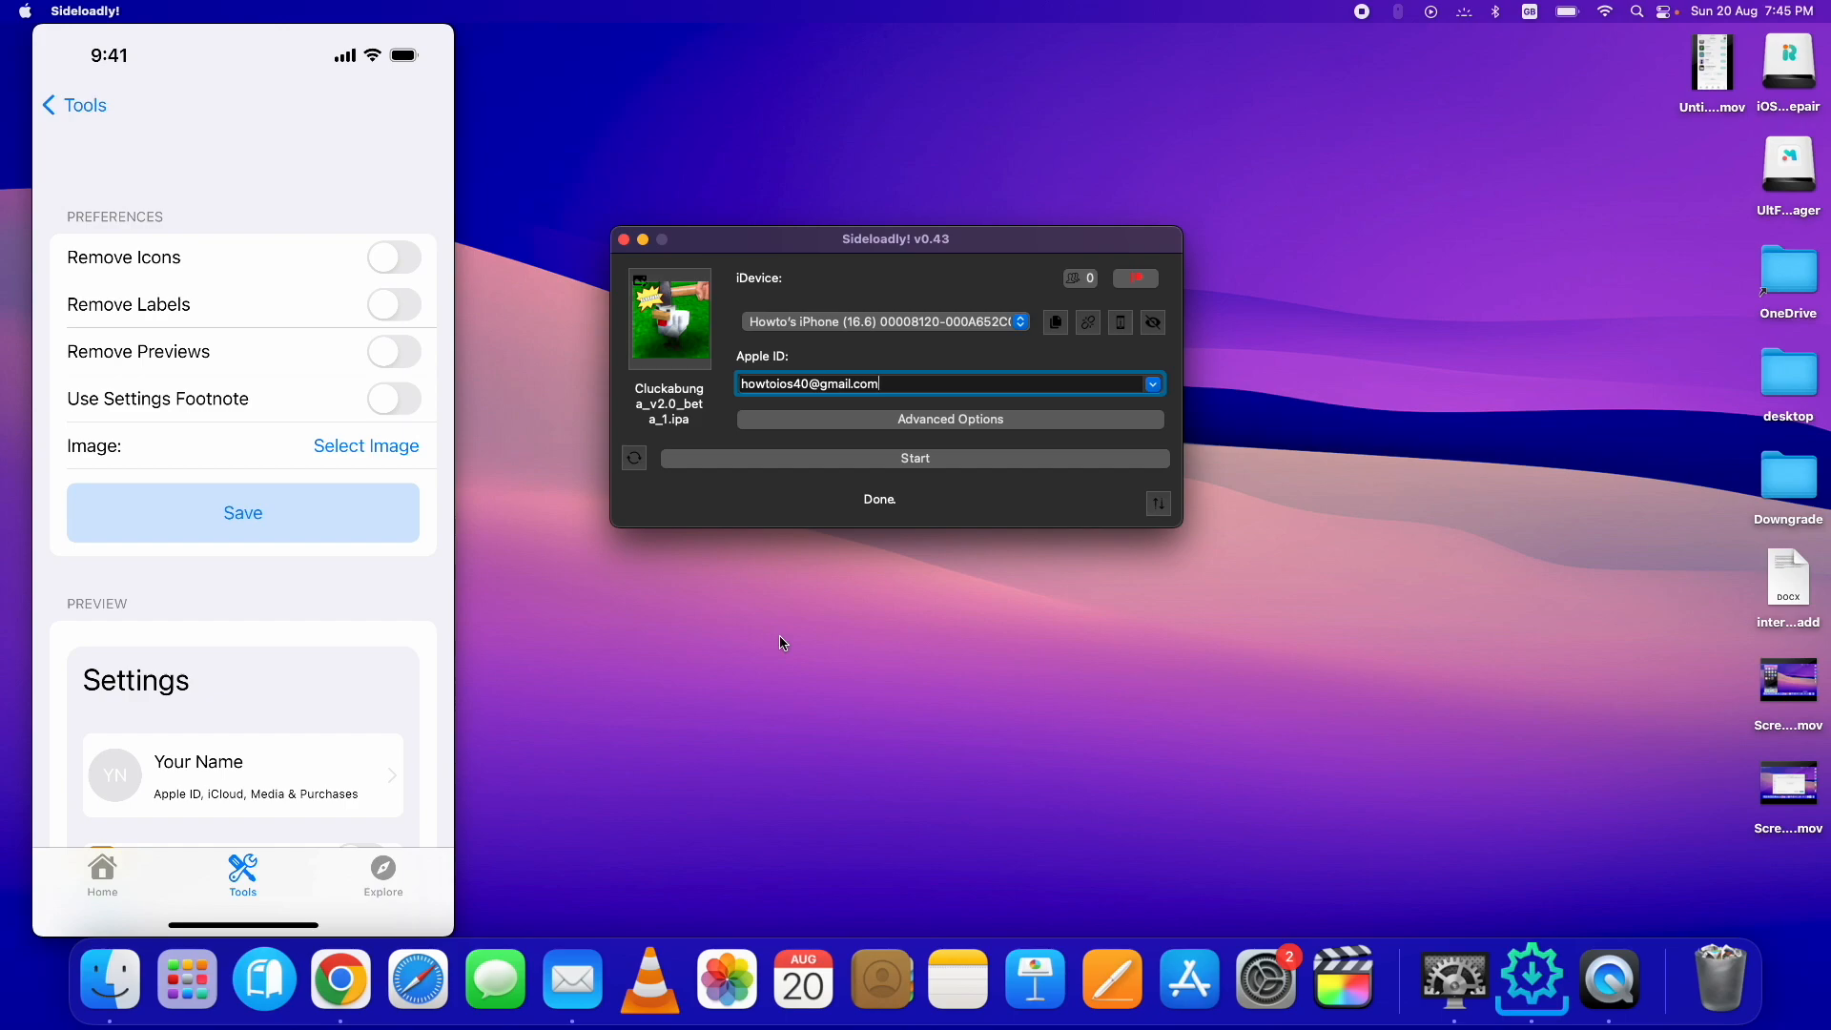
scroll("down", 3)
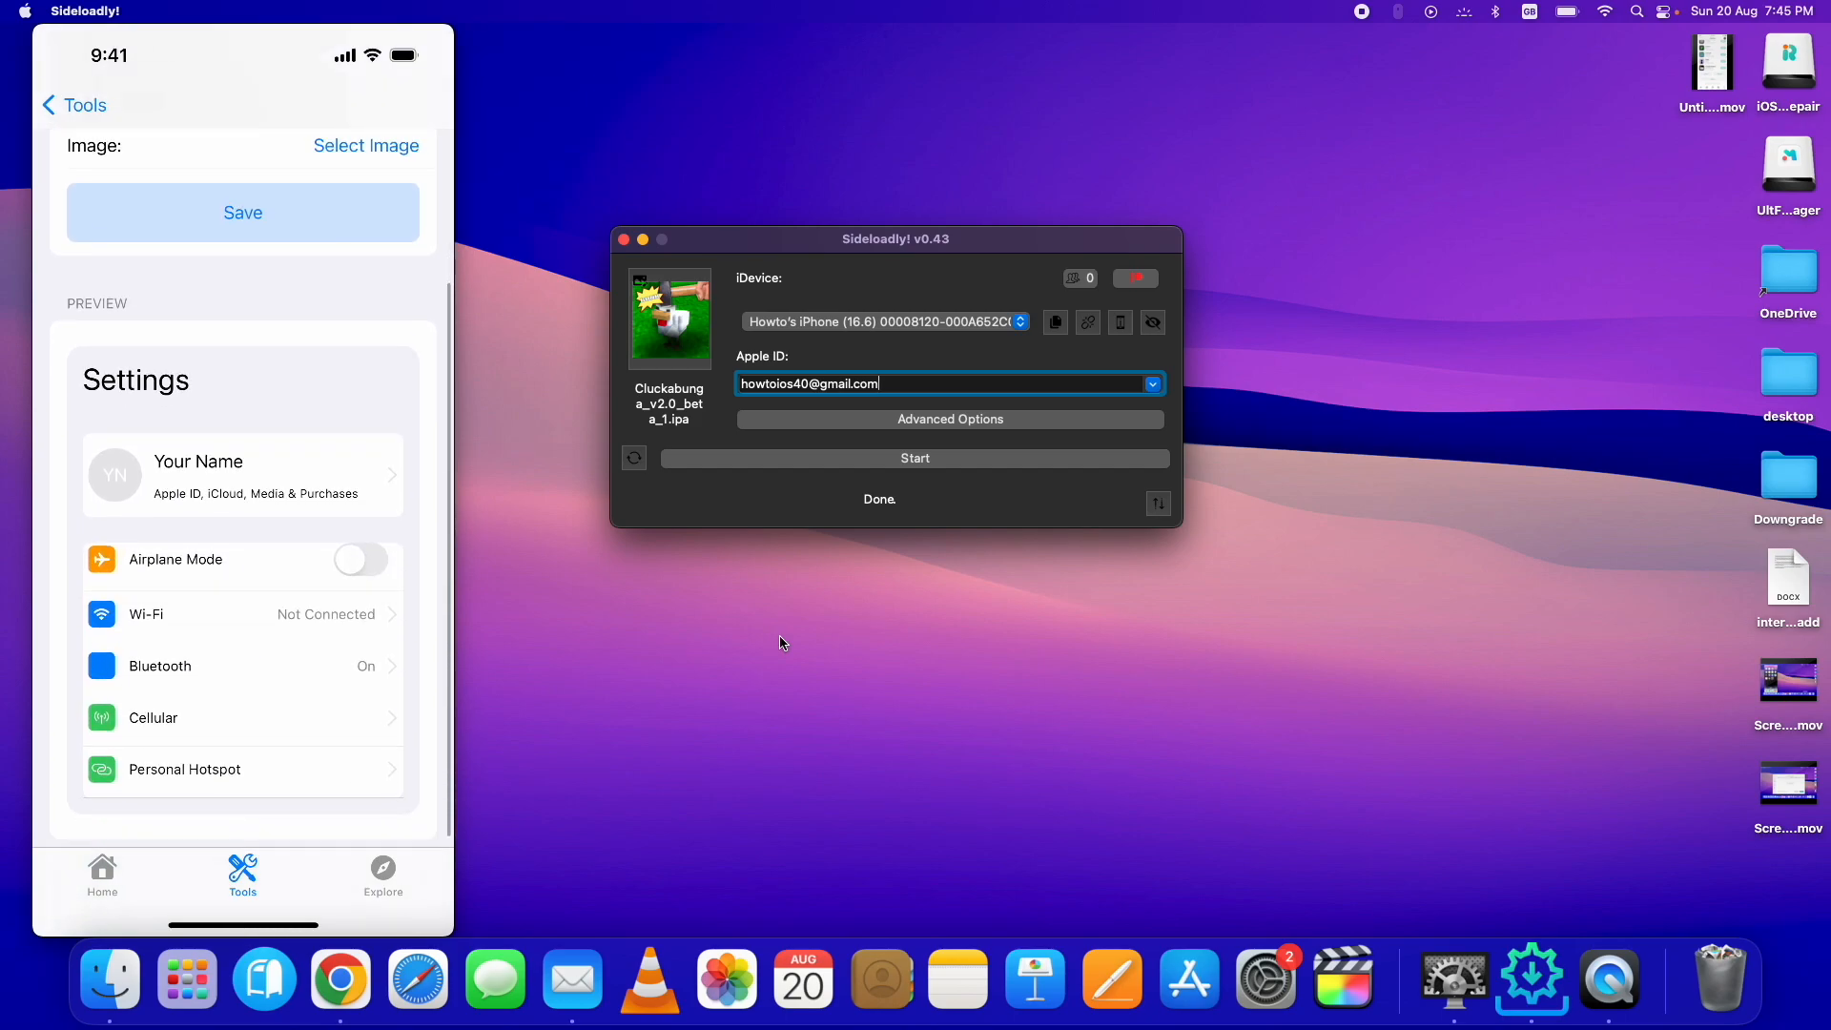
scroll("up", 3)
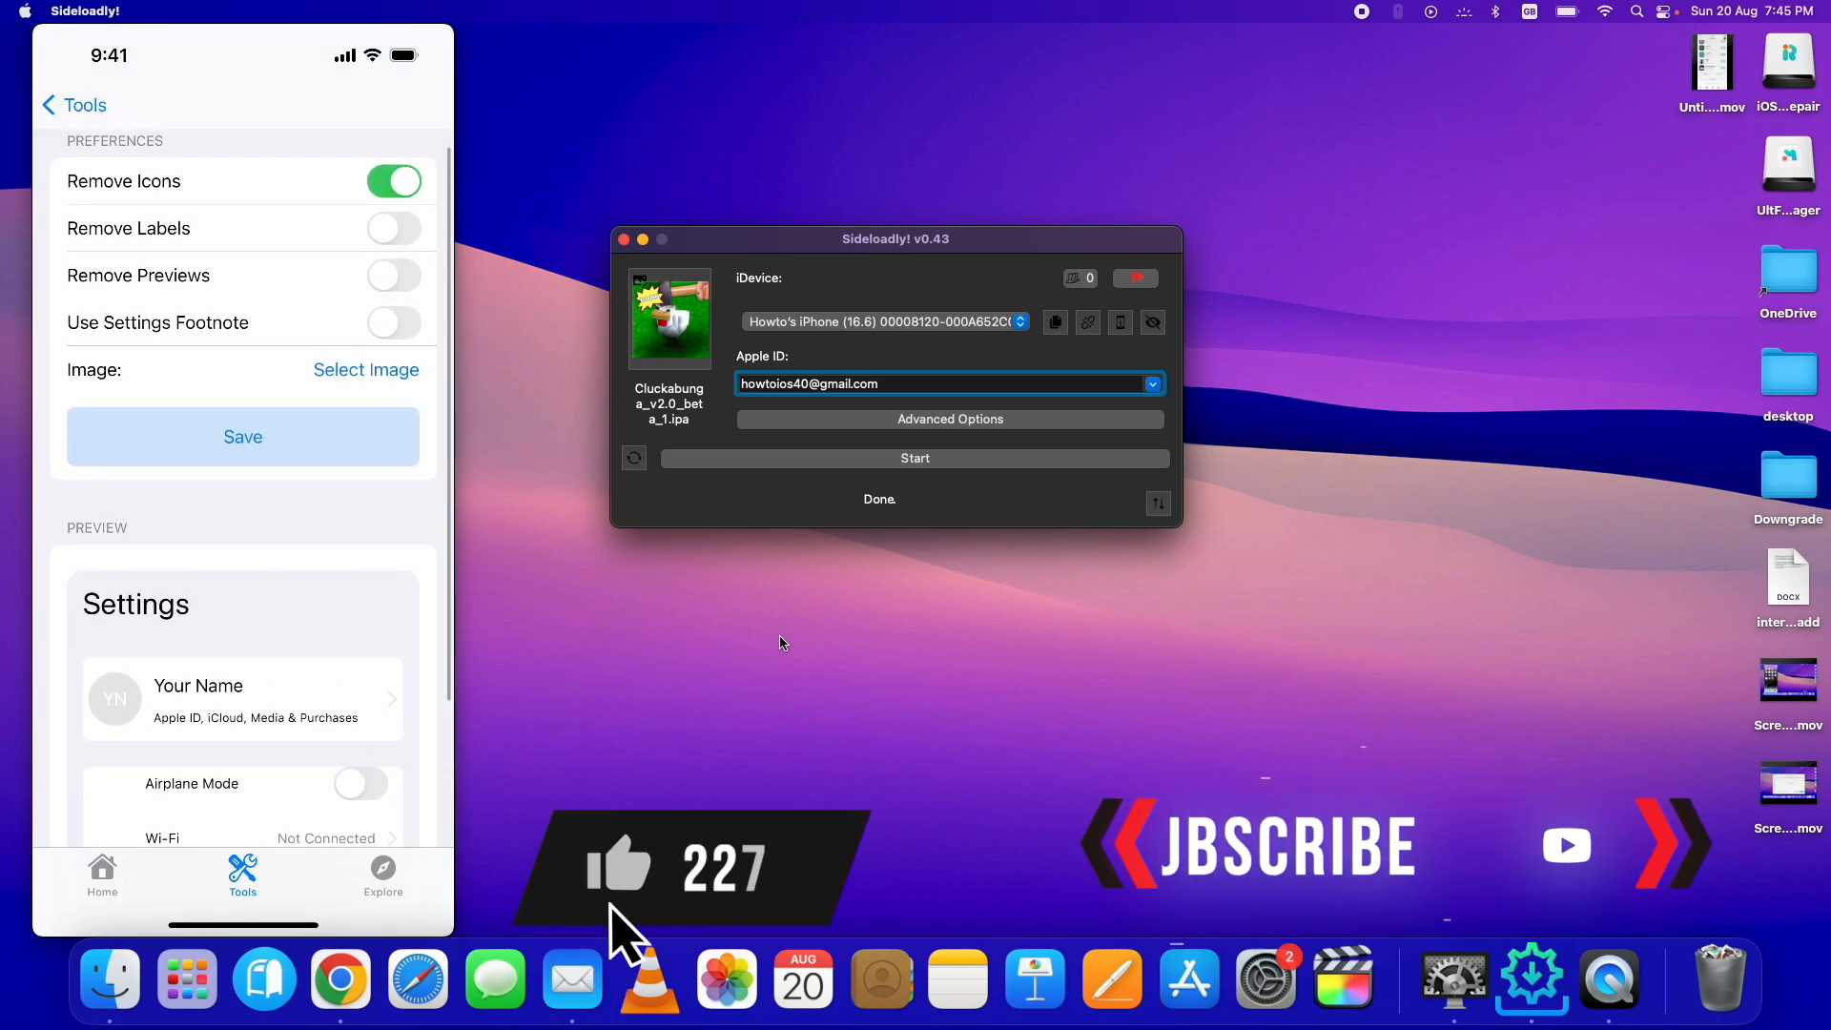
left_click(394, 181)
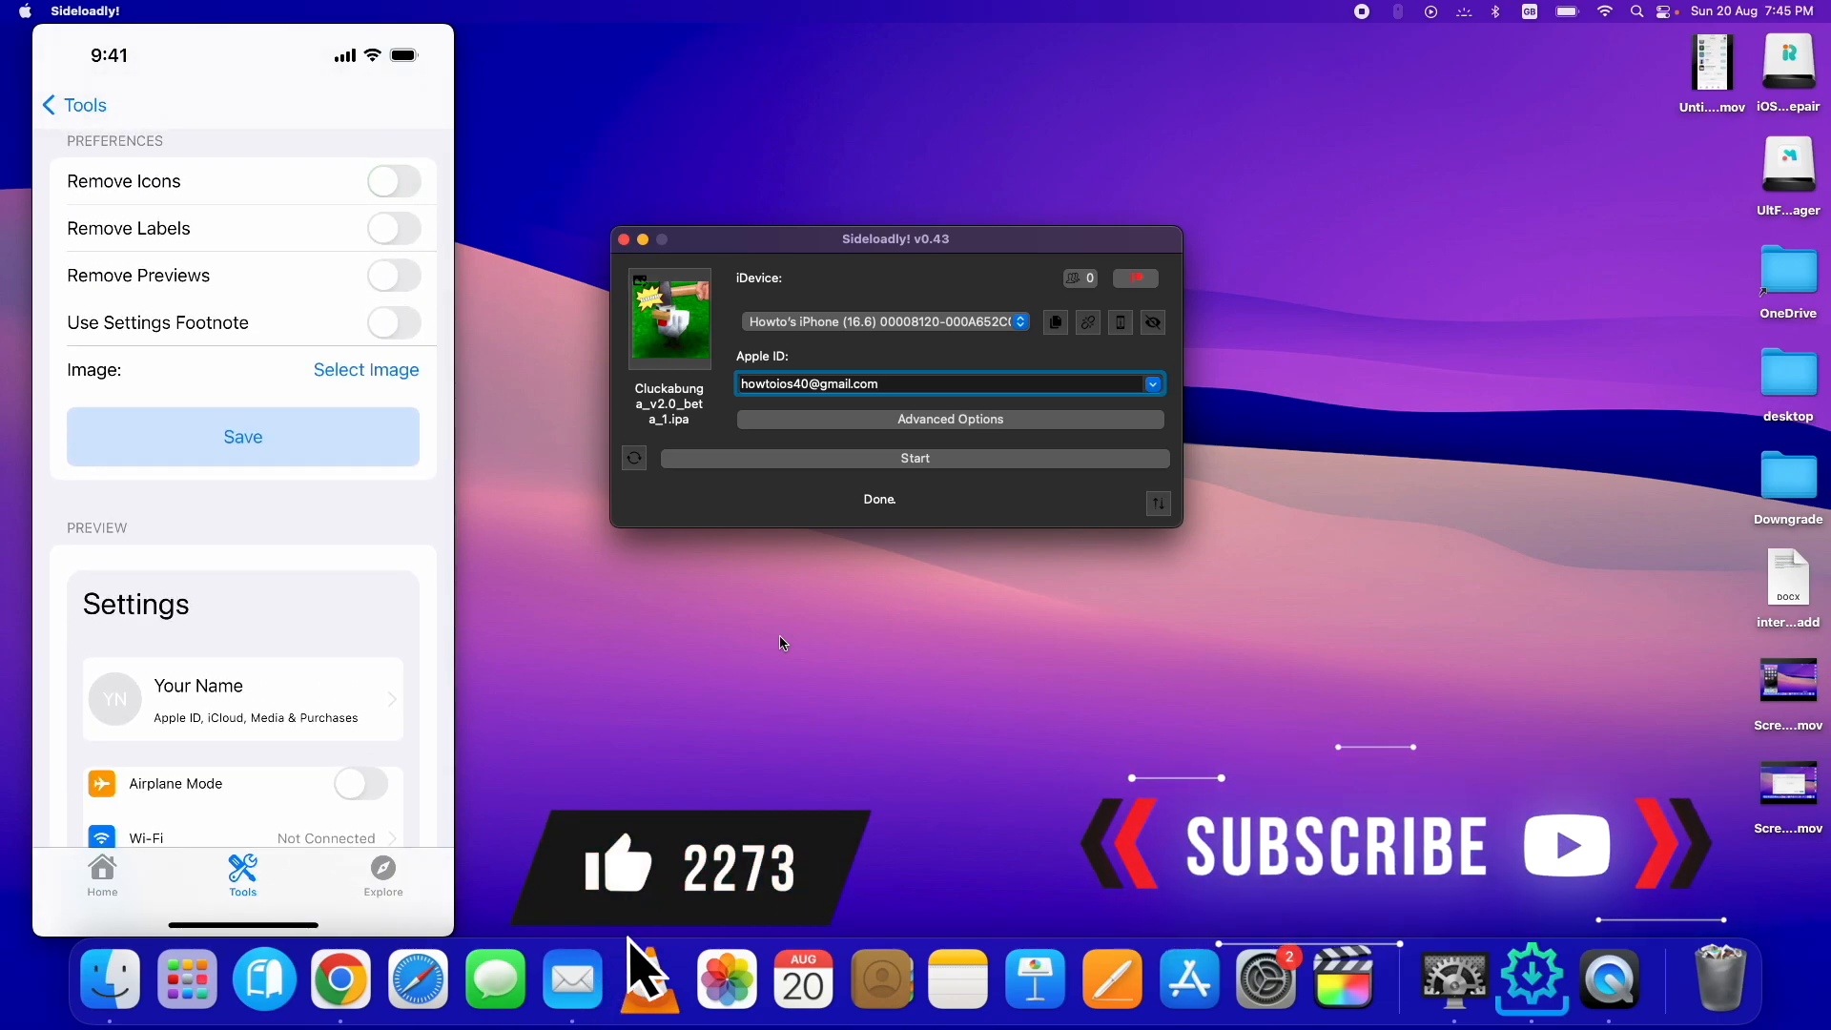
left_click(394, 276)
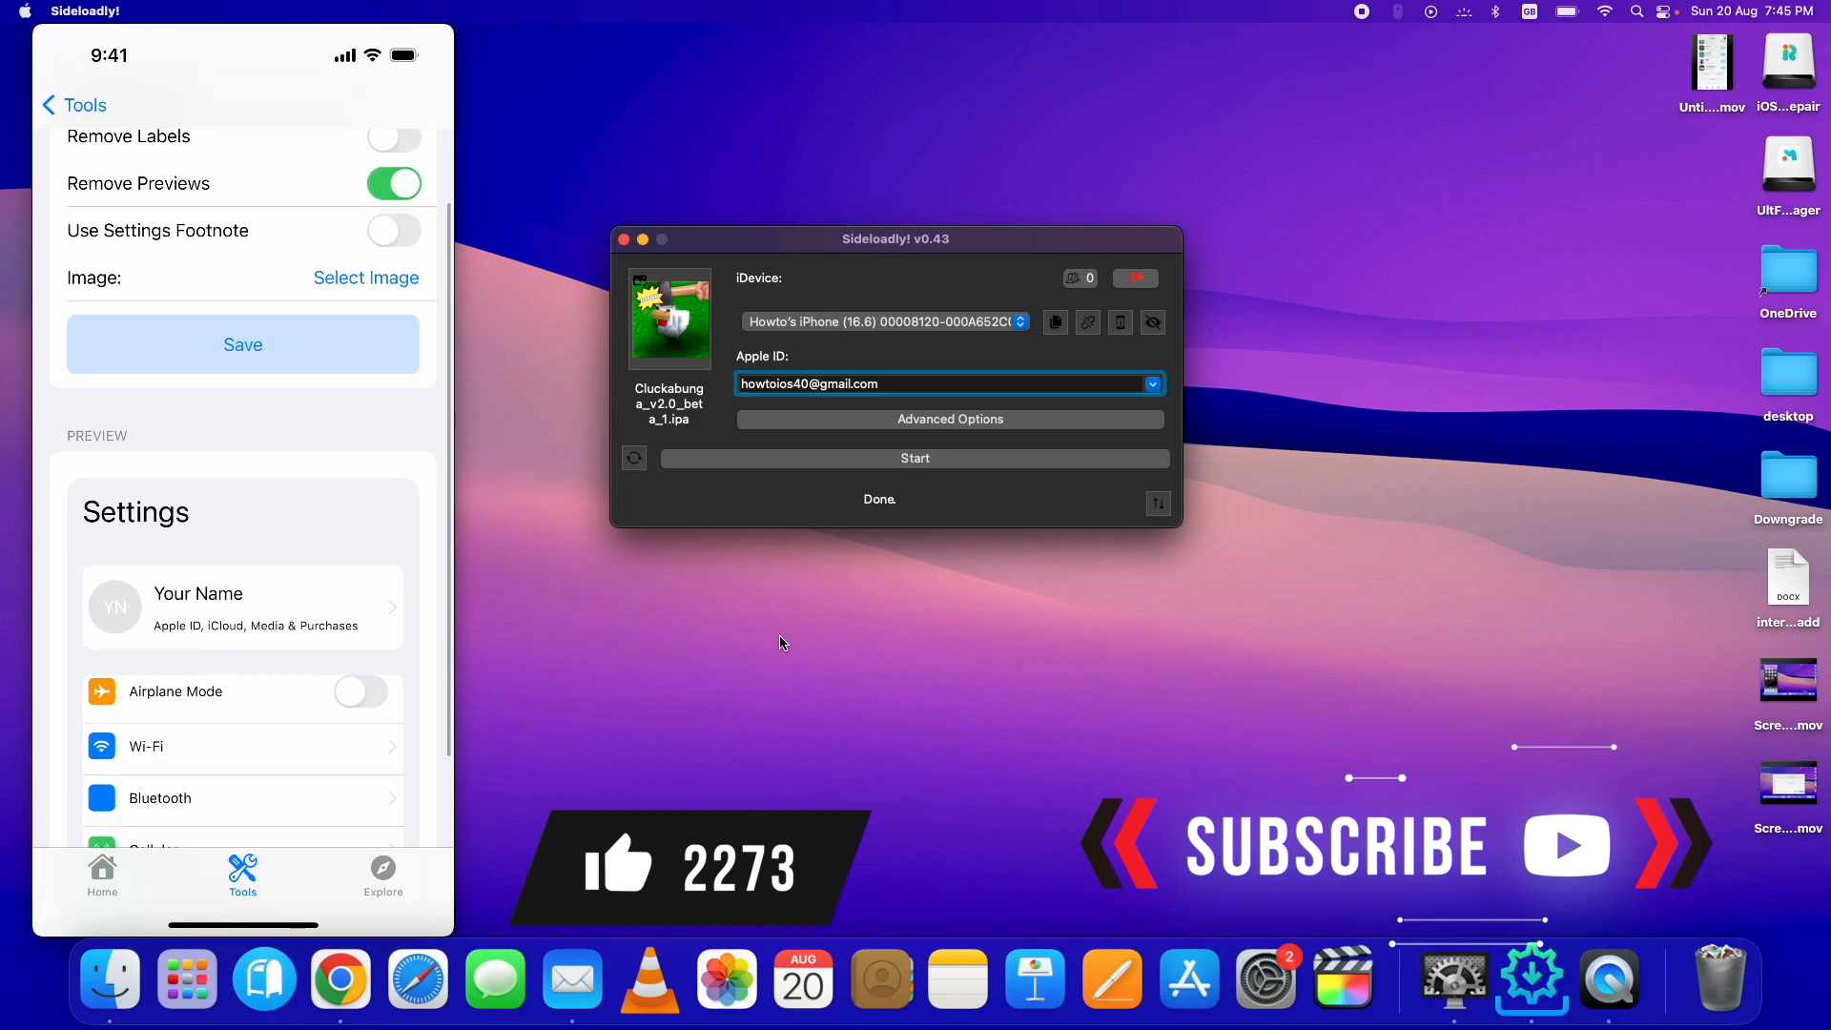
left_click(76, 104)
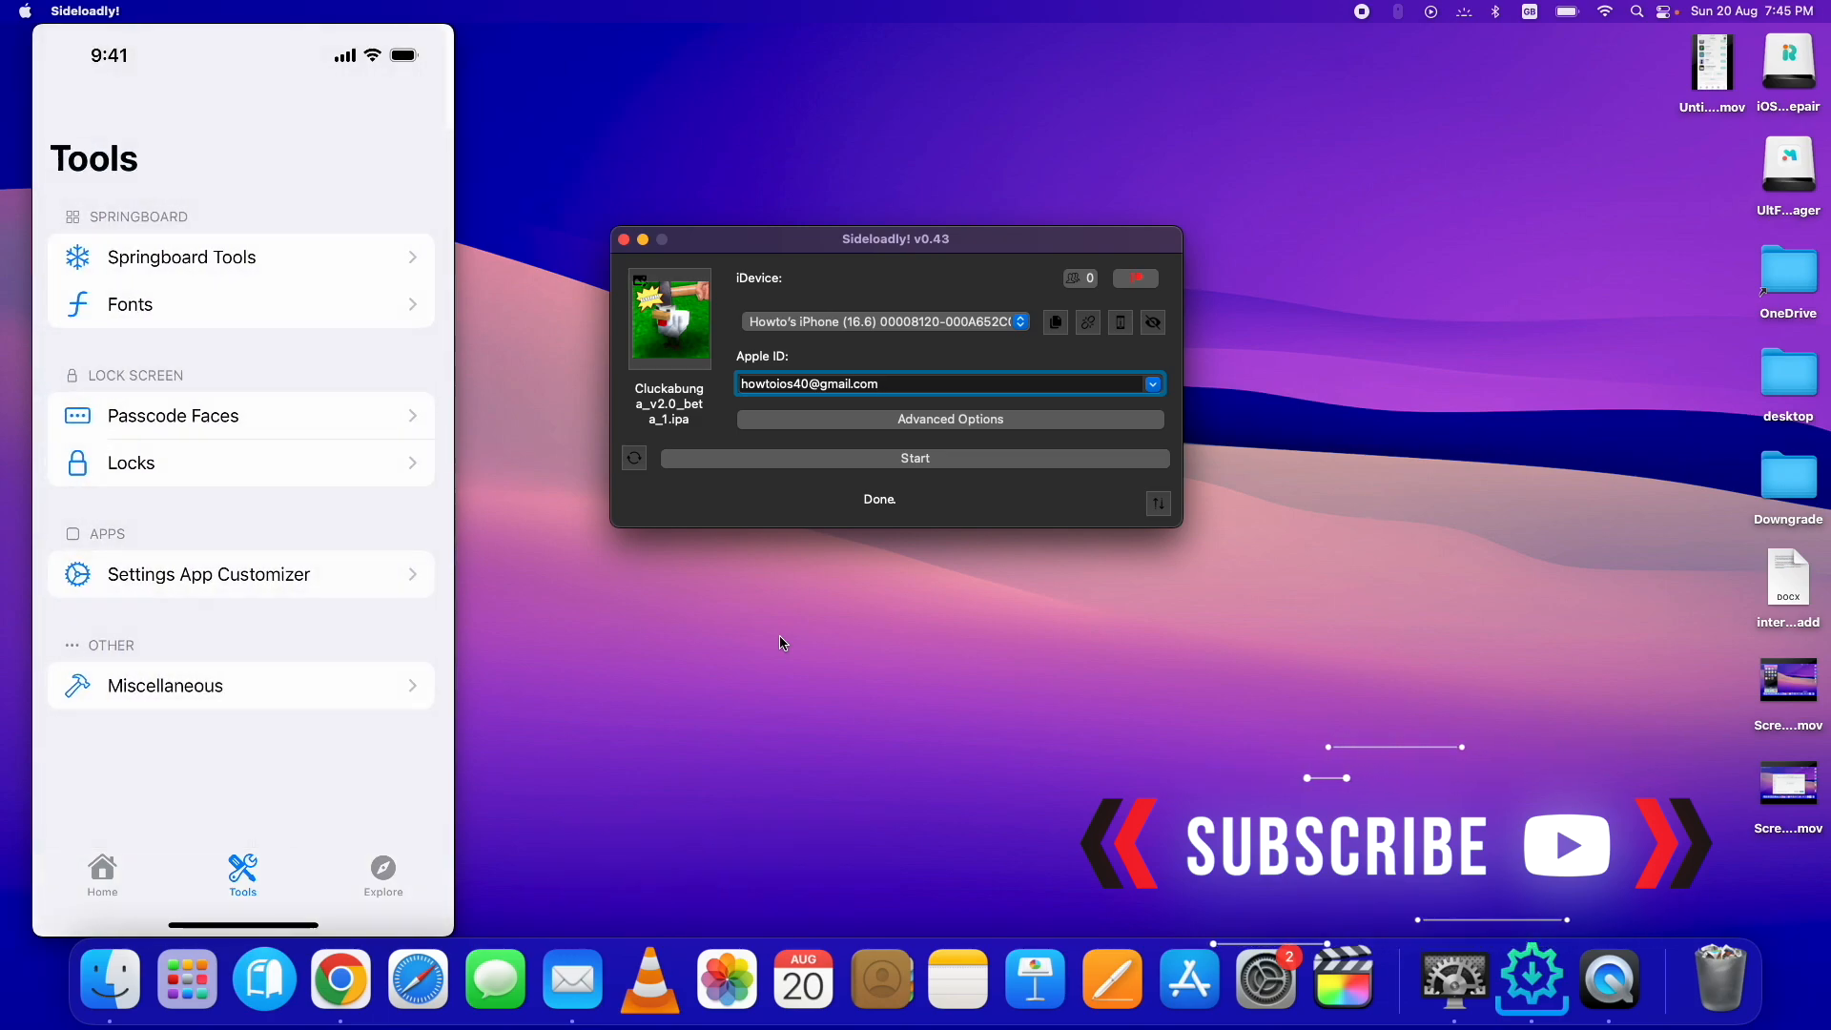